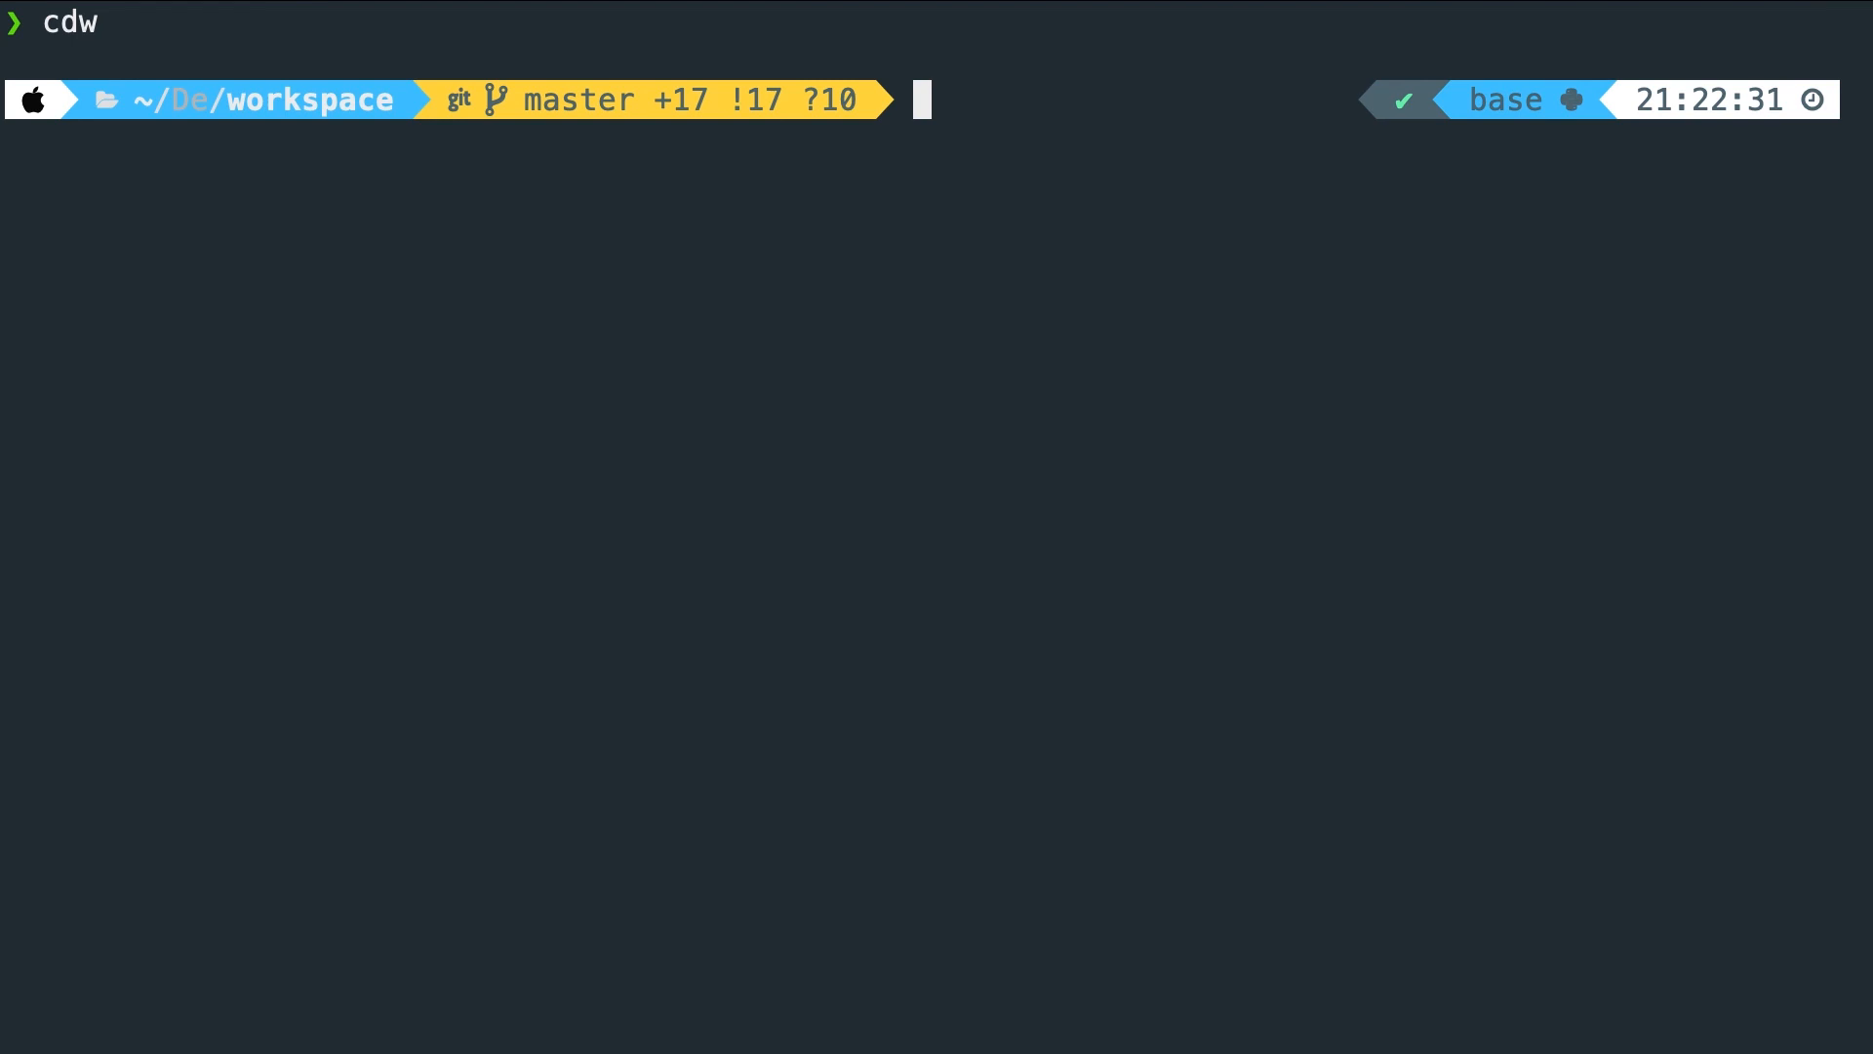
Run laravel new testproject to scaffold a fresh Laravel app with dependencies installed
{"action": "type", "text": "laravel new t"}
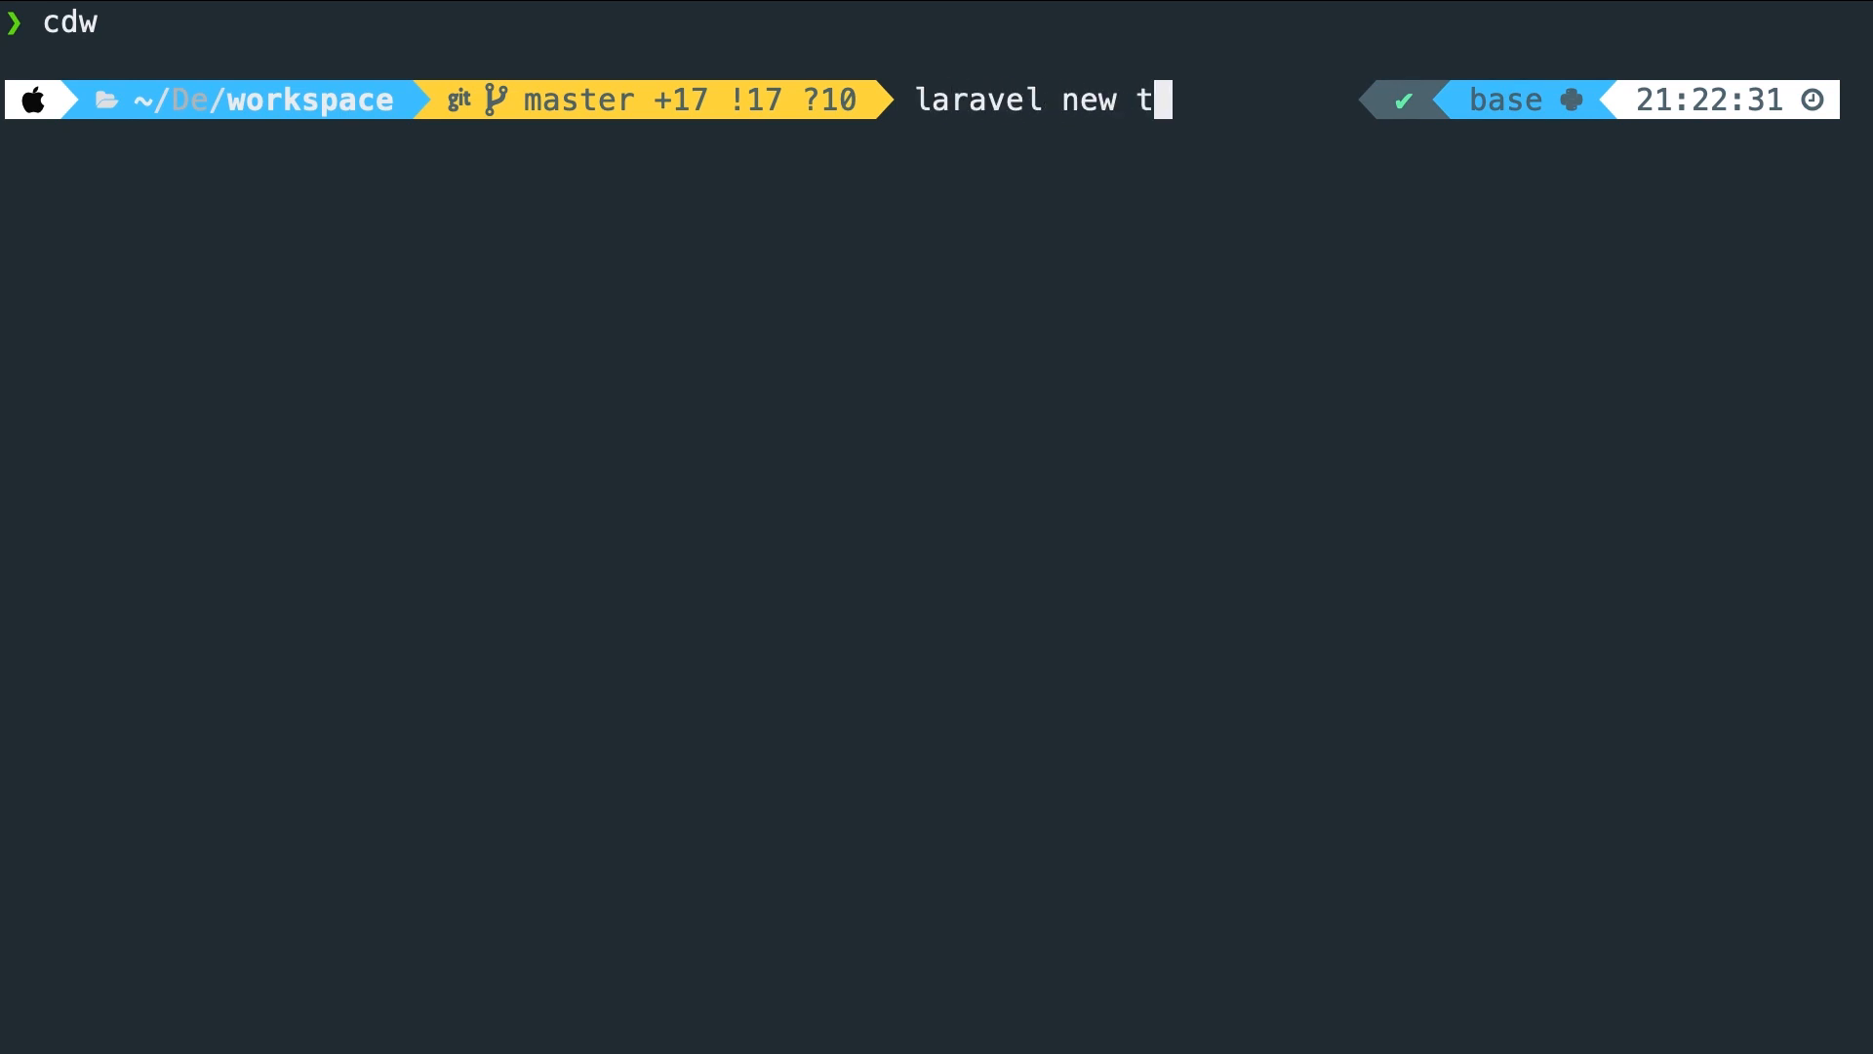
{"action": "key", "text": "Return"}
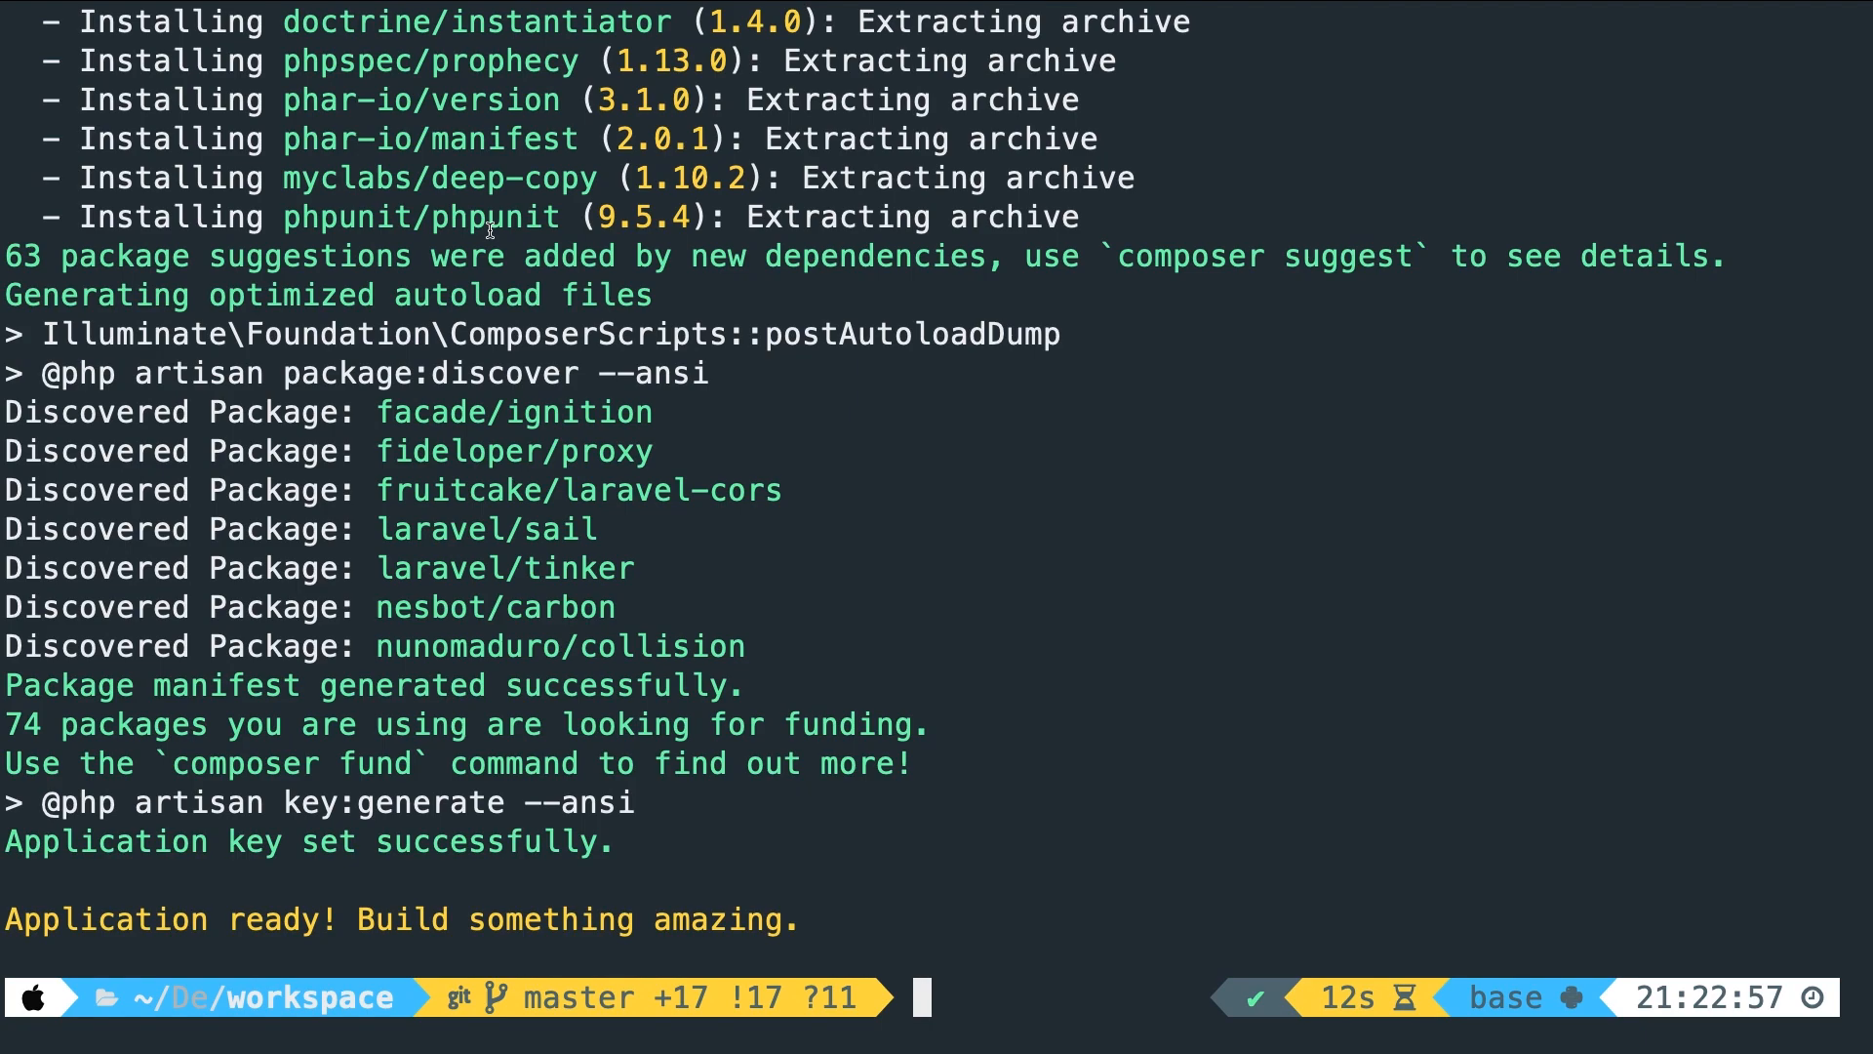
{"action": "type", "text": "c"}
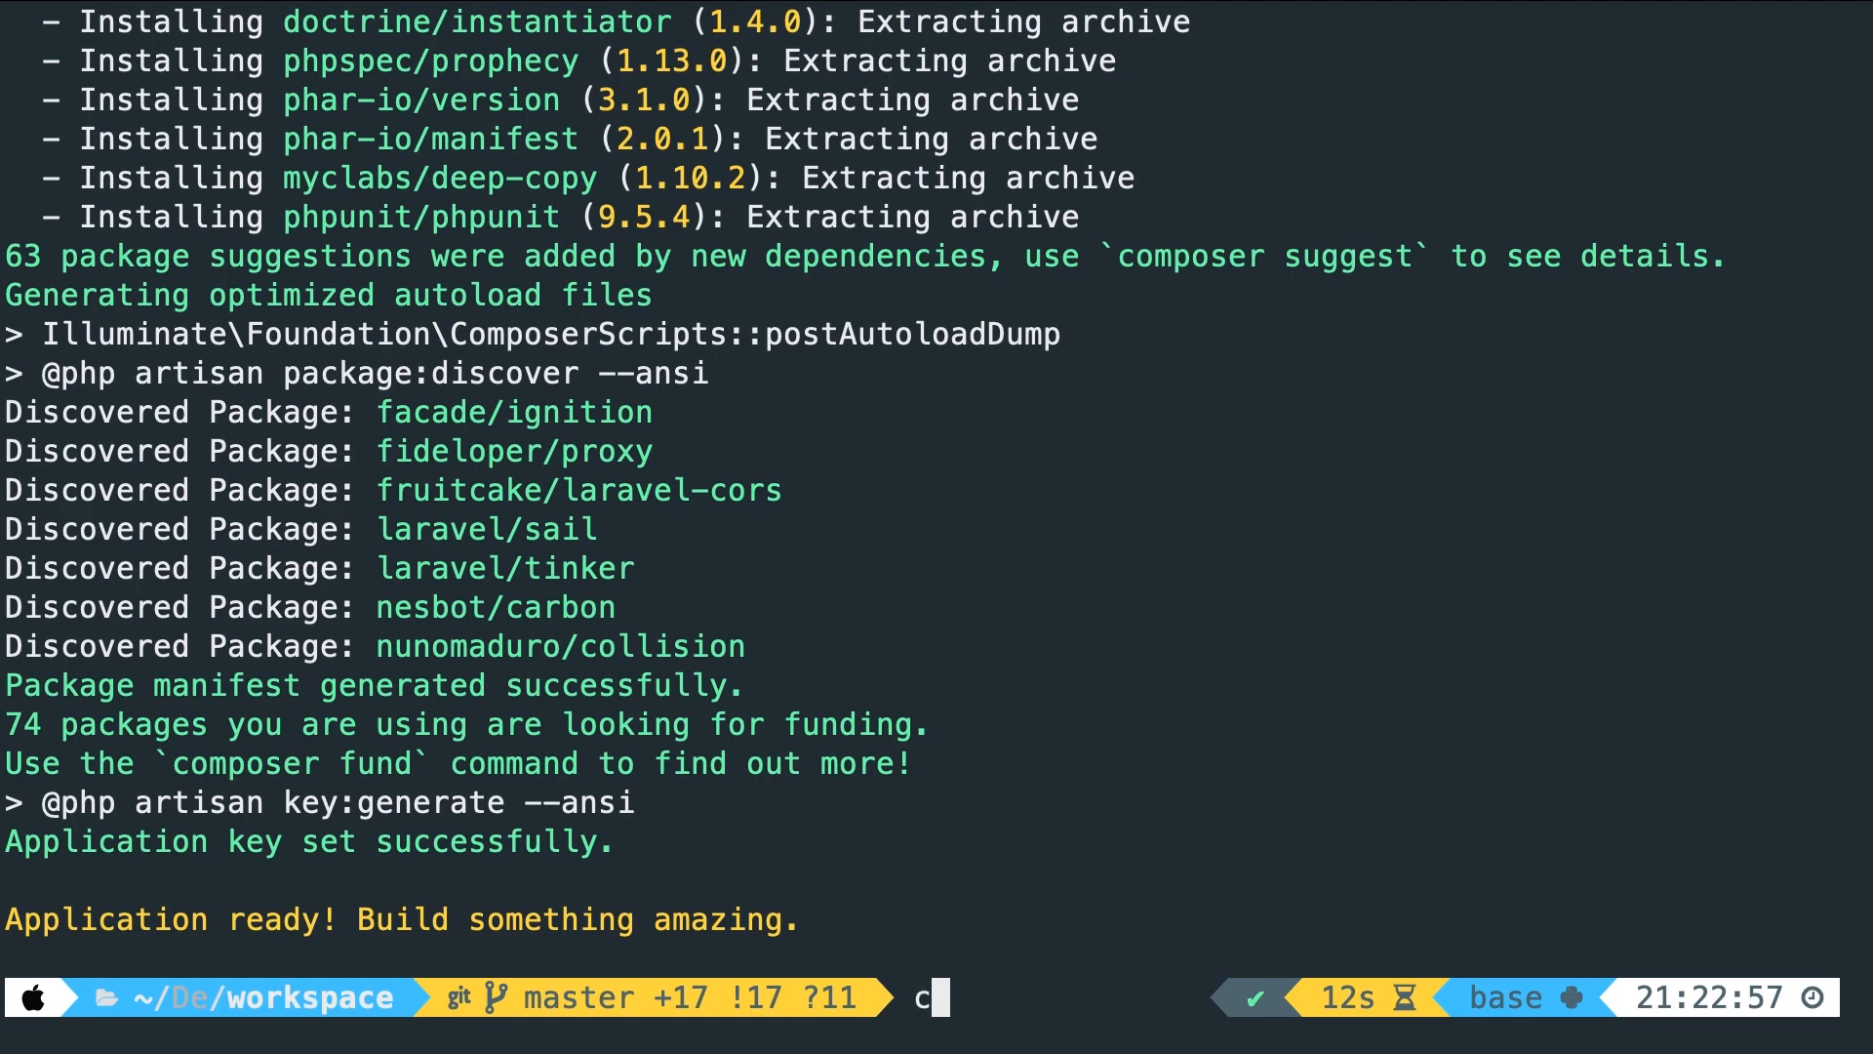
Enter the testproject folder and require laravel/ui via Composer
{"action": "type", "text": "cd testproject"}
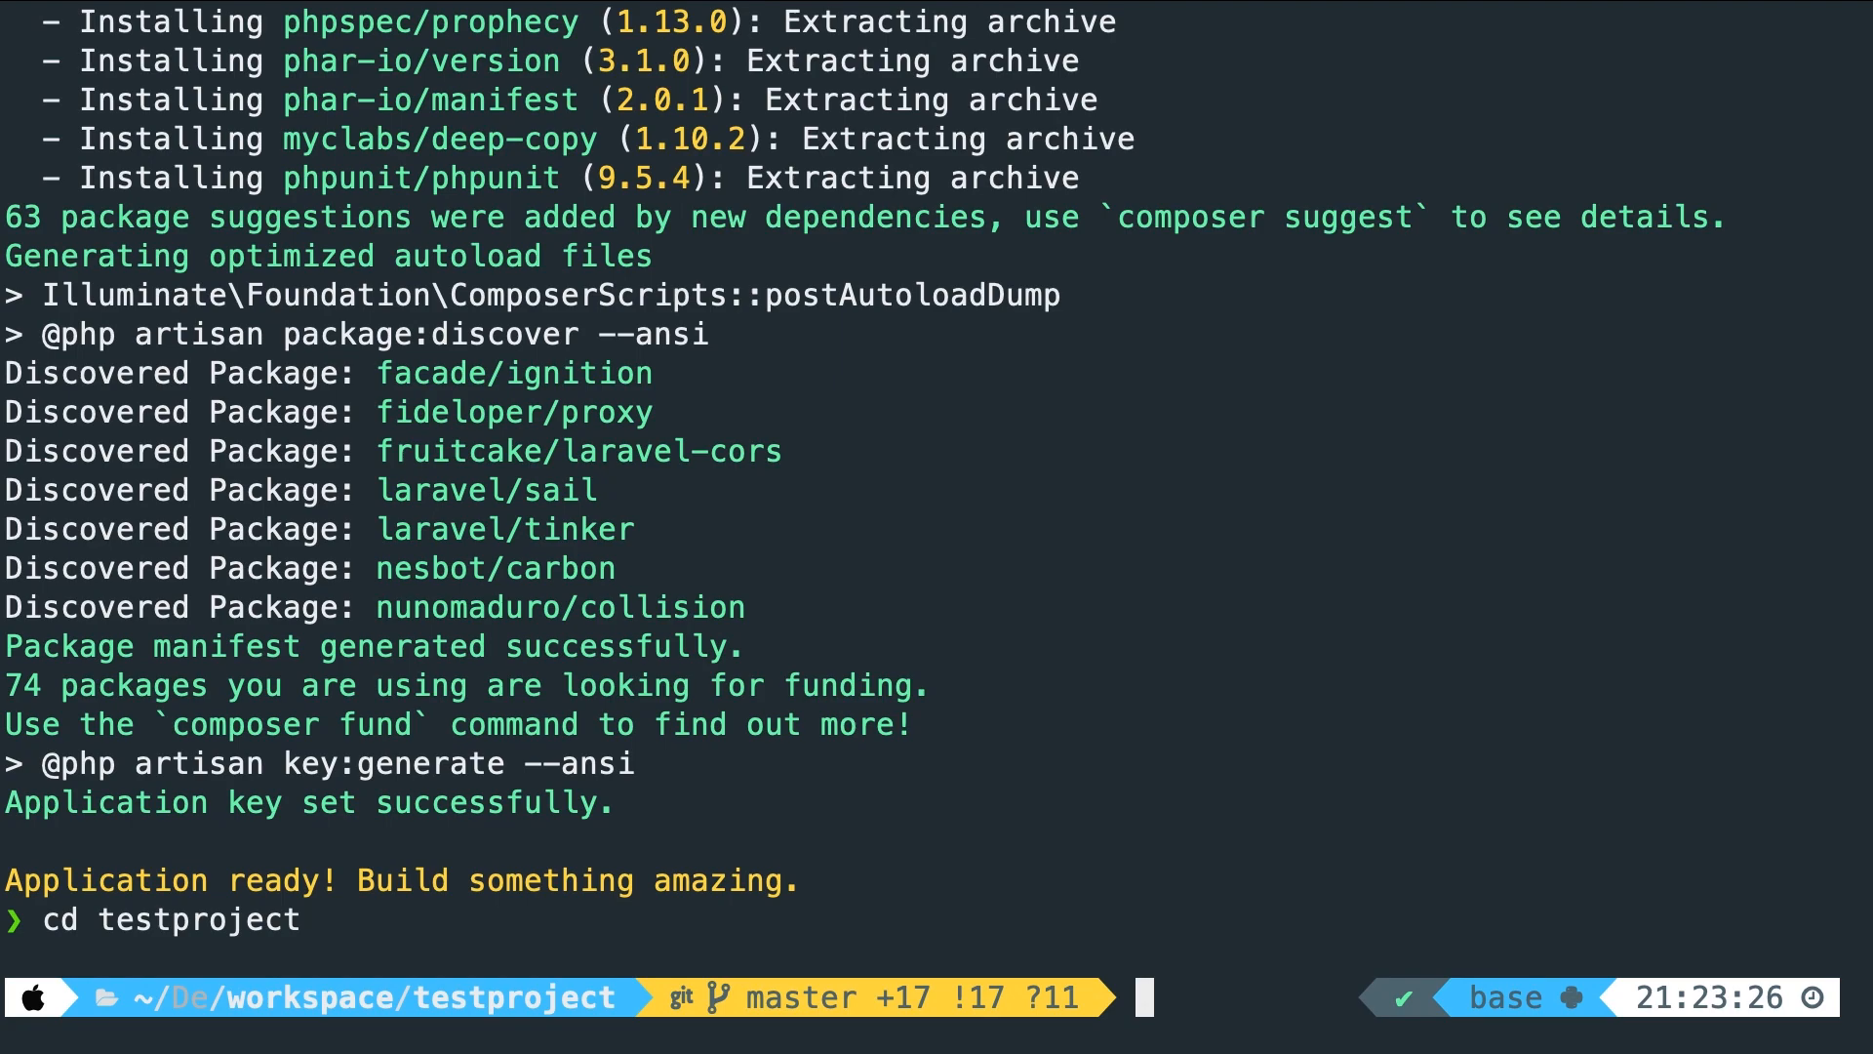
{"action": "type", "text": "composer r"}
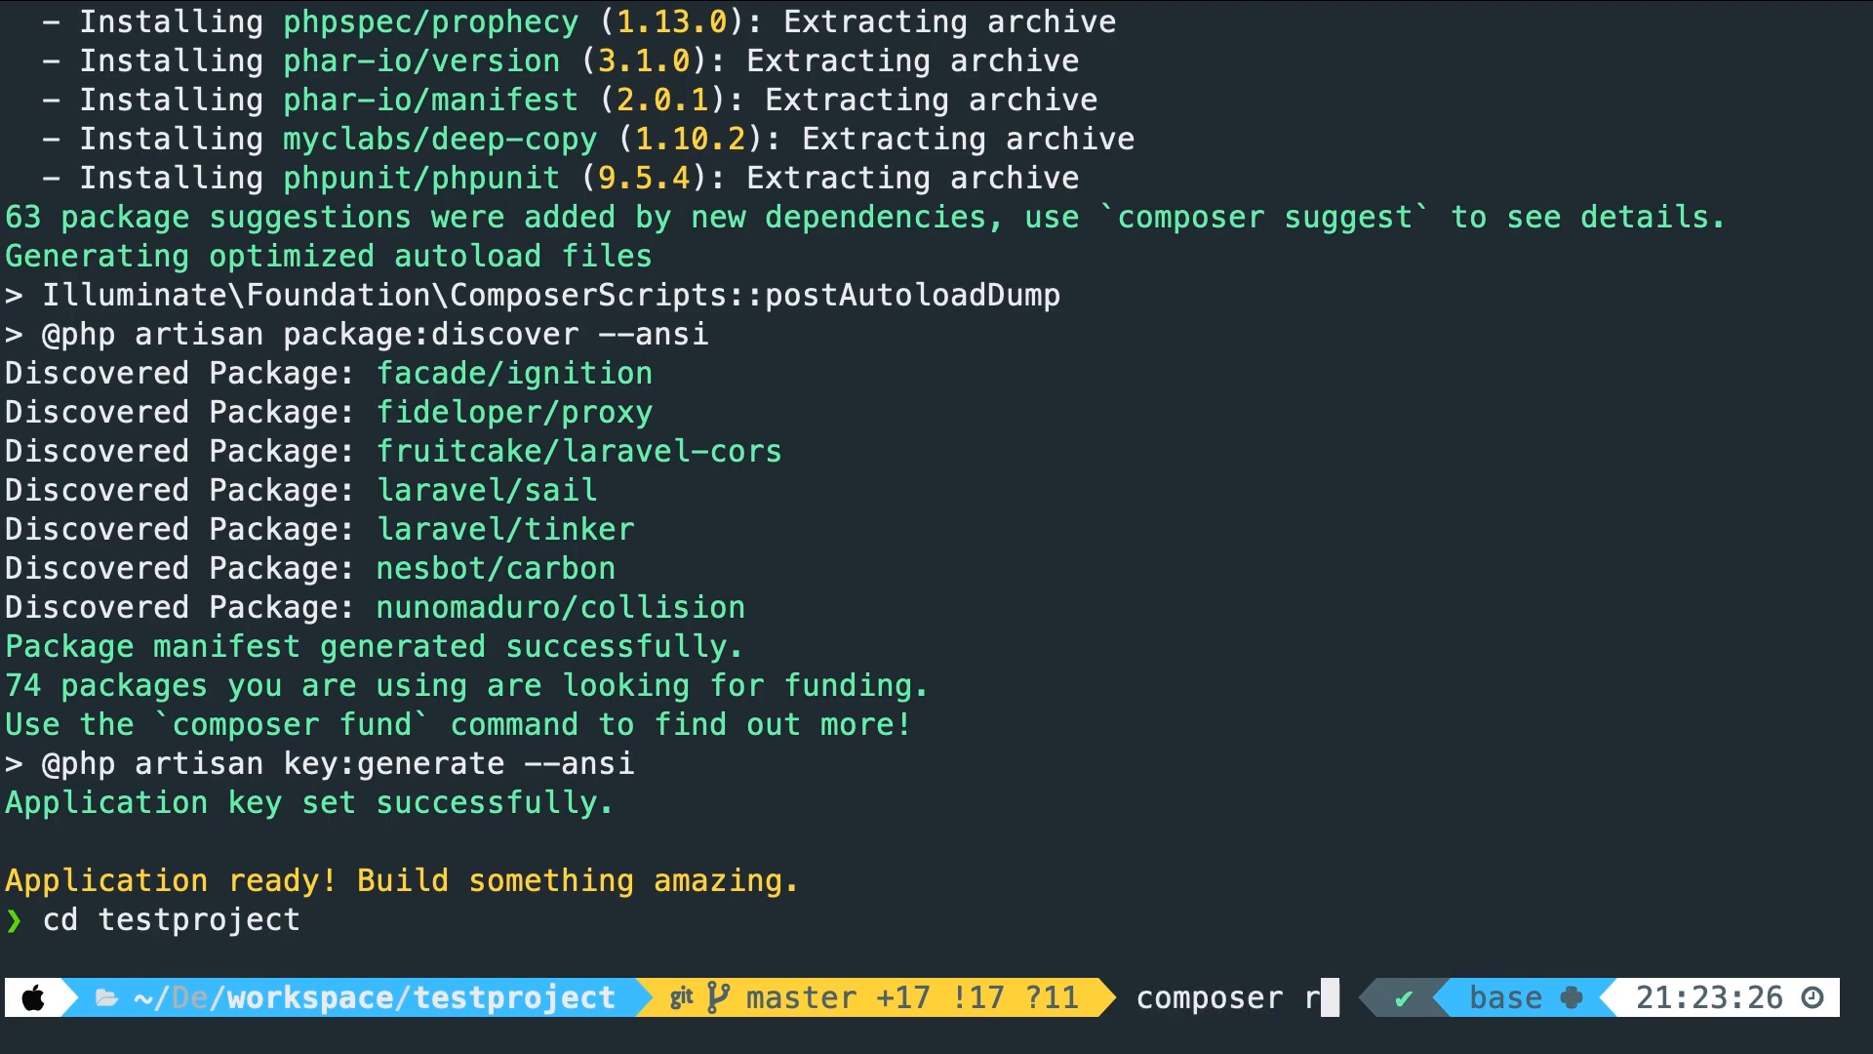
{"action": "type", "text": "equire laravel/"}
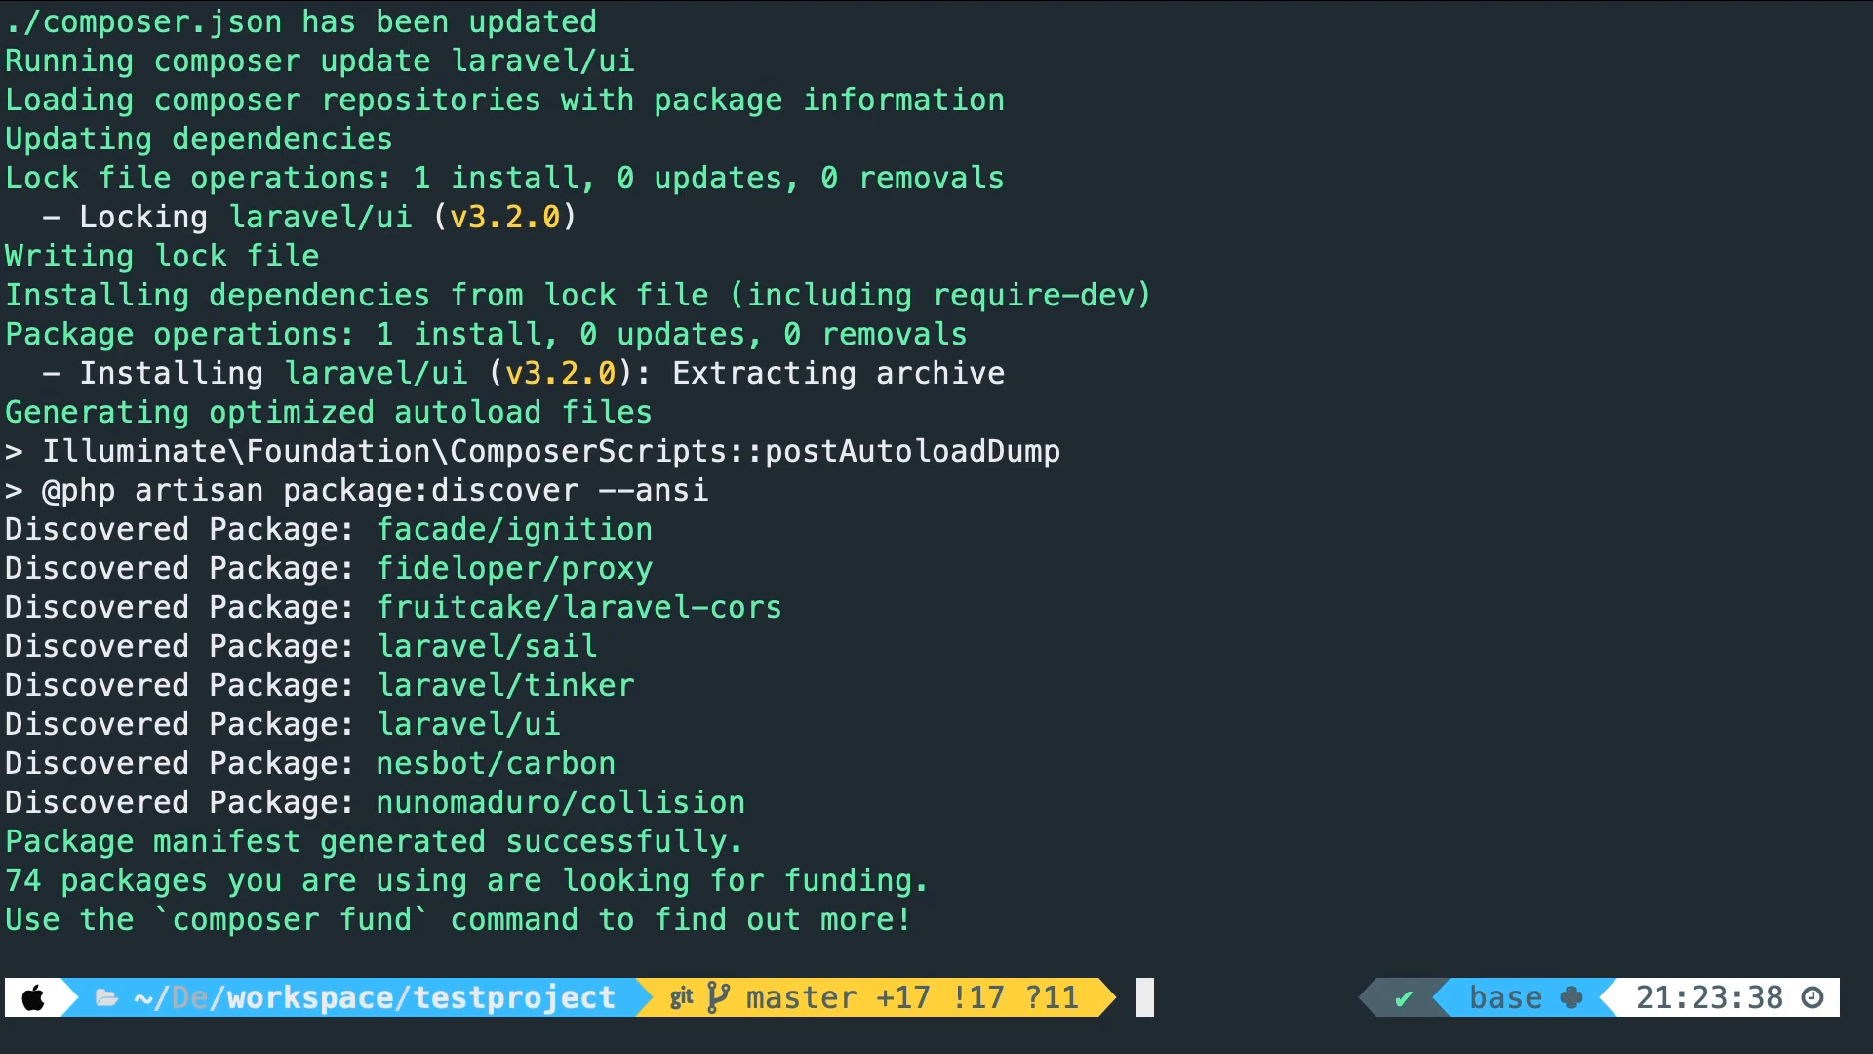
Require the laravel-frontend-presets/tailwindcss package via Composer
{"action": "type", "text": "composer e"}
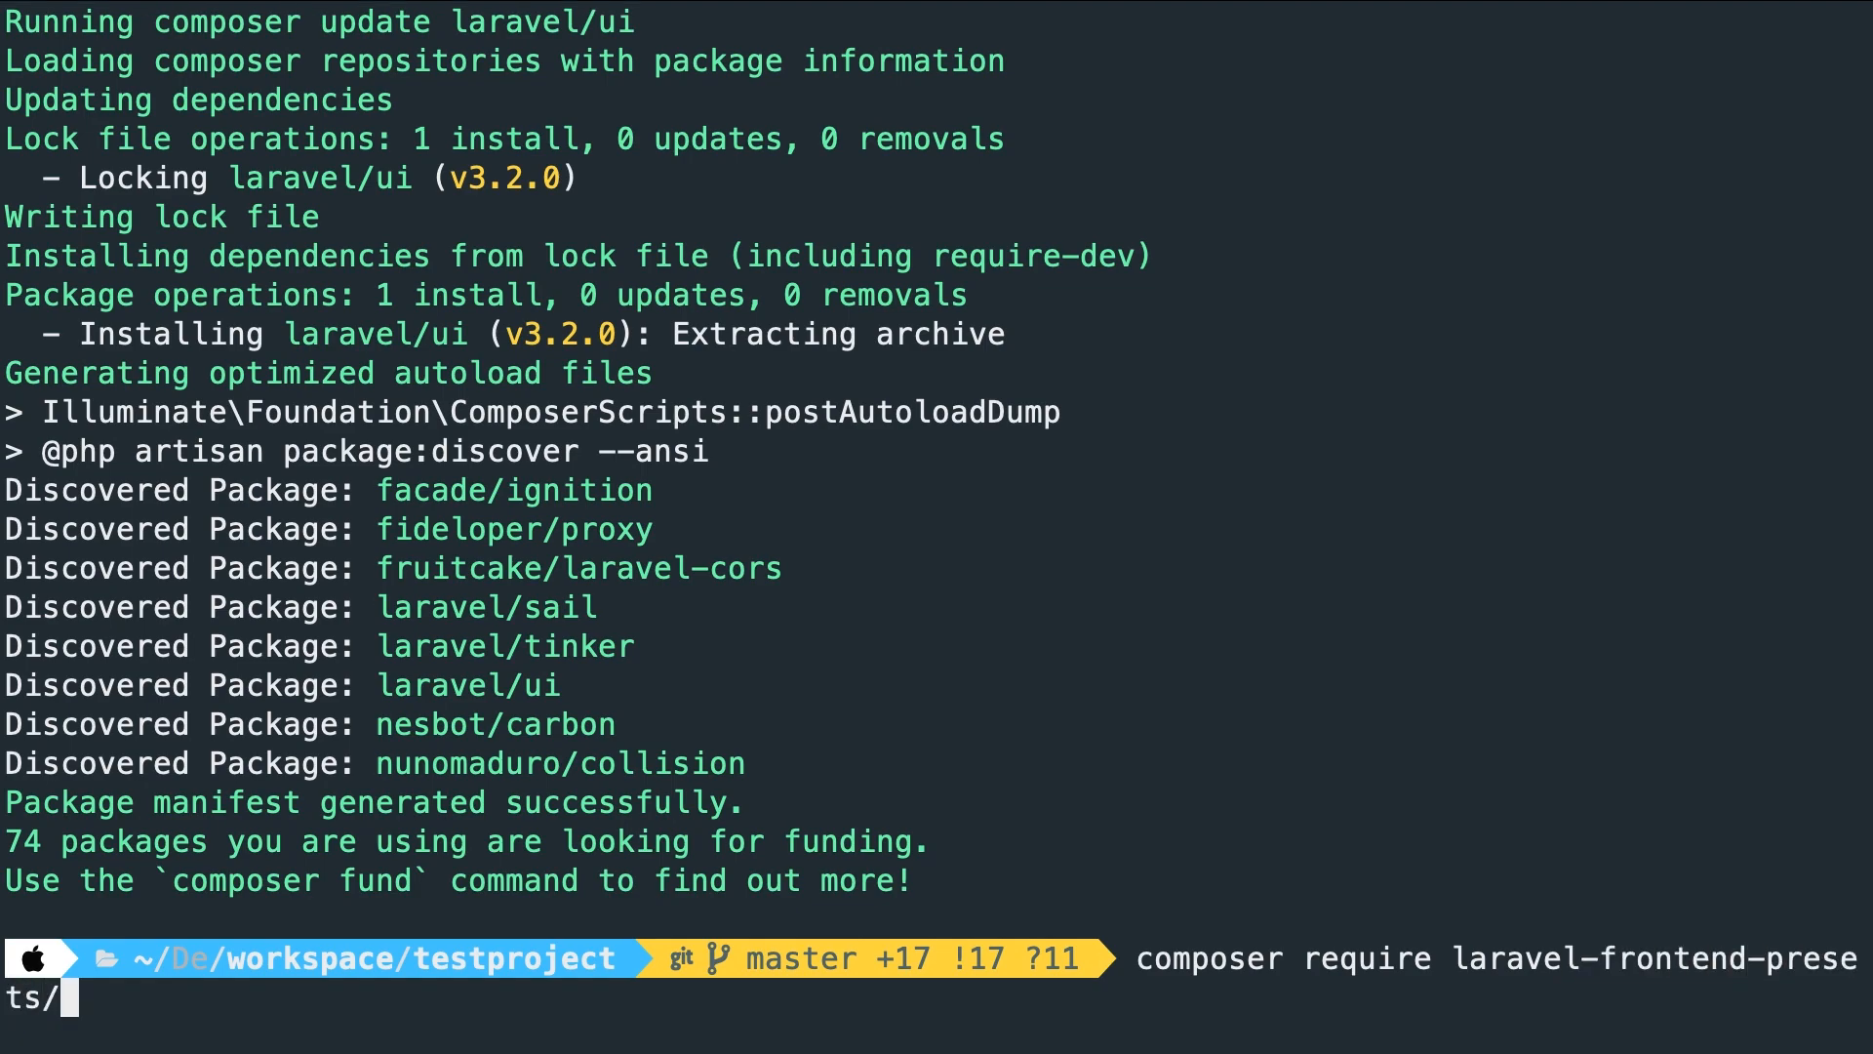
{"action": "type", "text": "tailwindcss"}
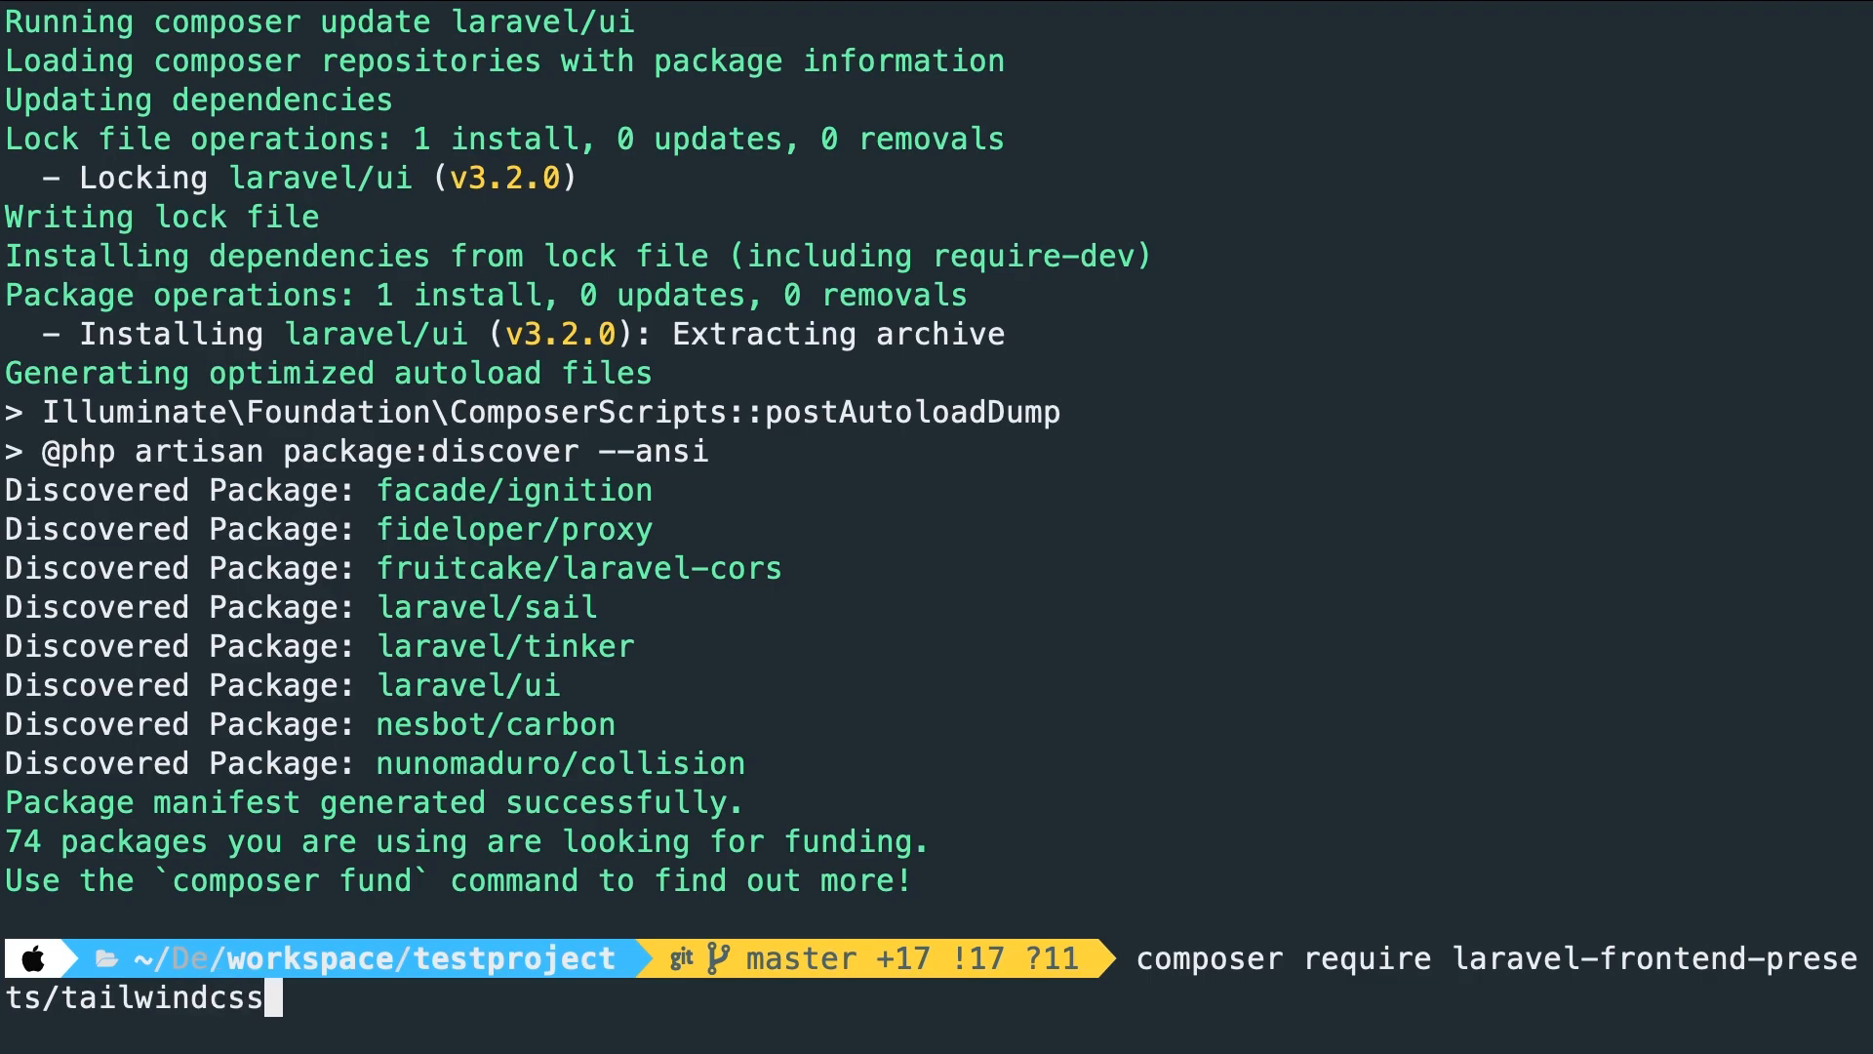
{"action": "type", "text": "--"}
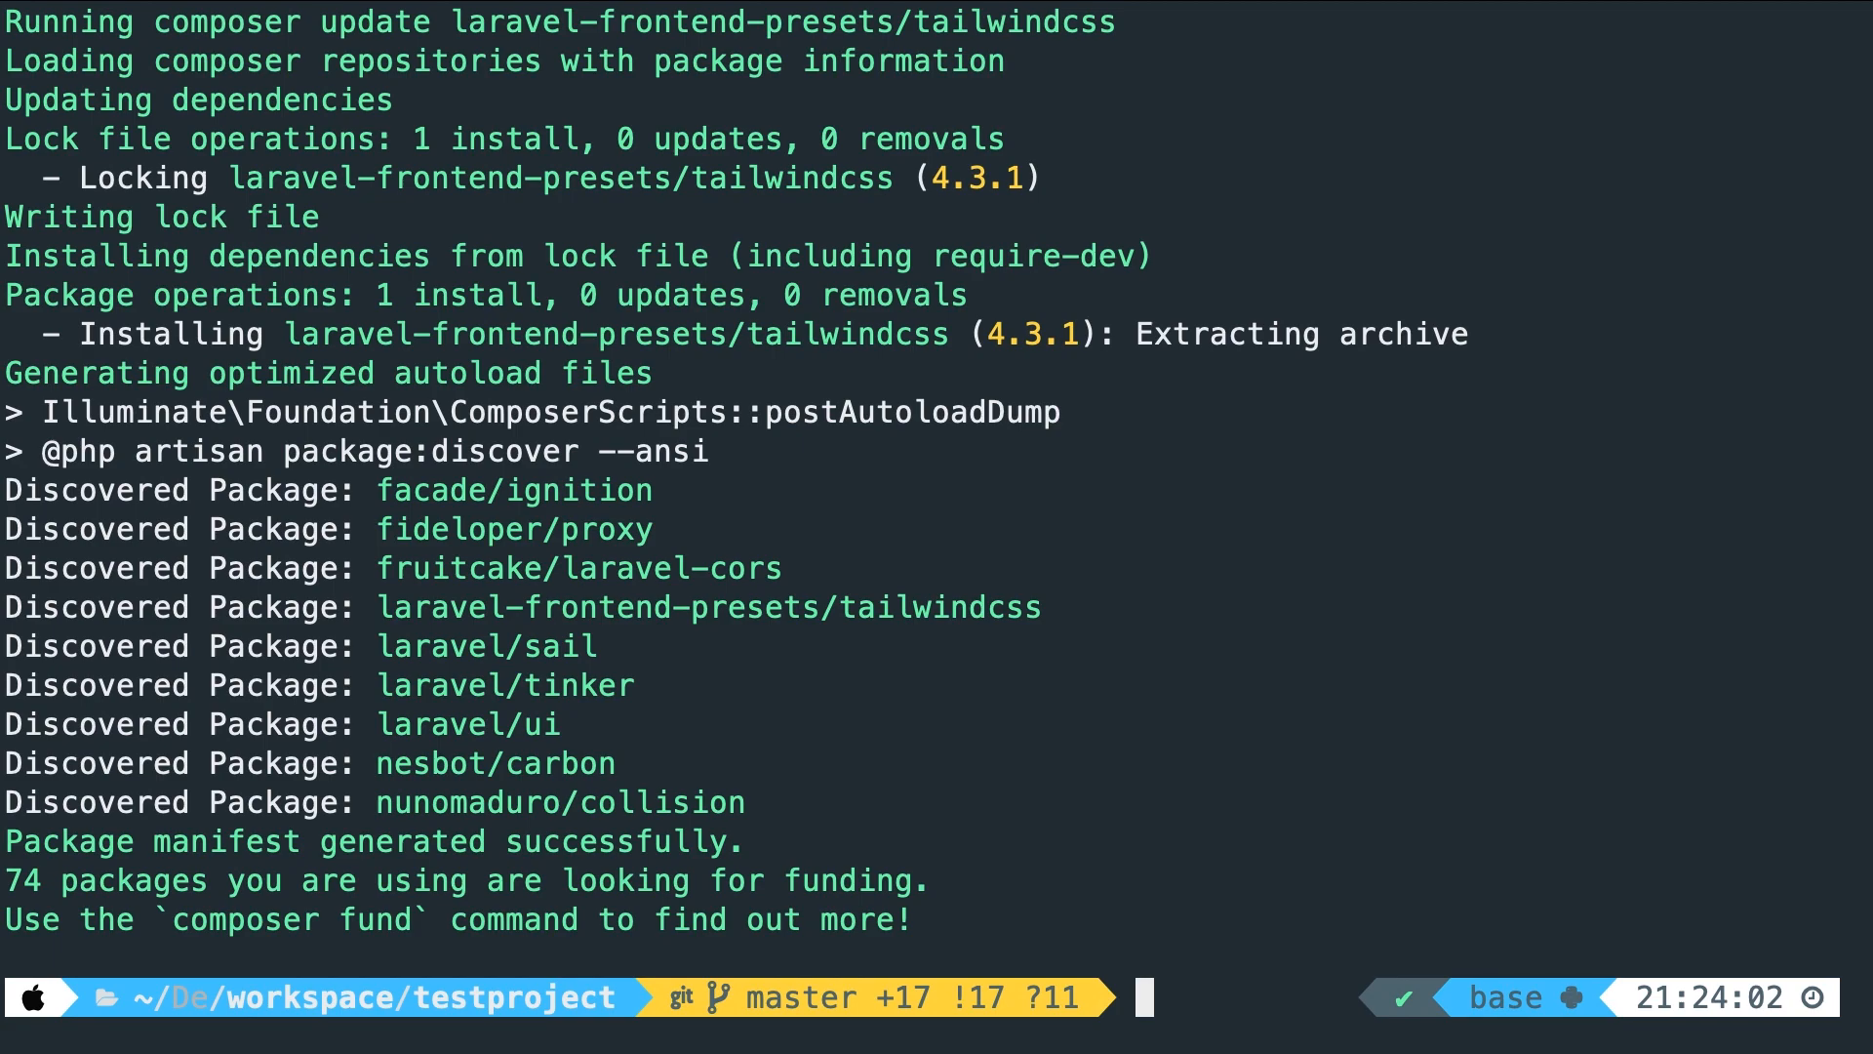
Run php artisan ui tailwindcss --auth to generate Tailwind scaffolding with auth views
{"action": "type", "text": "php ar"}
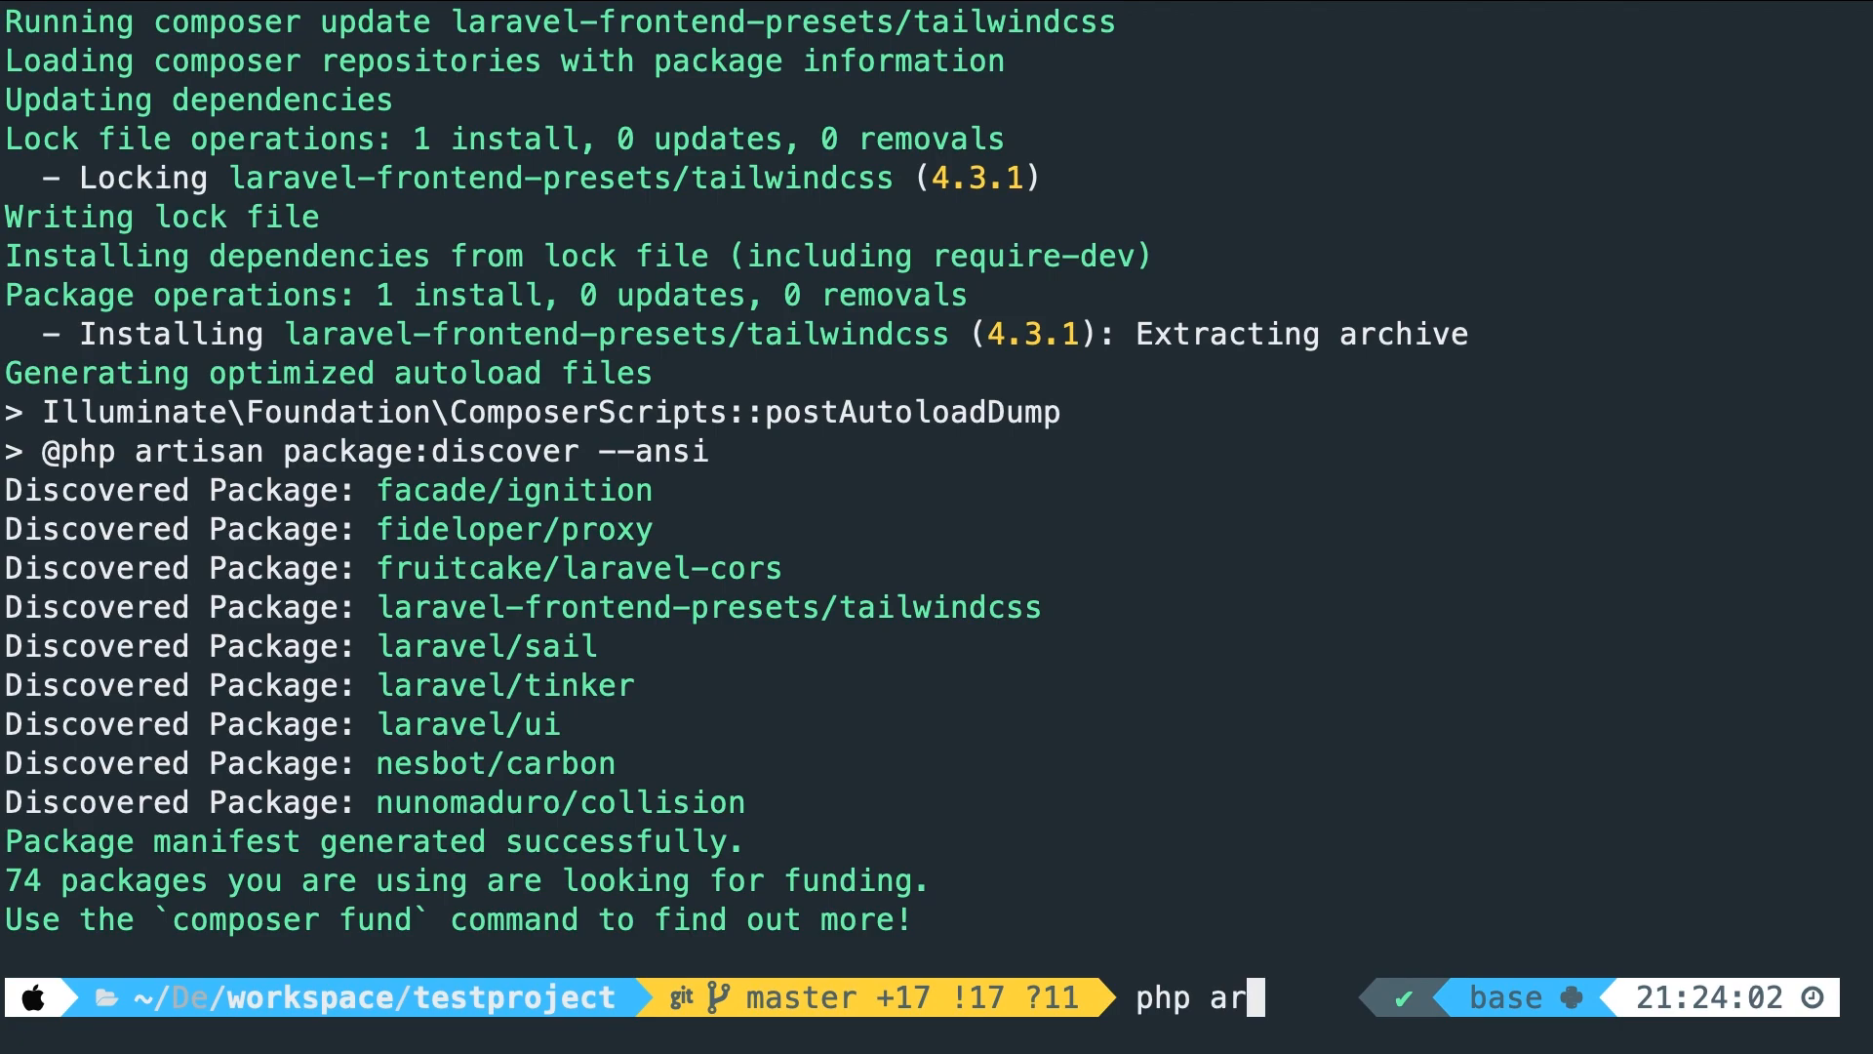
{"action": "type", "text": "tisan ui ta"}
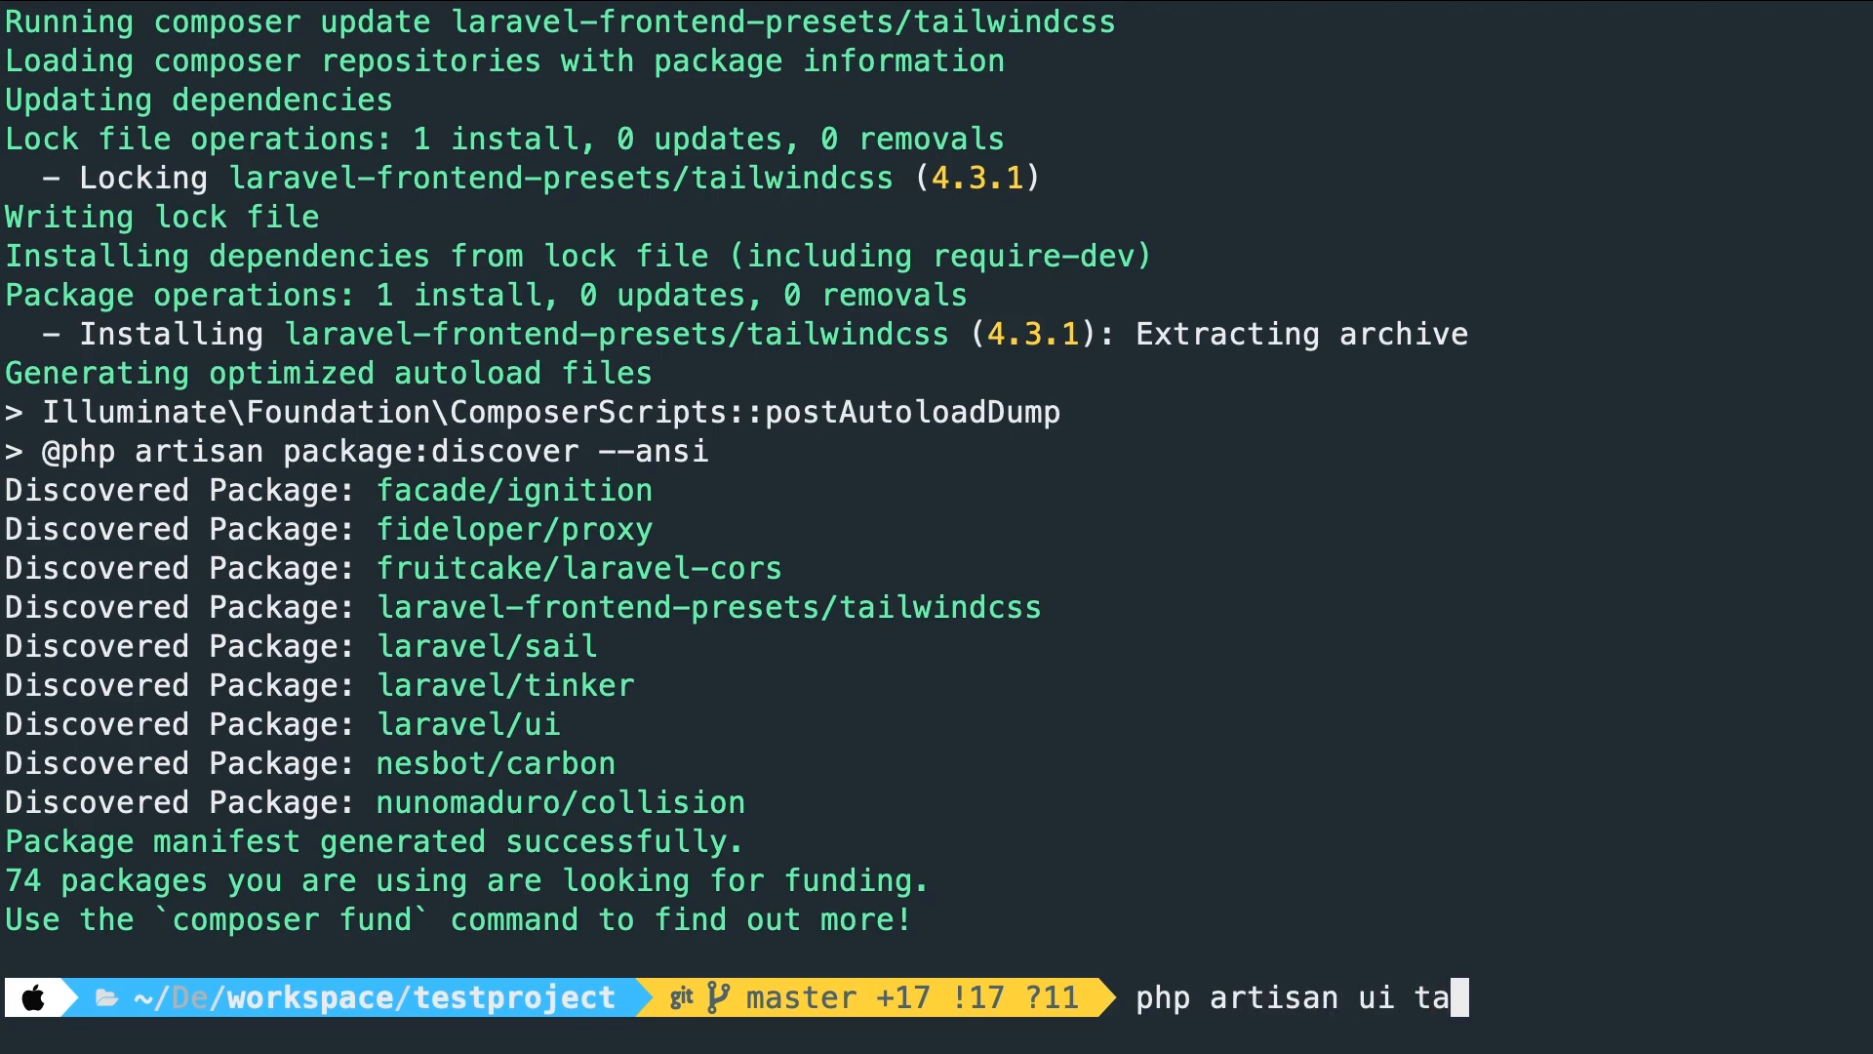
{"action": "type", "text": "il"}
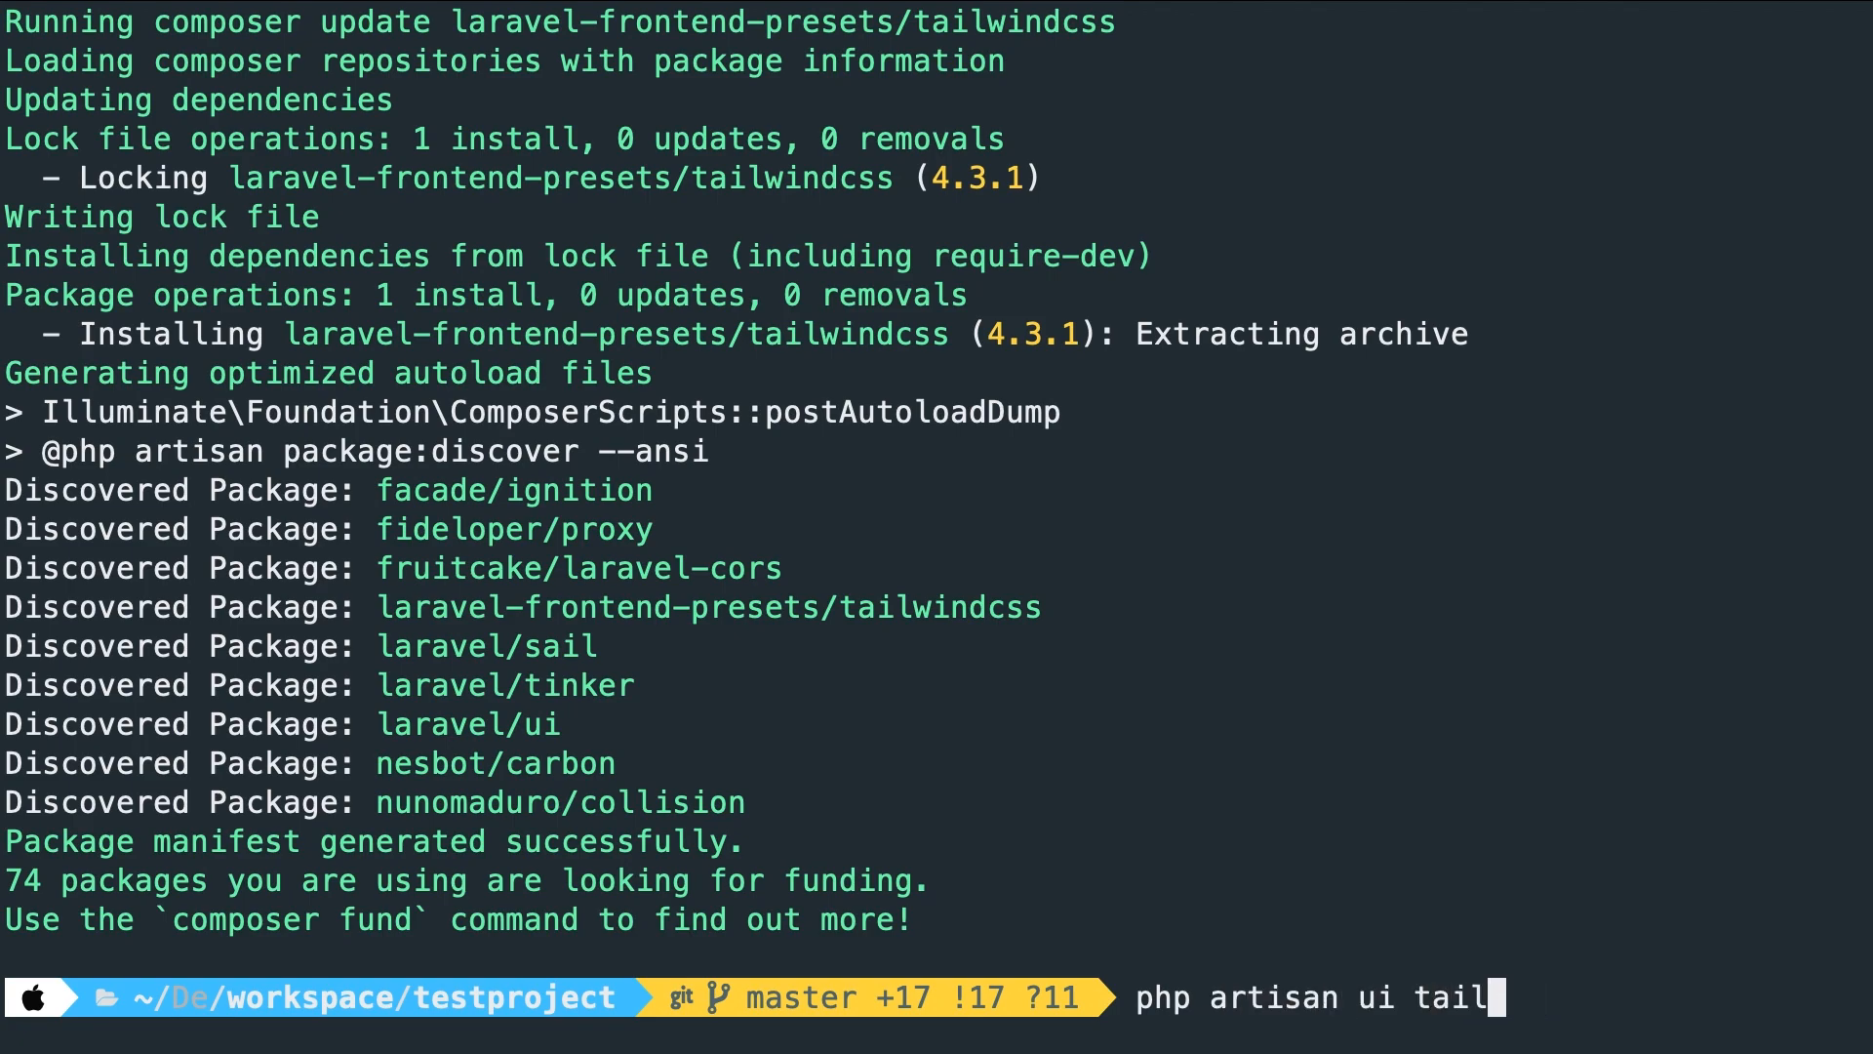
{"action": "type", "text": "windcss"}
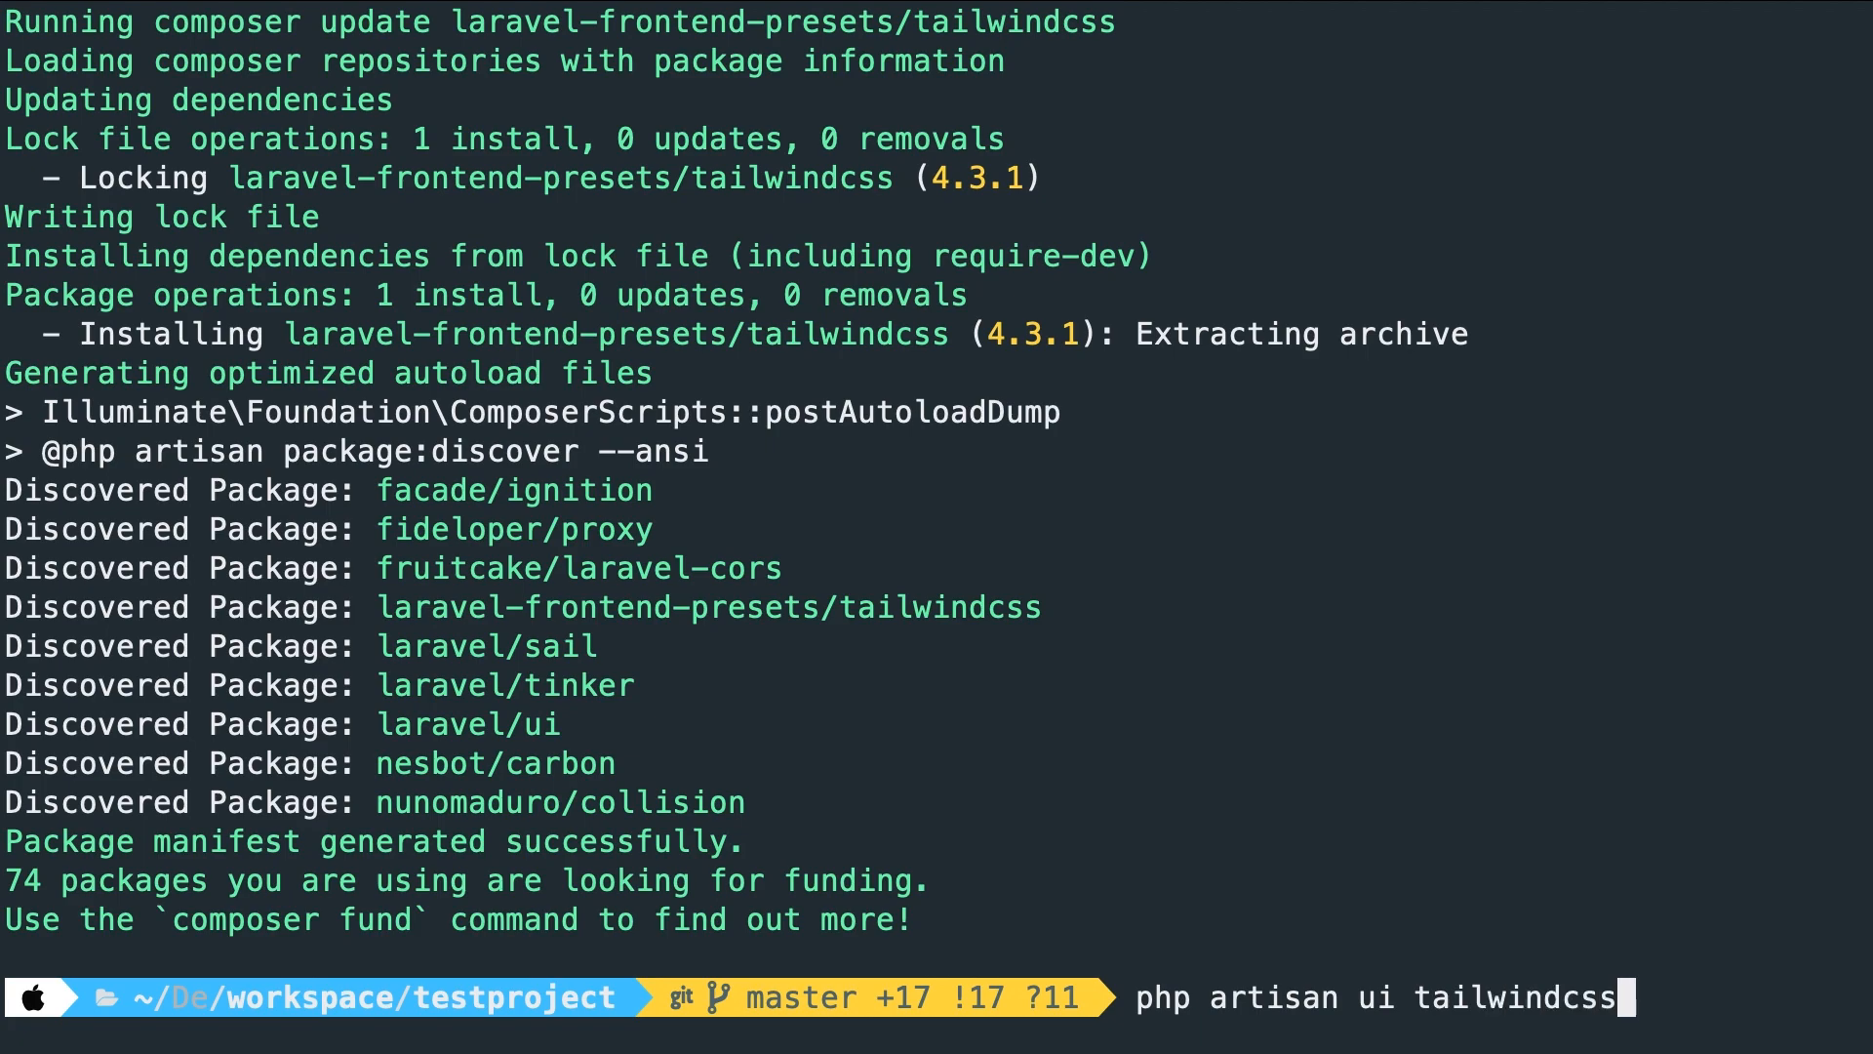
{"action": "type", "text": "--a"}
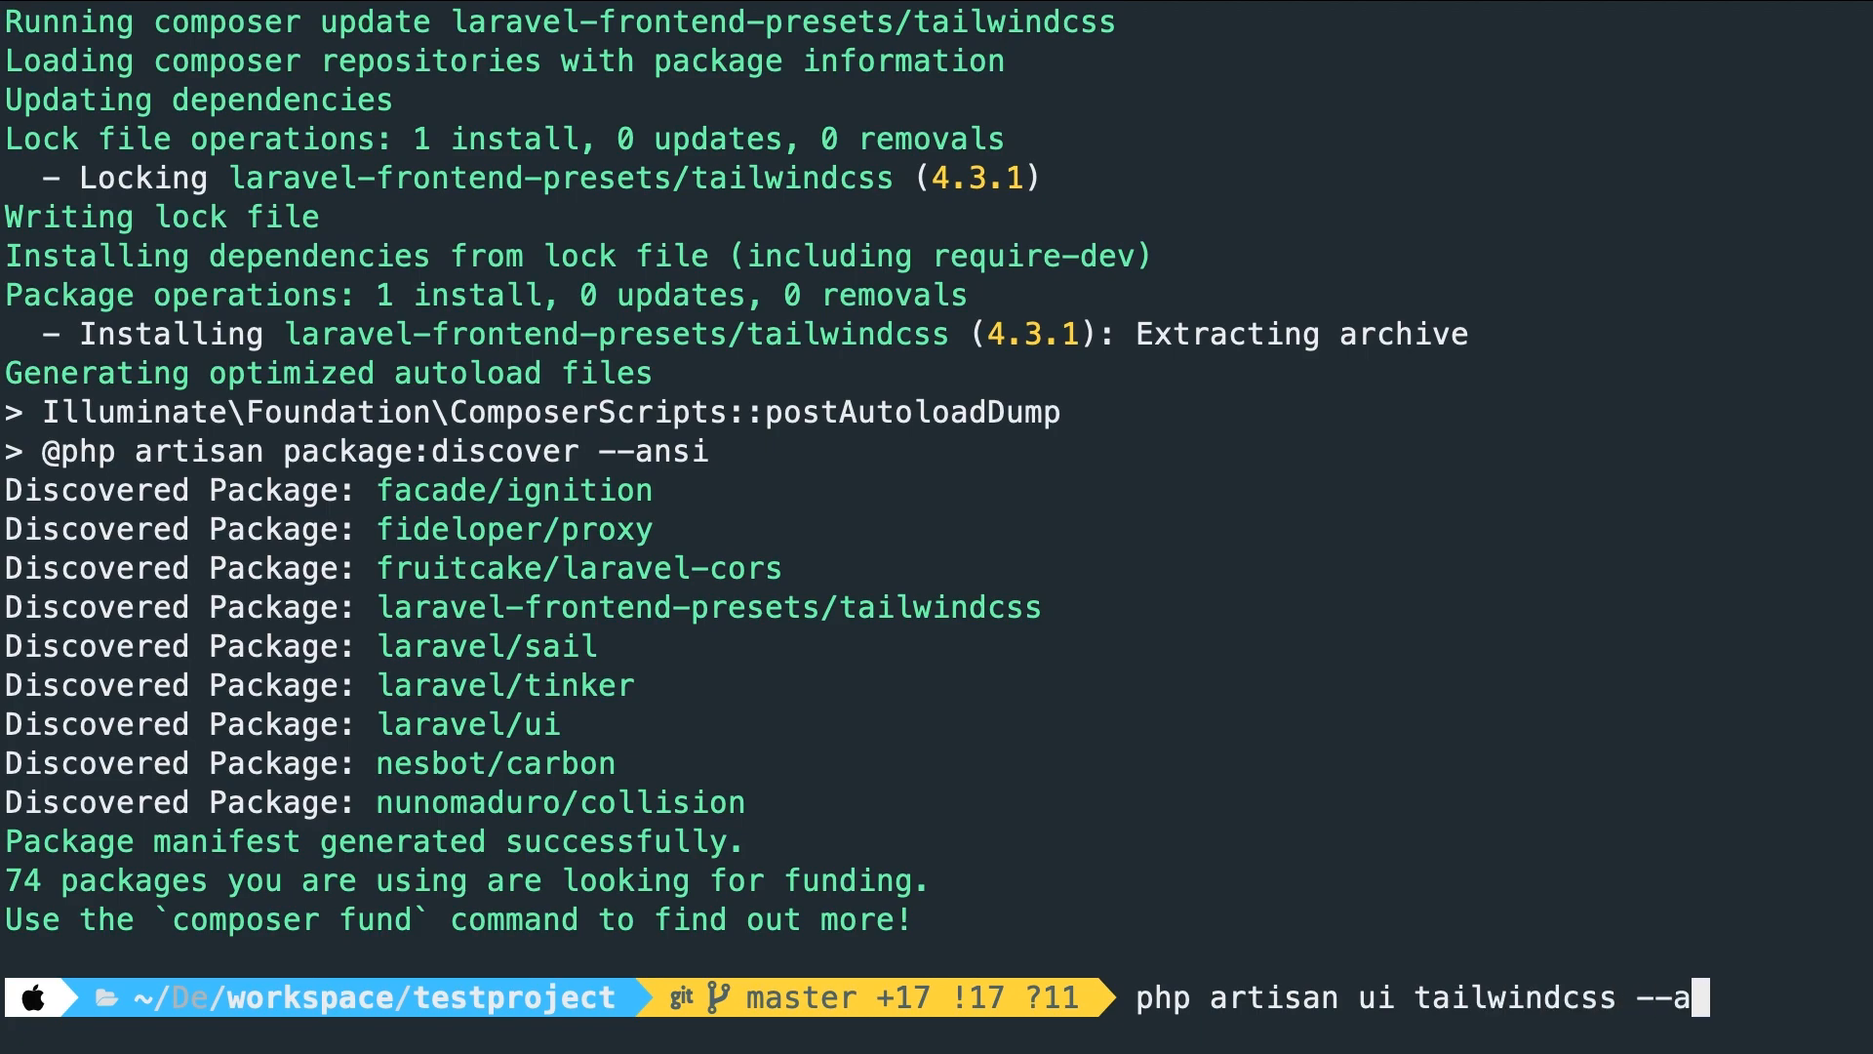
{"action": "type", "text": "uth"}
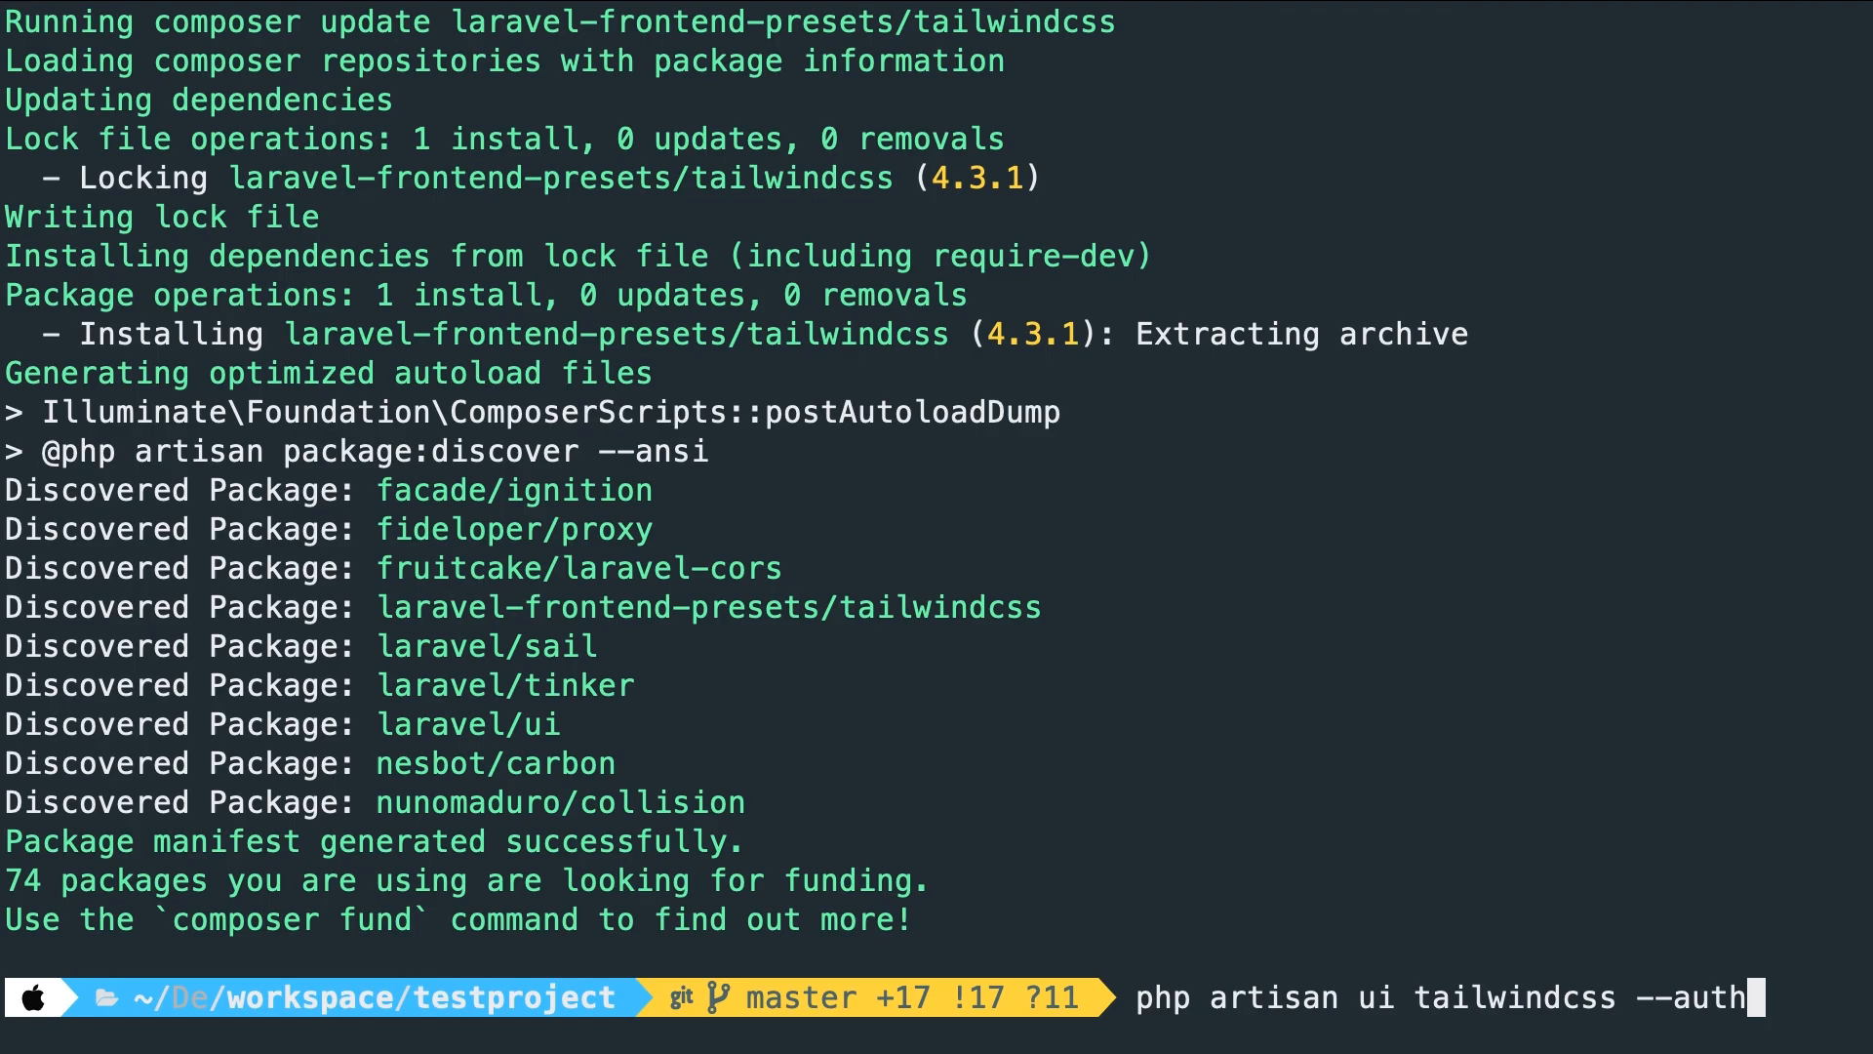
{"action": "key", "text": "Return"}
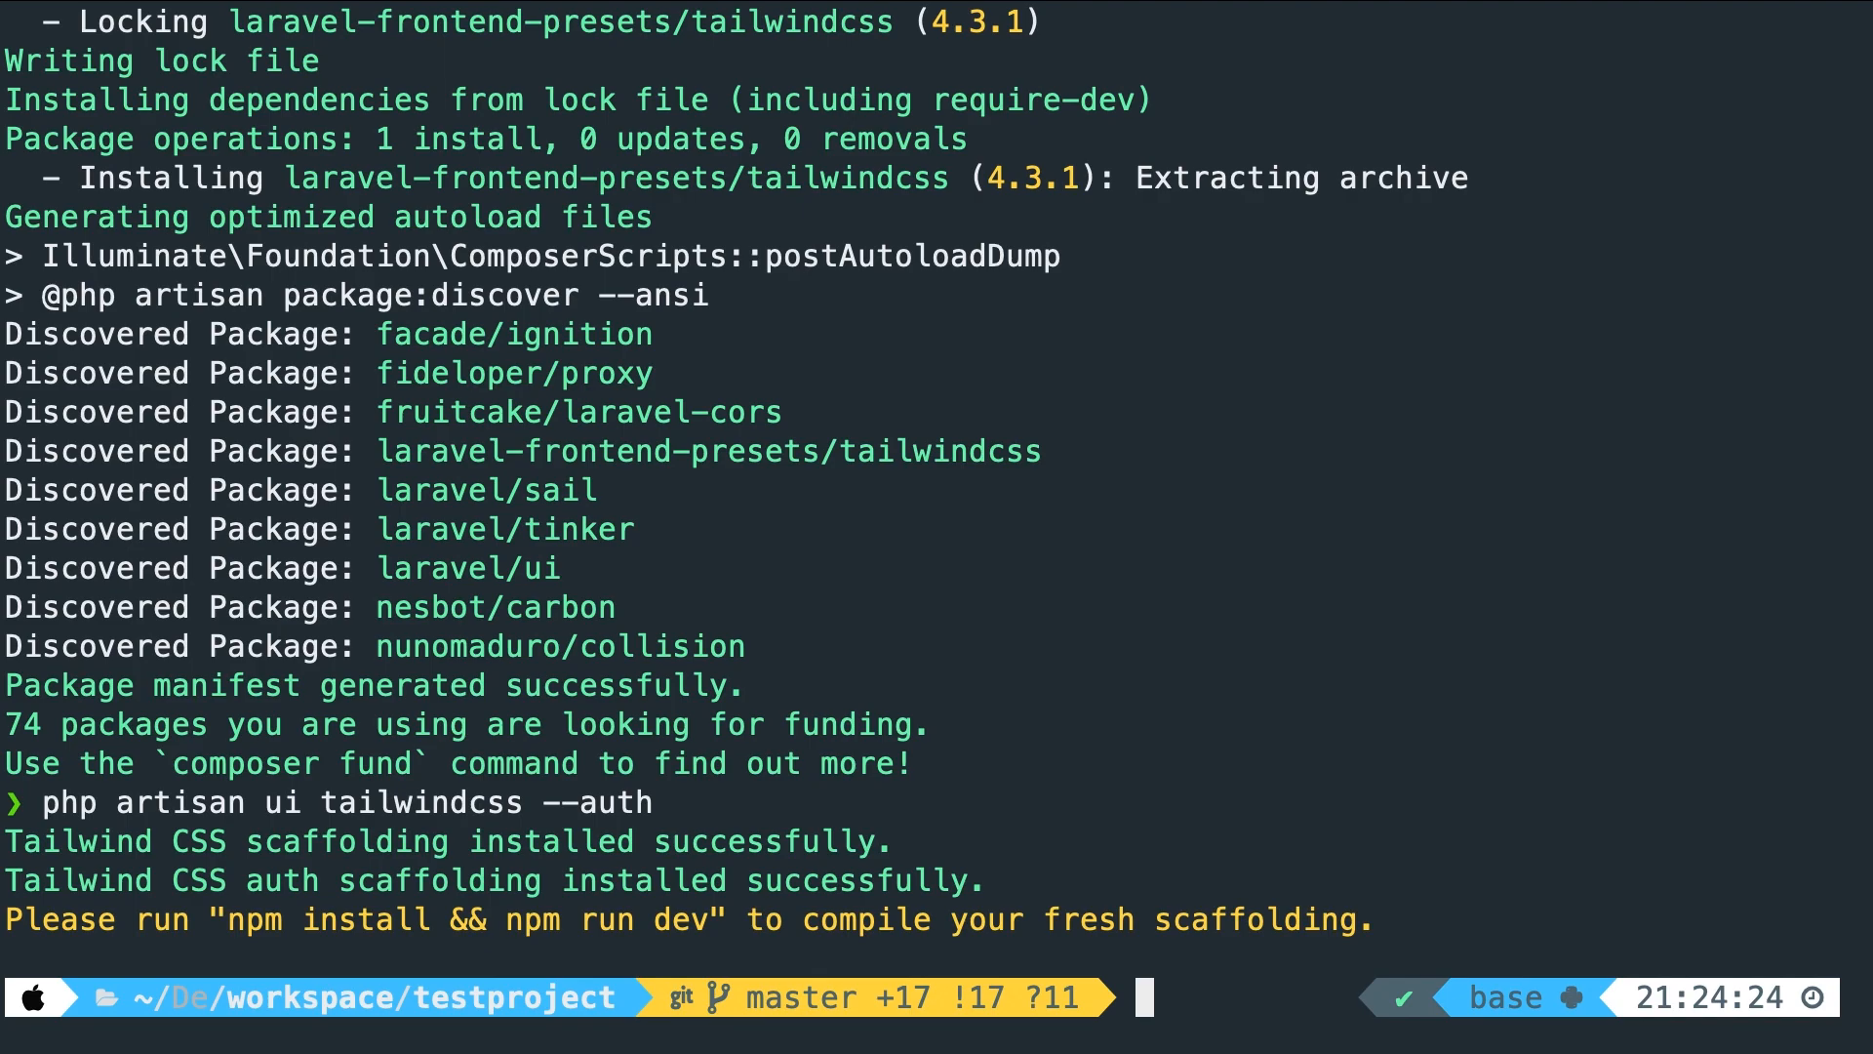
Run php artisan ui react to add React scaffolding
{"action": "type", "text": "php art"}
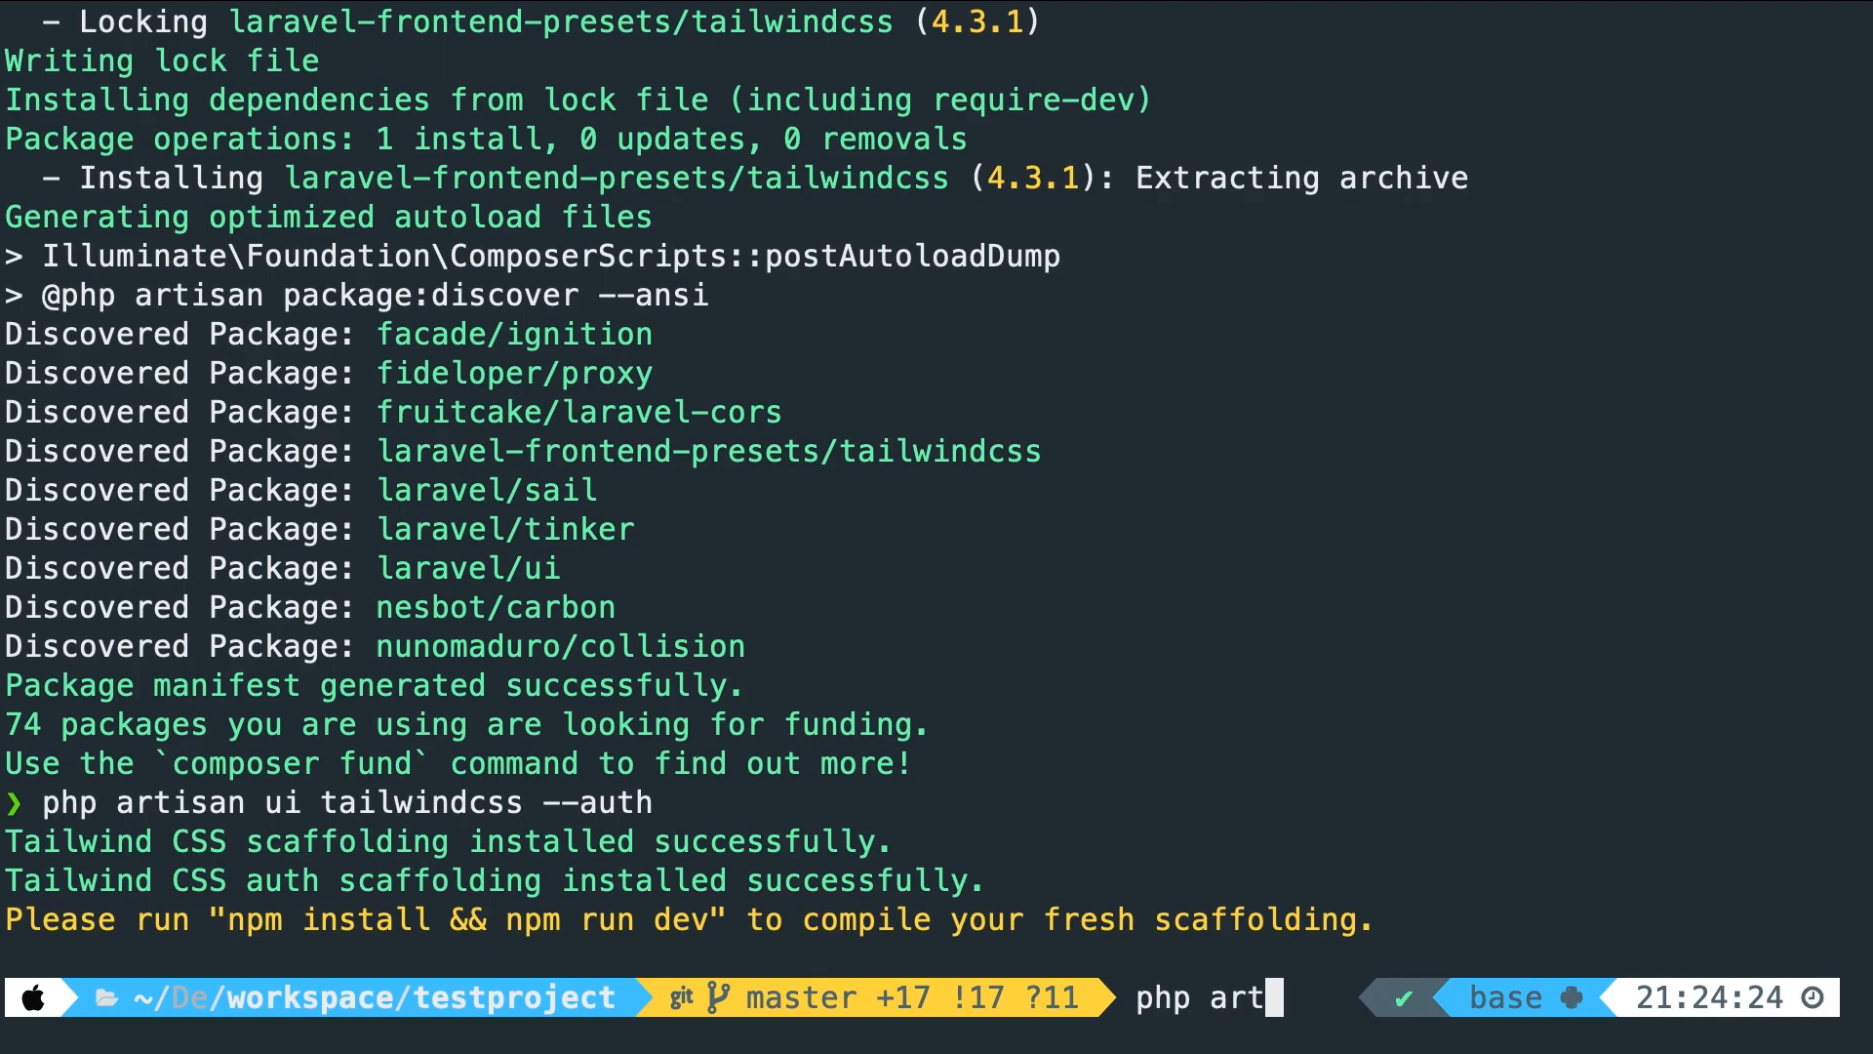
{"action": "type", "text": "isan ui react"}
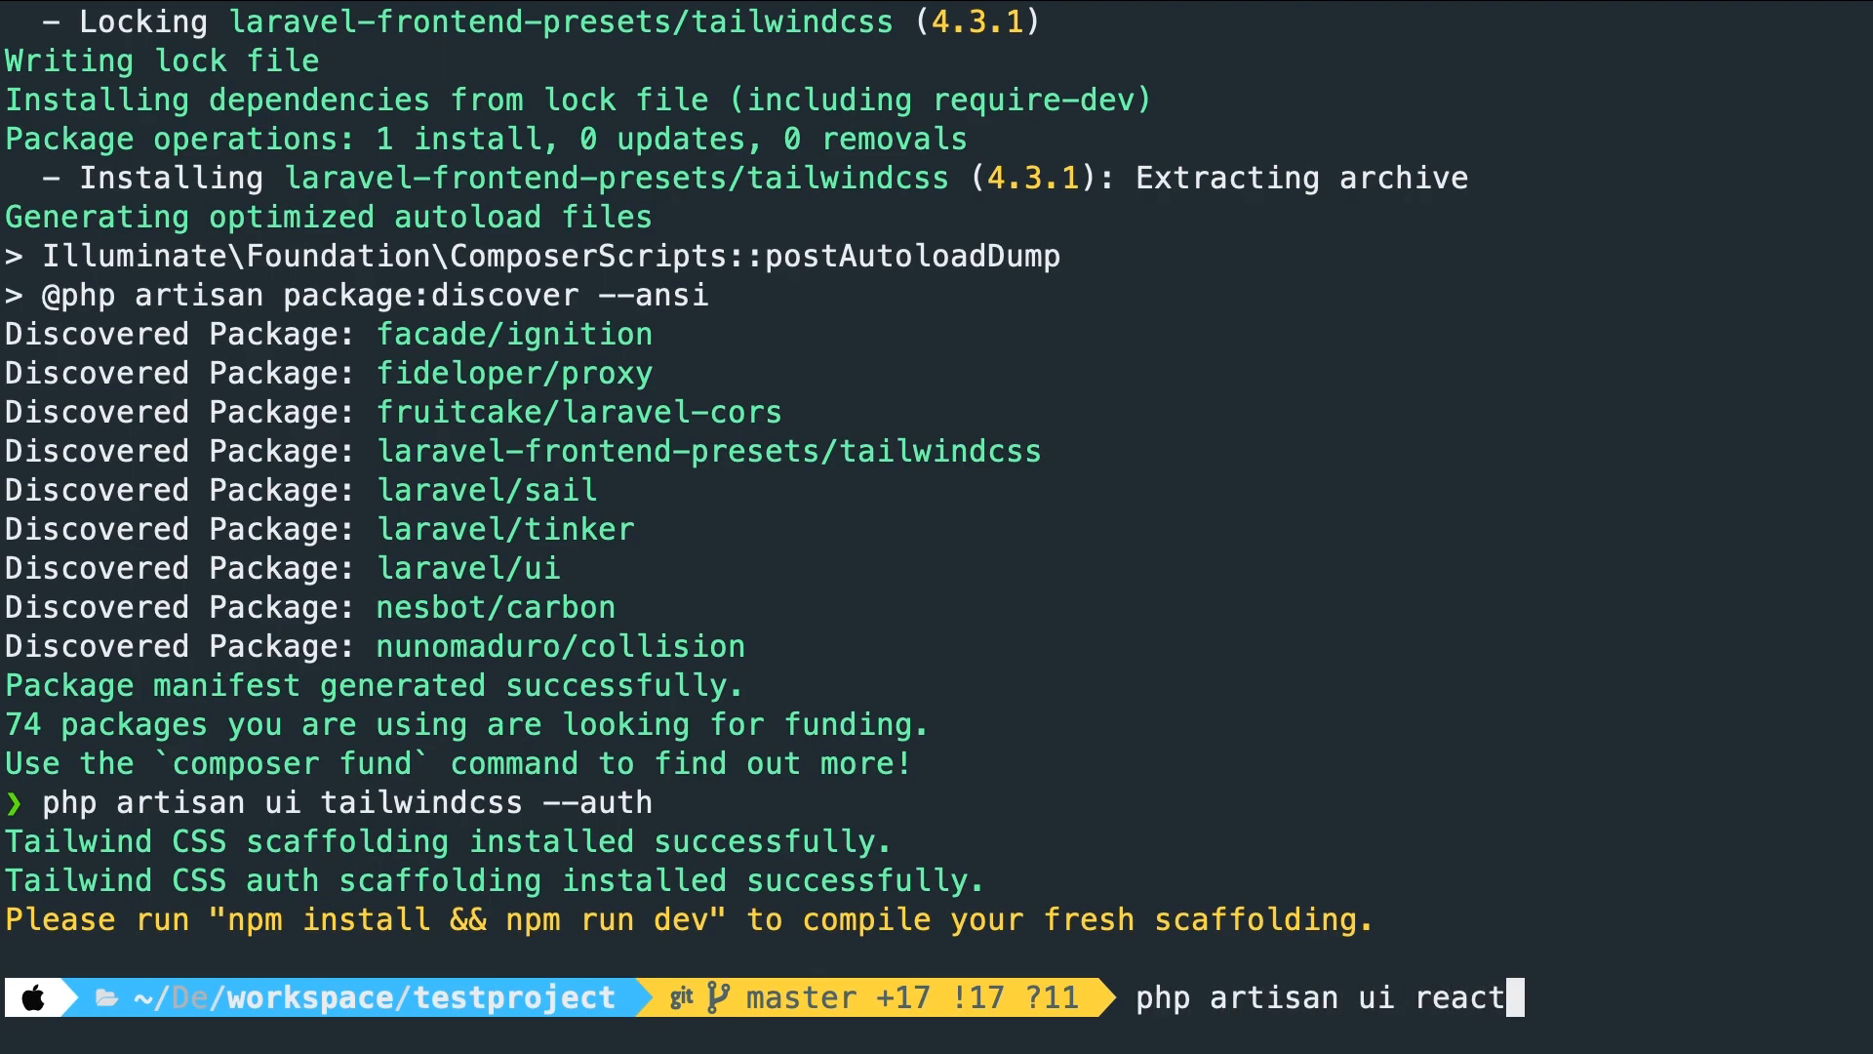
{"action": "key", "text": "Return"}
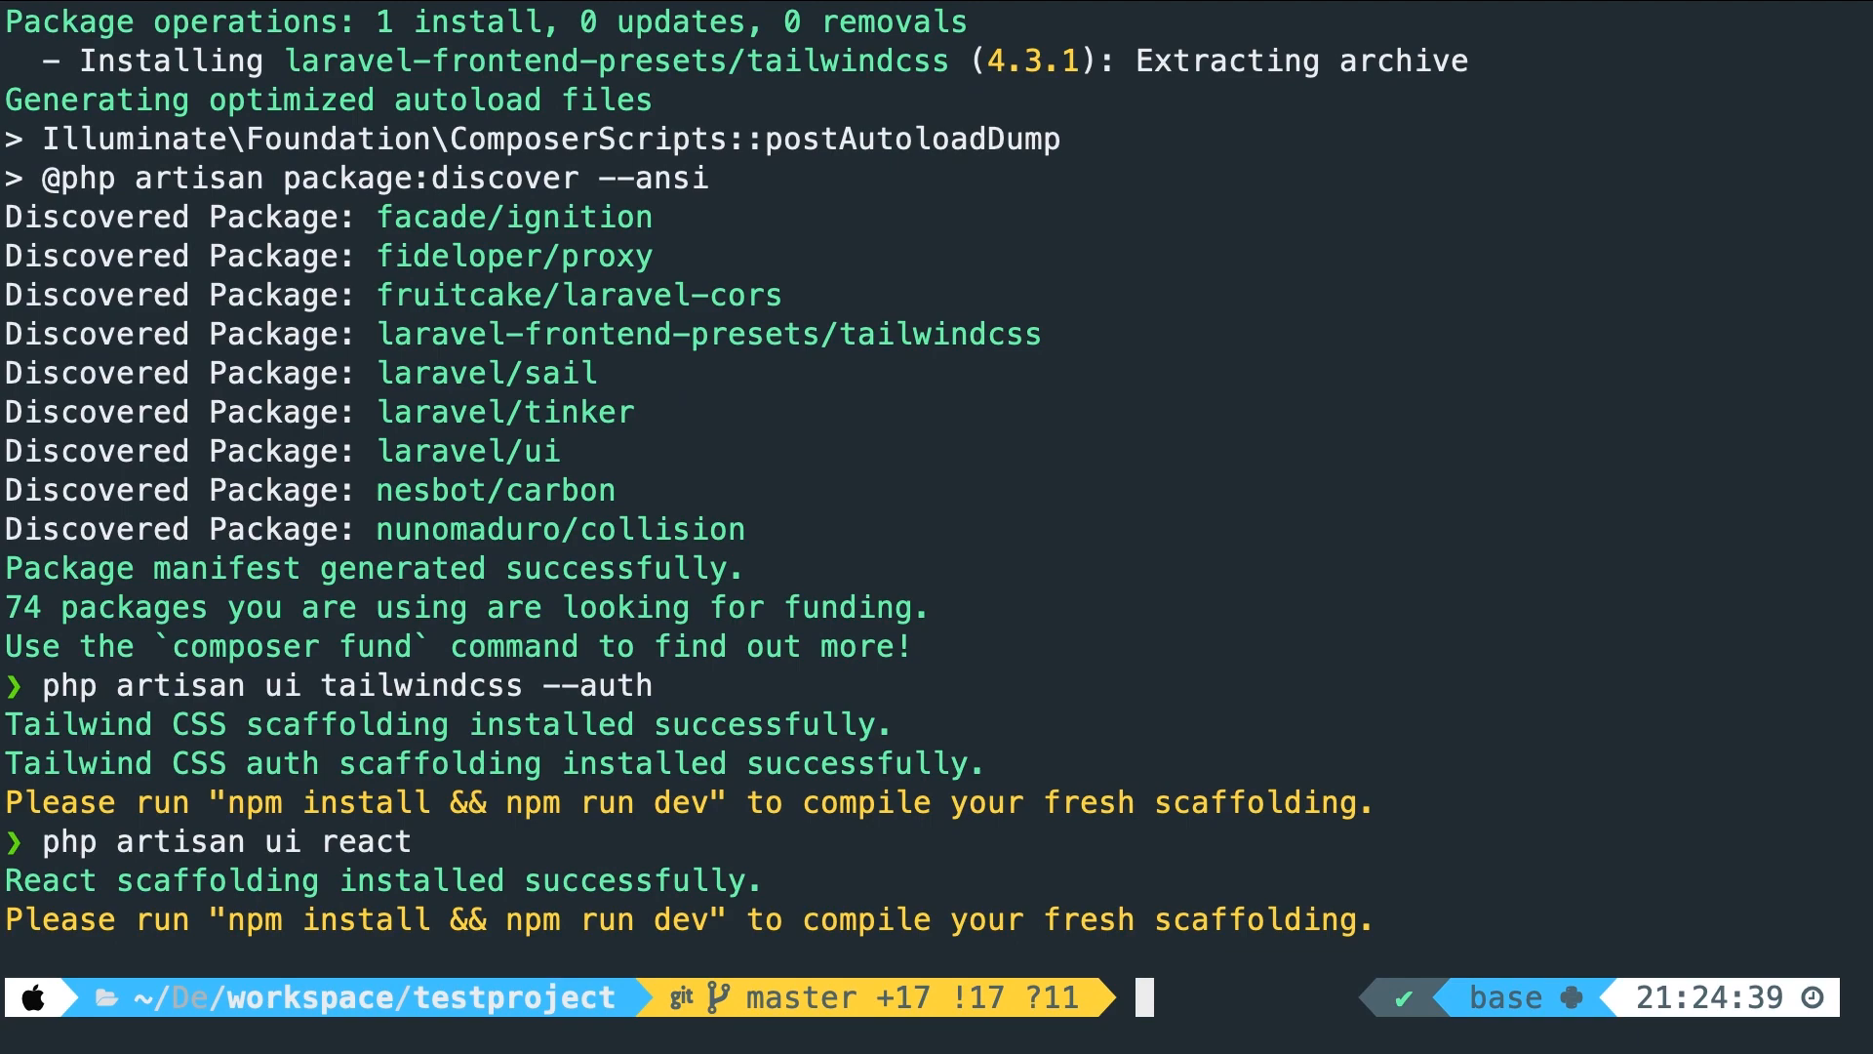
{"action": "mouse_move", "coordinate": [558, 355]}
{"action": "type", "text": "npm insta"}
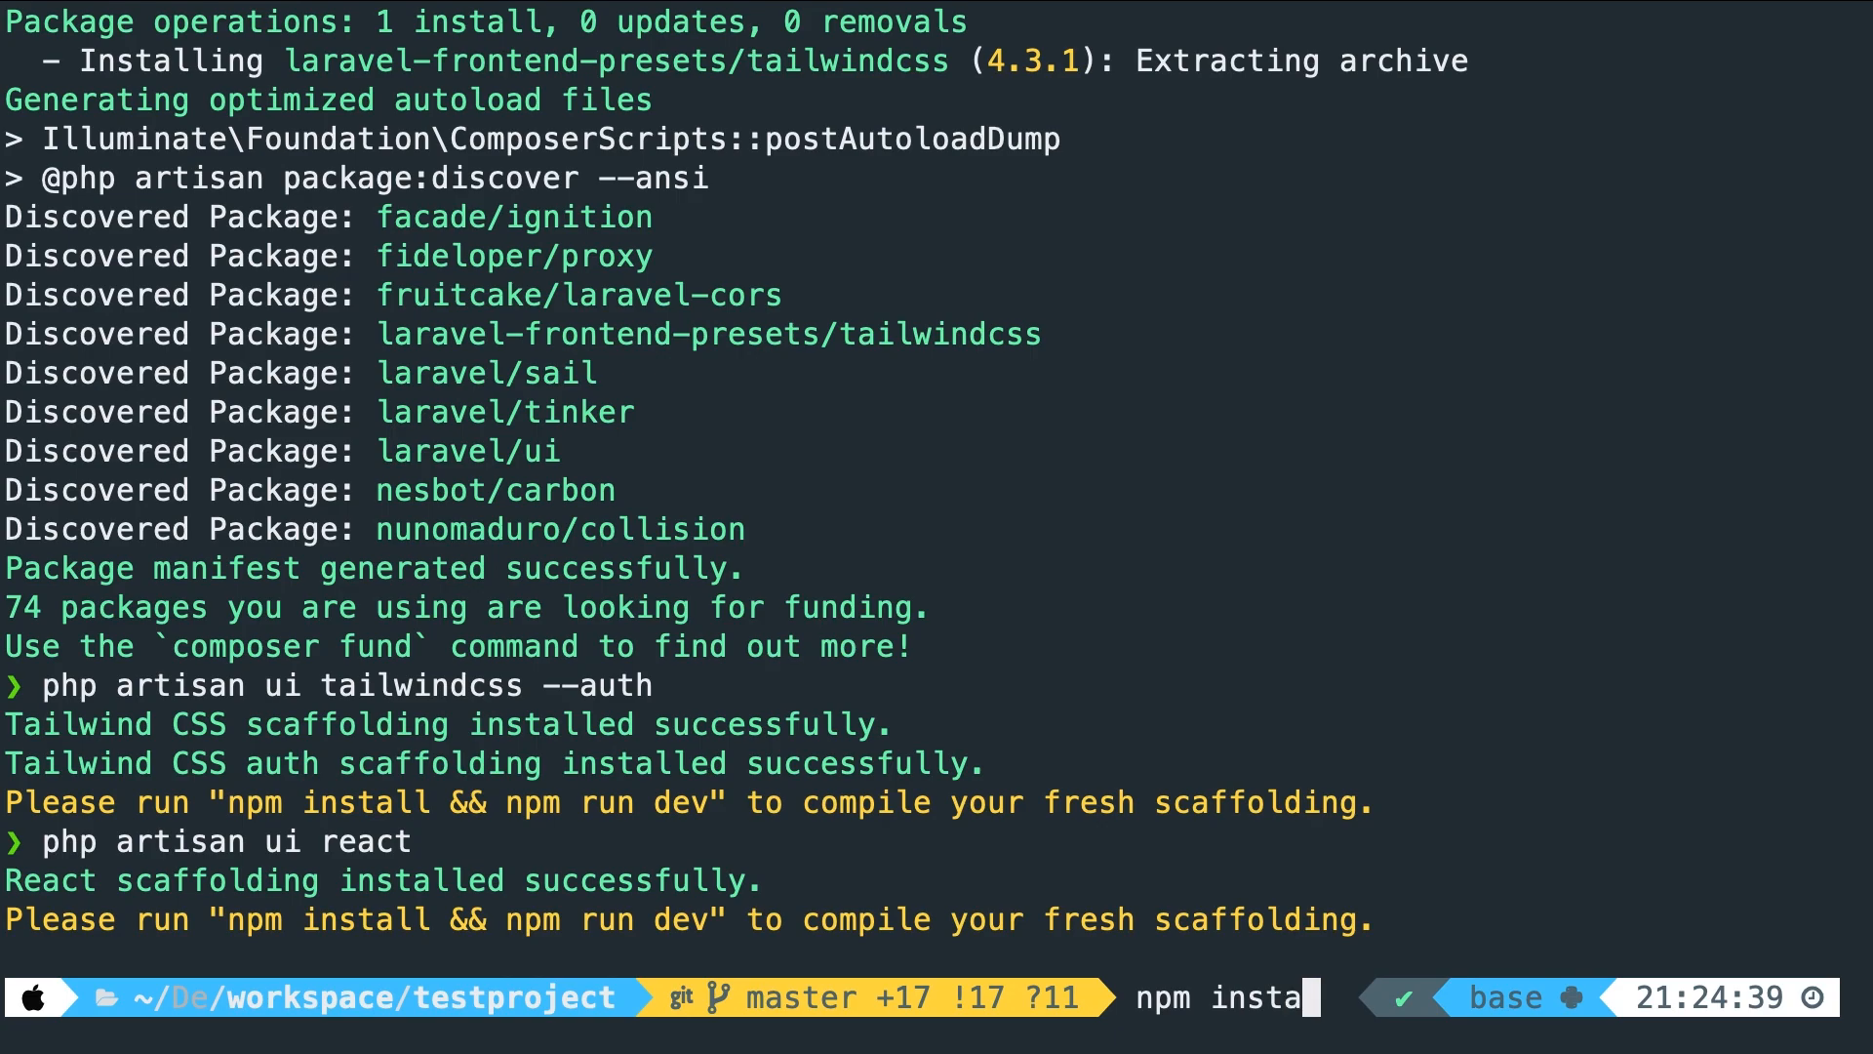
Run npm install && npm run dev; the dev build fails with mix not found
{"action": "type", "text": "ll && np"}
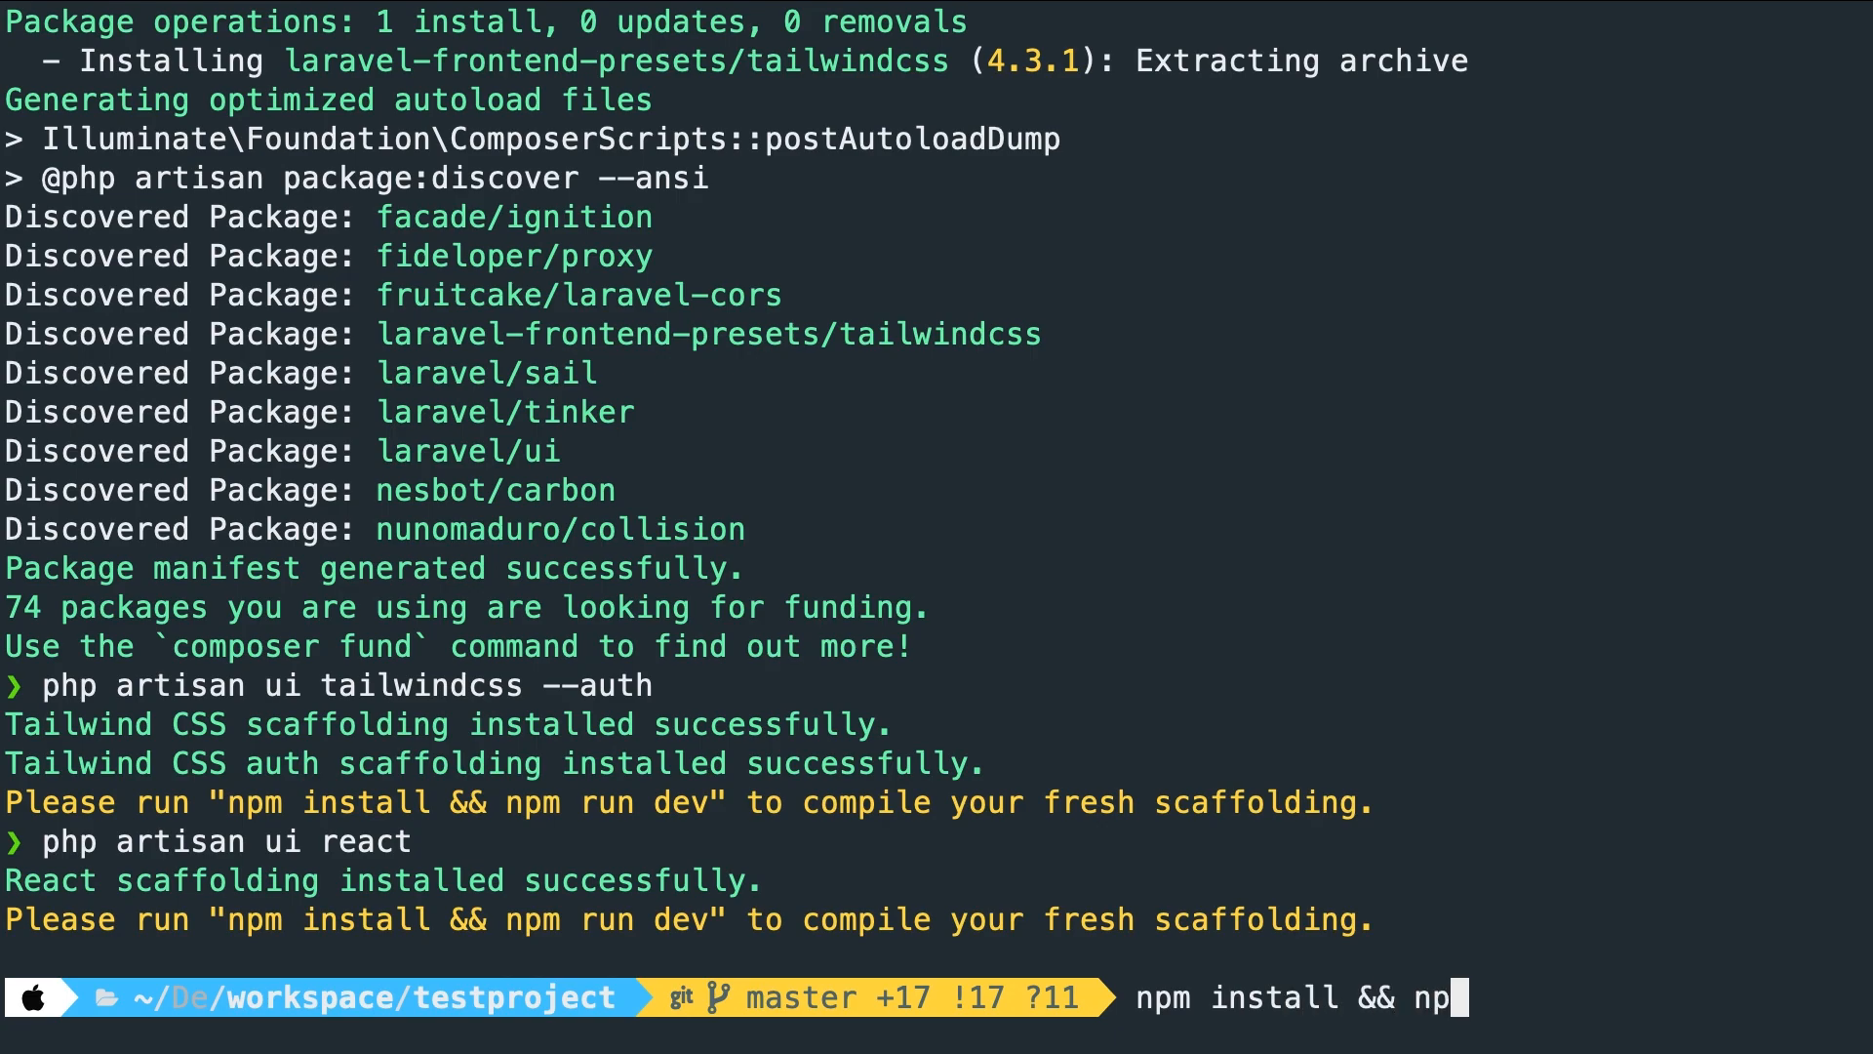
{"action": "key", "text": "Return"}
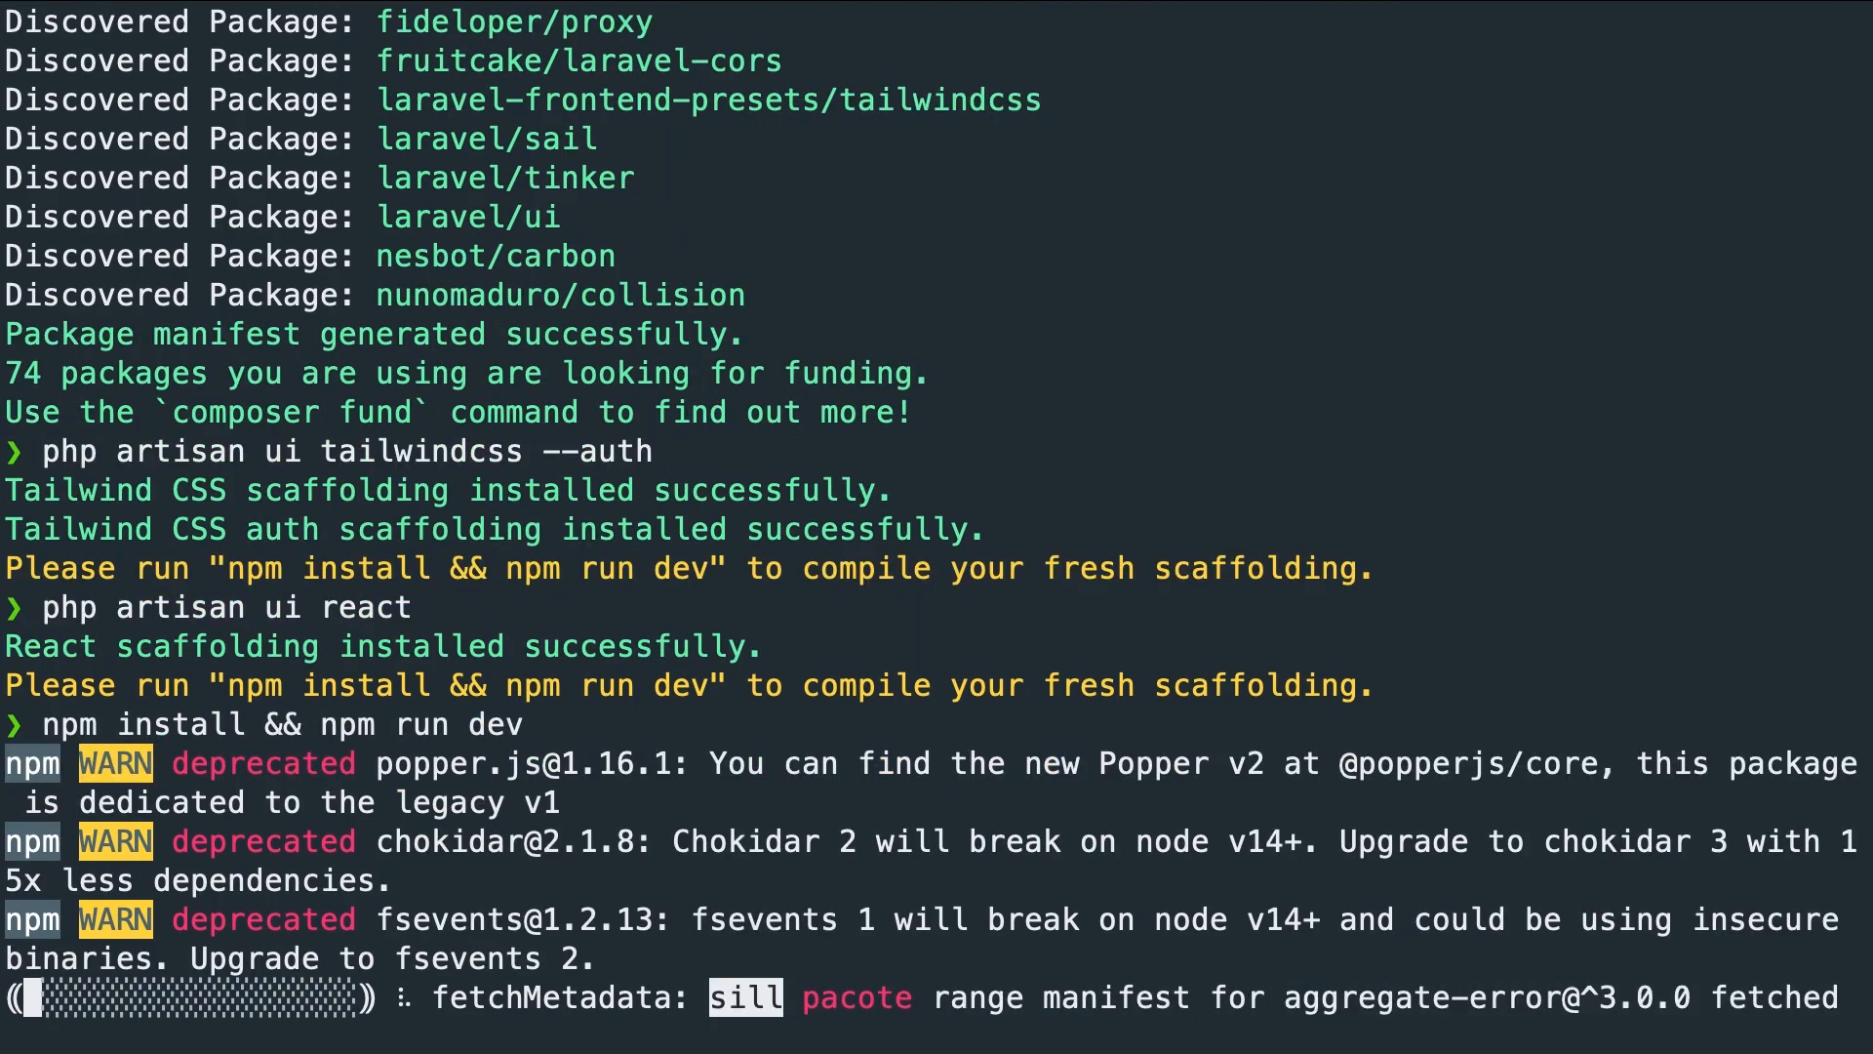
{"action": "scroll", "scroll_direction": "down", "scroll_amount": 3}
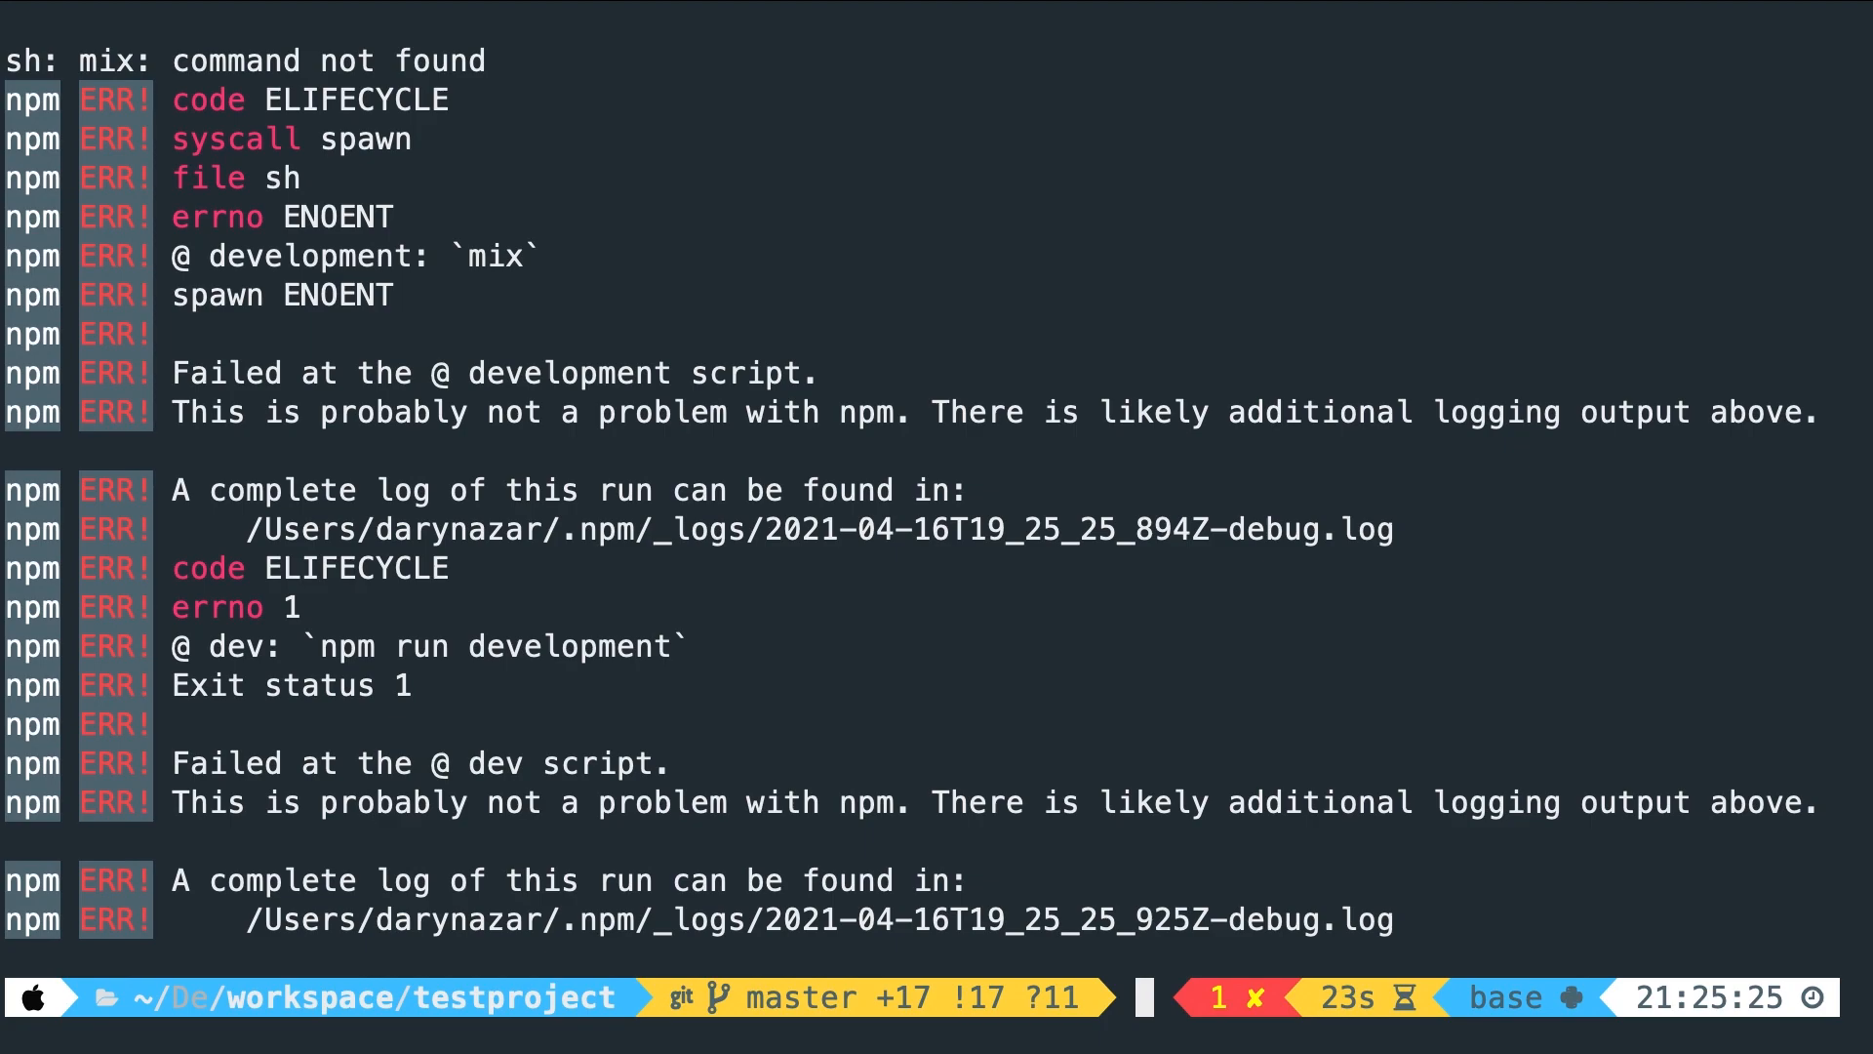
Remove the failing laravel-mix package with npm remove
{"action": "type", "text": "npm re"}
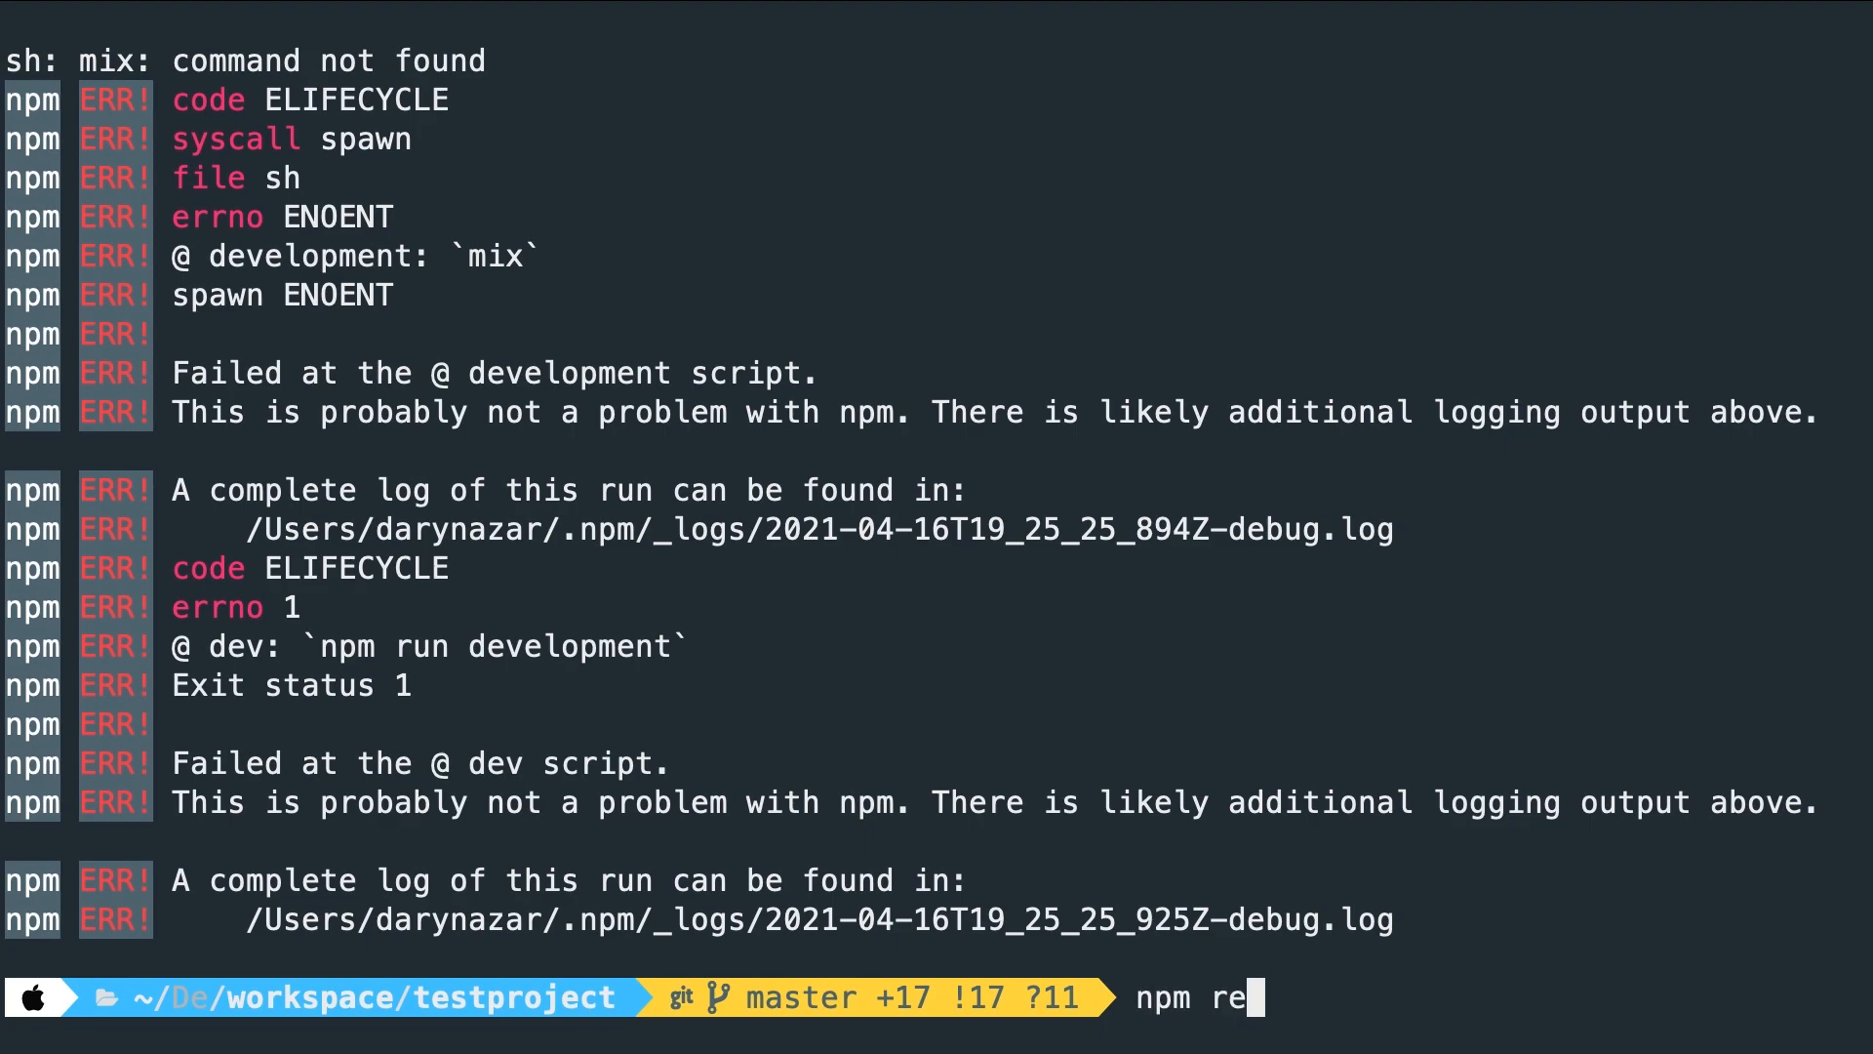
{"action": "type", "text": "move laravel-mi"}
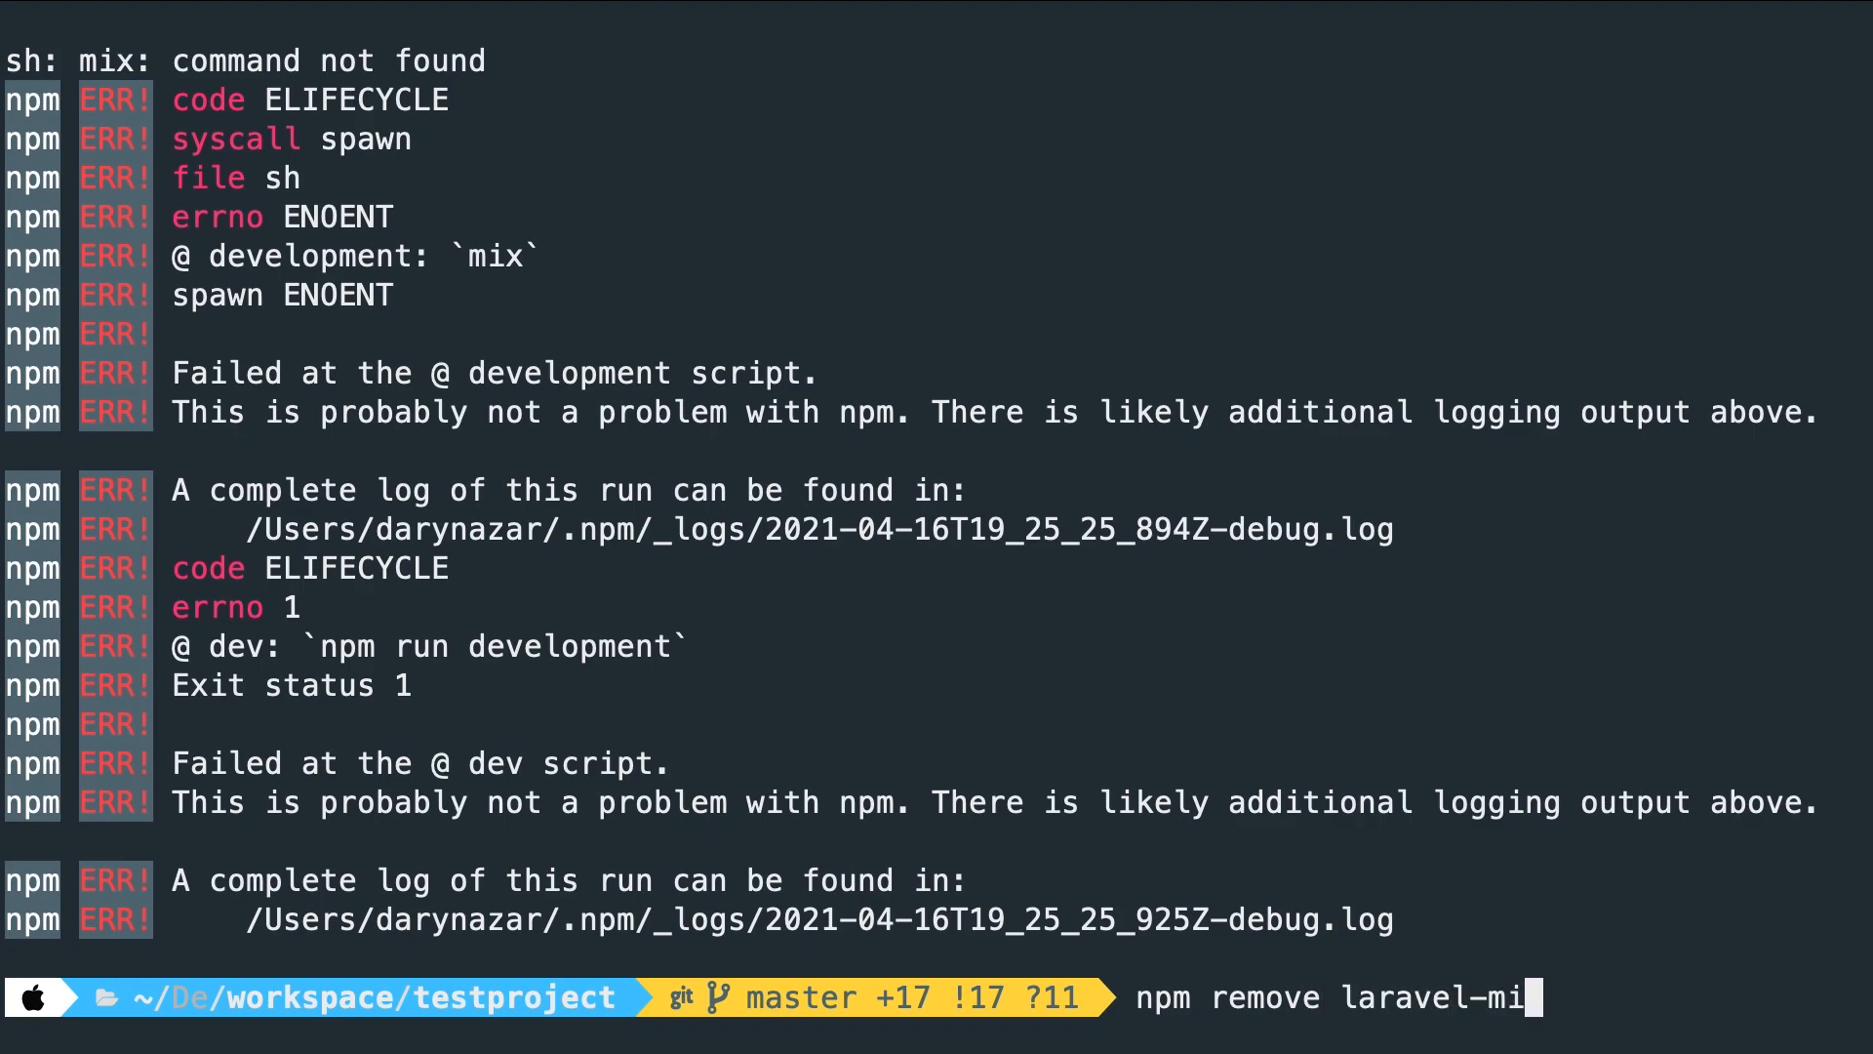
{"action": "key", "text": "Return"}
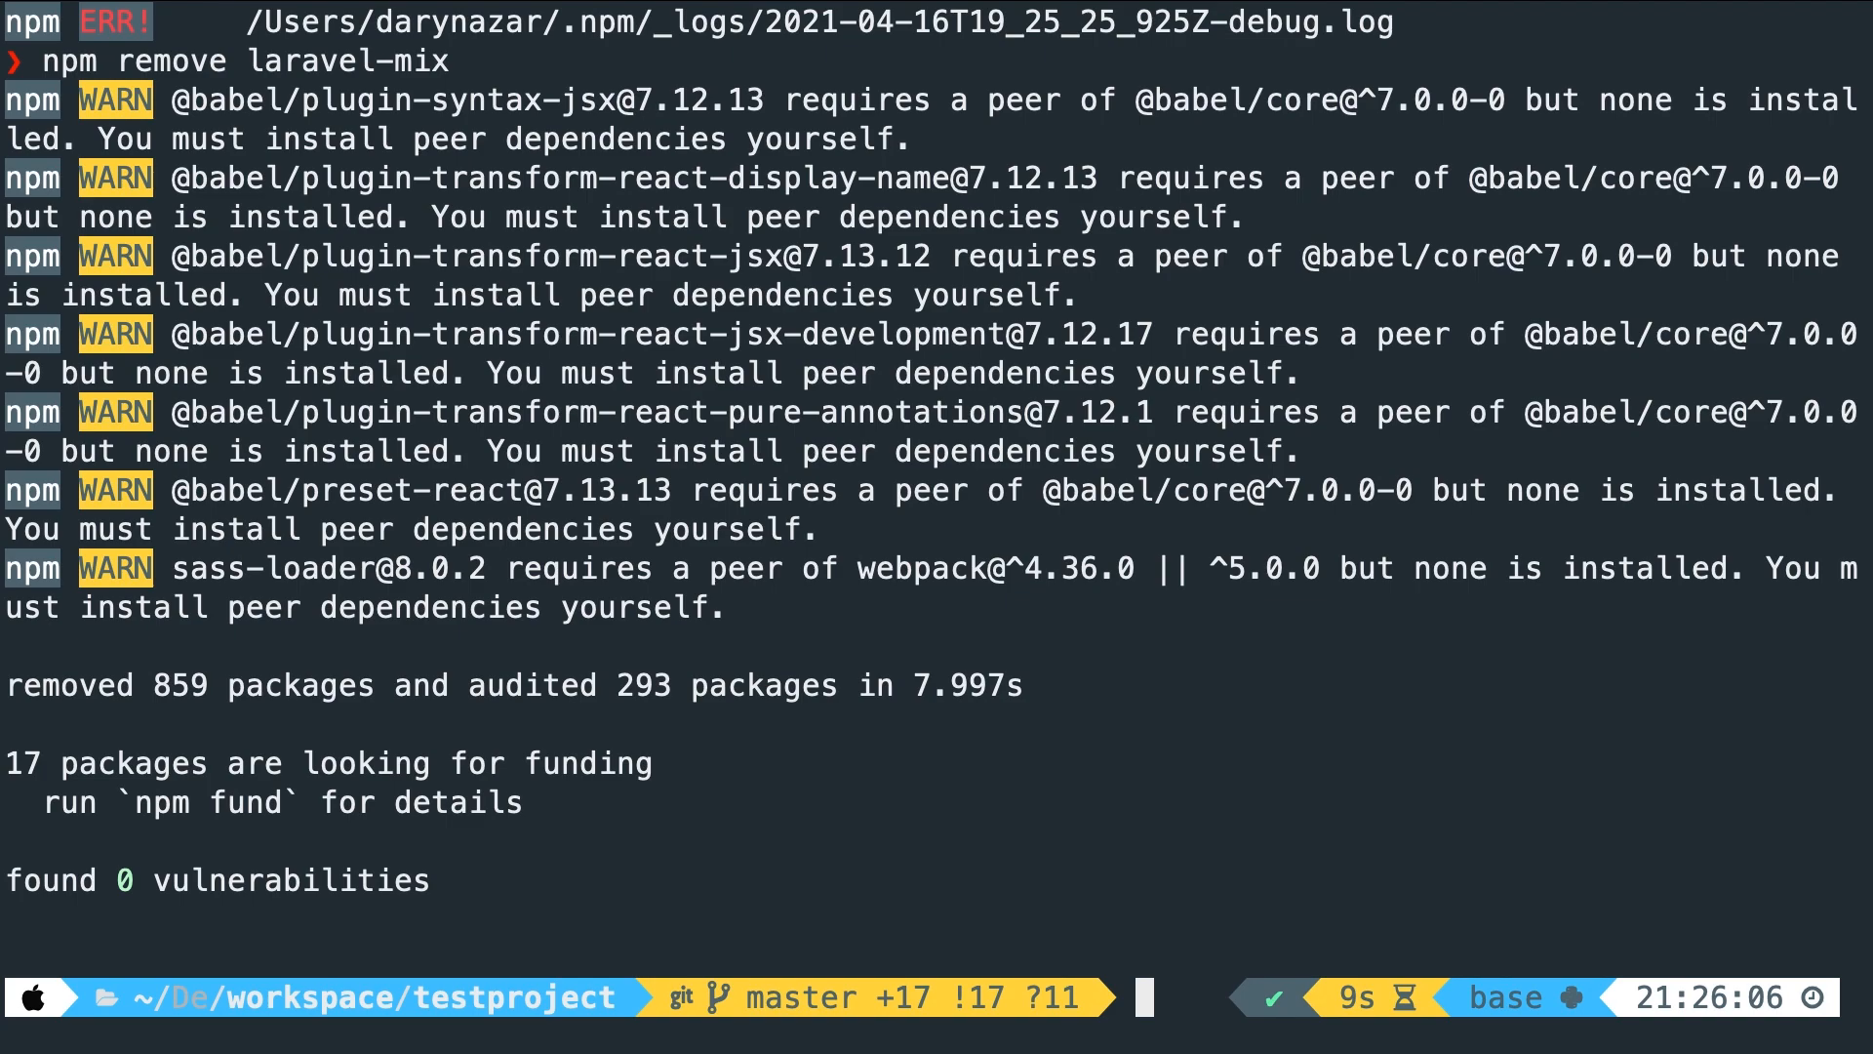
Reinstall laravel-mix 6.0.16 as a dev dependency with --save-dev
{"action": "type", "text": "npm ins"}
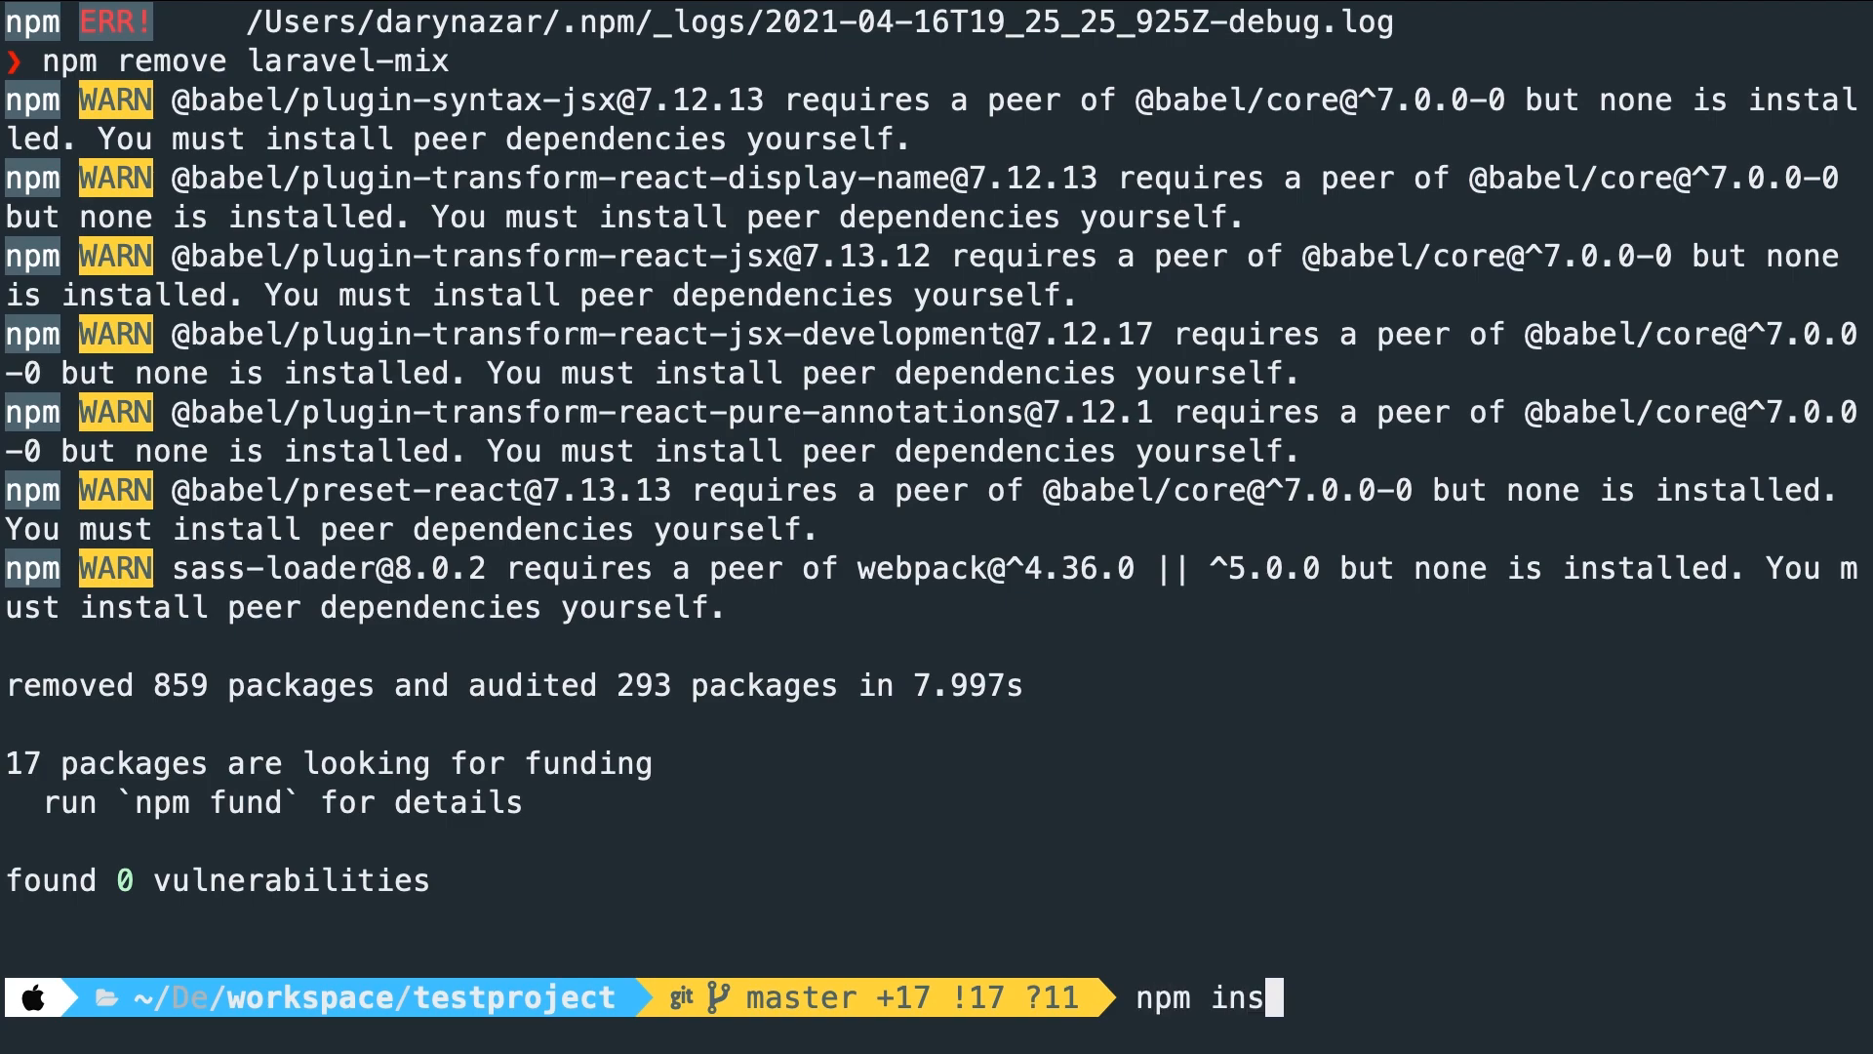
{"action": "type", "text": "tall laravel"}
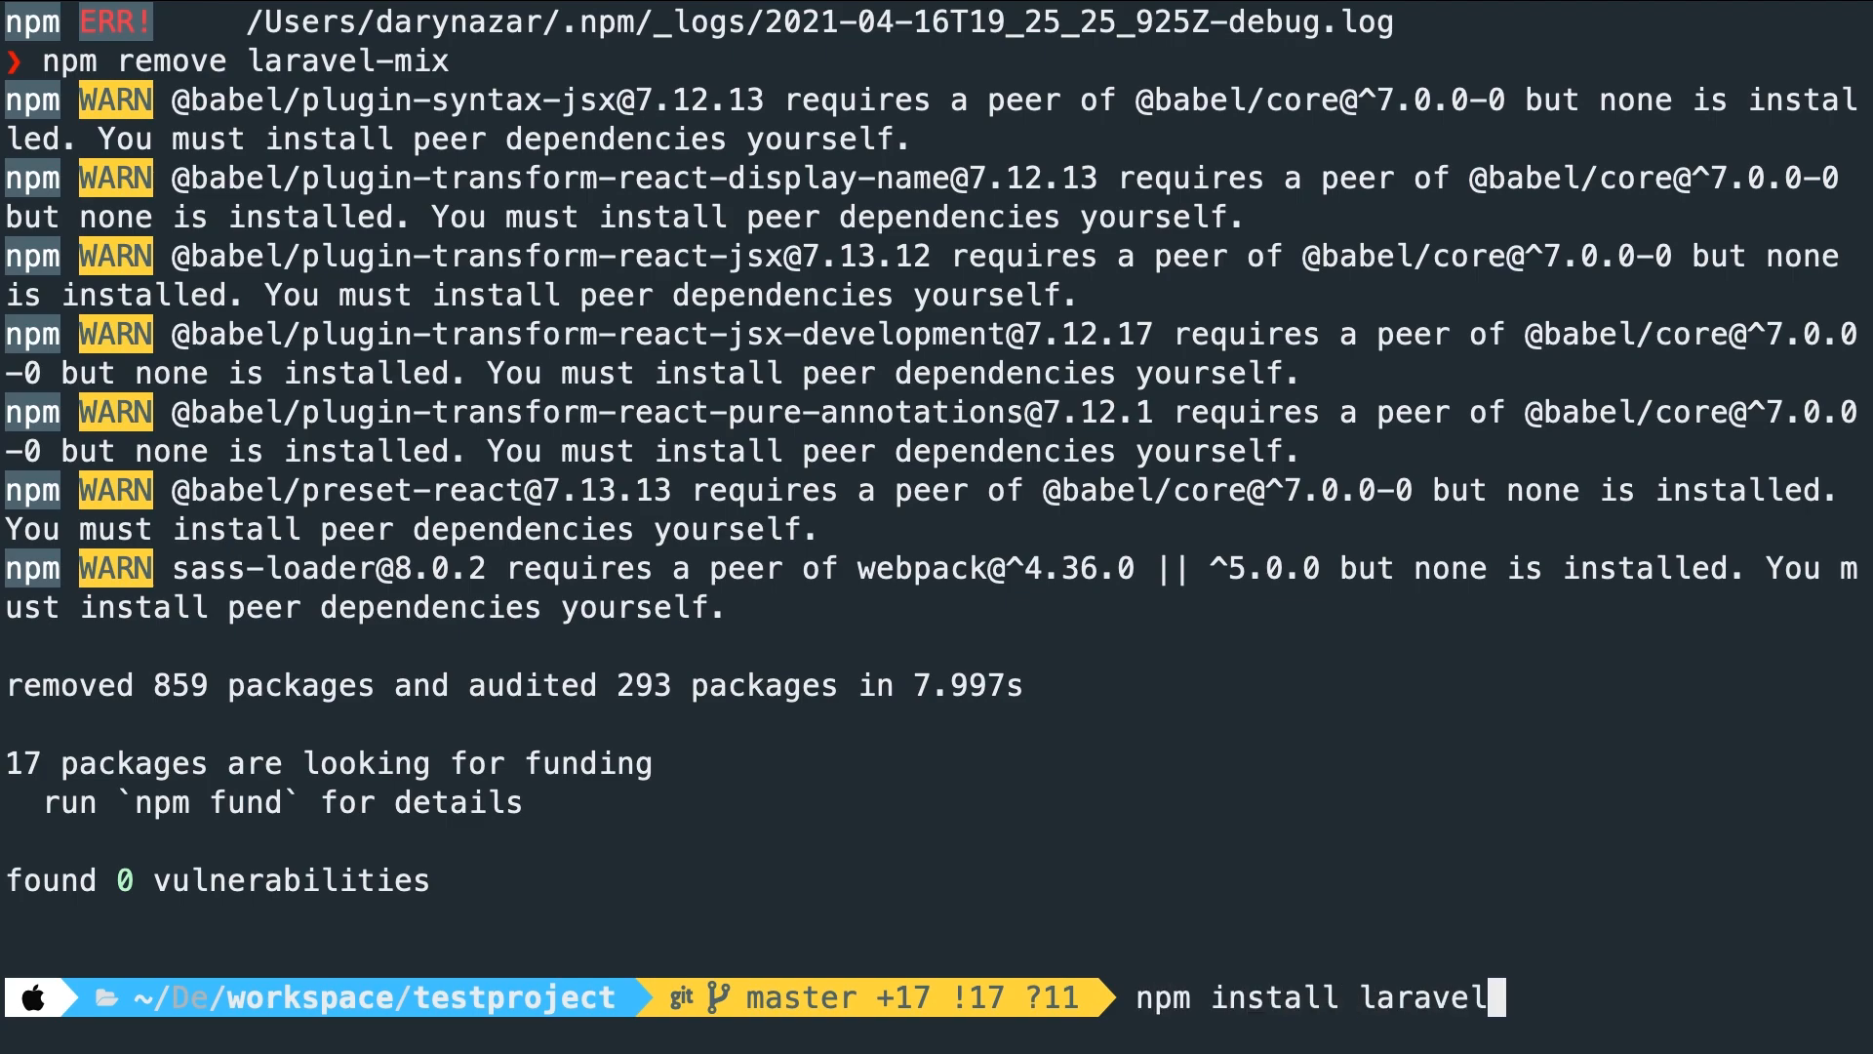
{"action": "type", "text": "-mix -"}
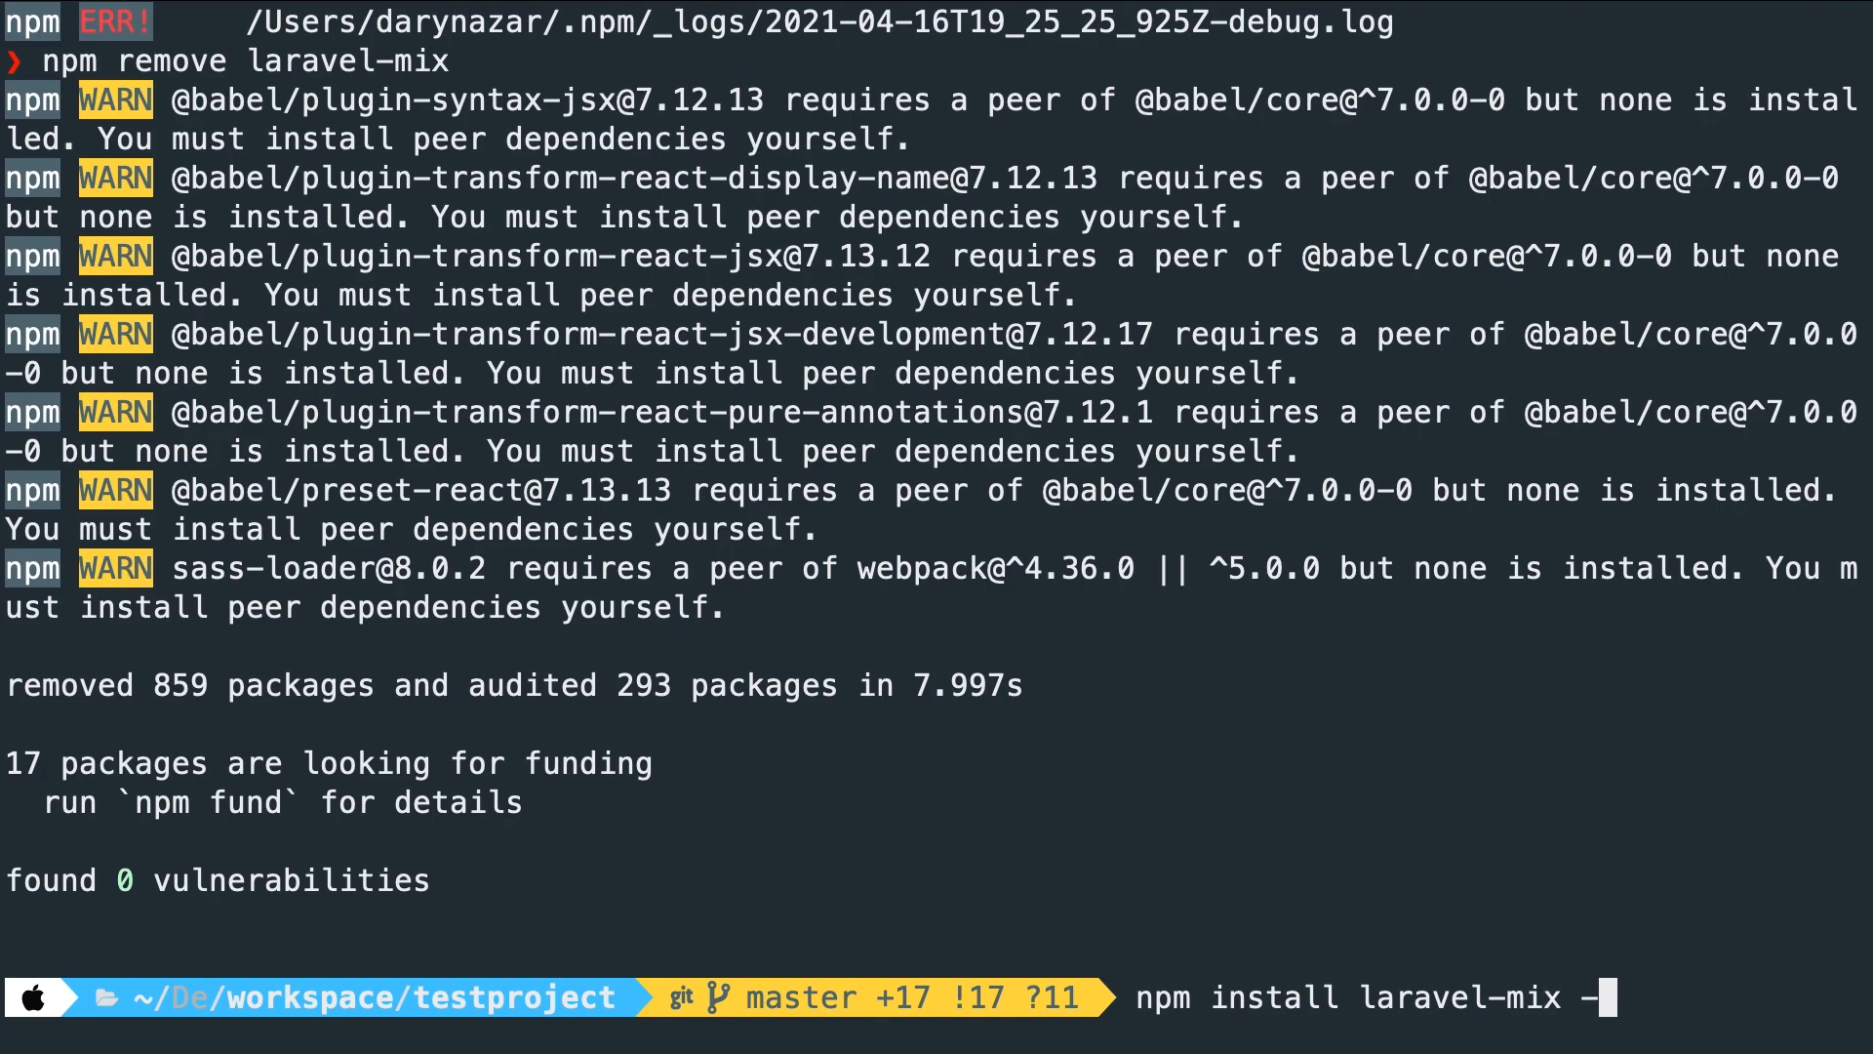
{"action": "type", "text": "-save-dev"}
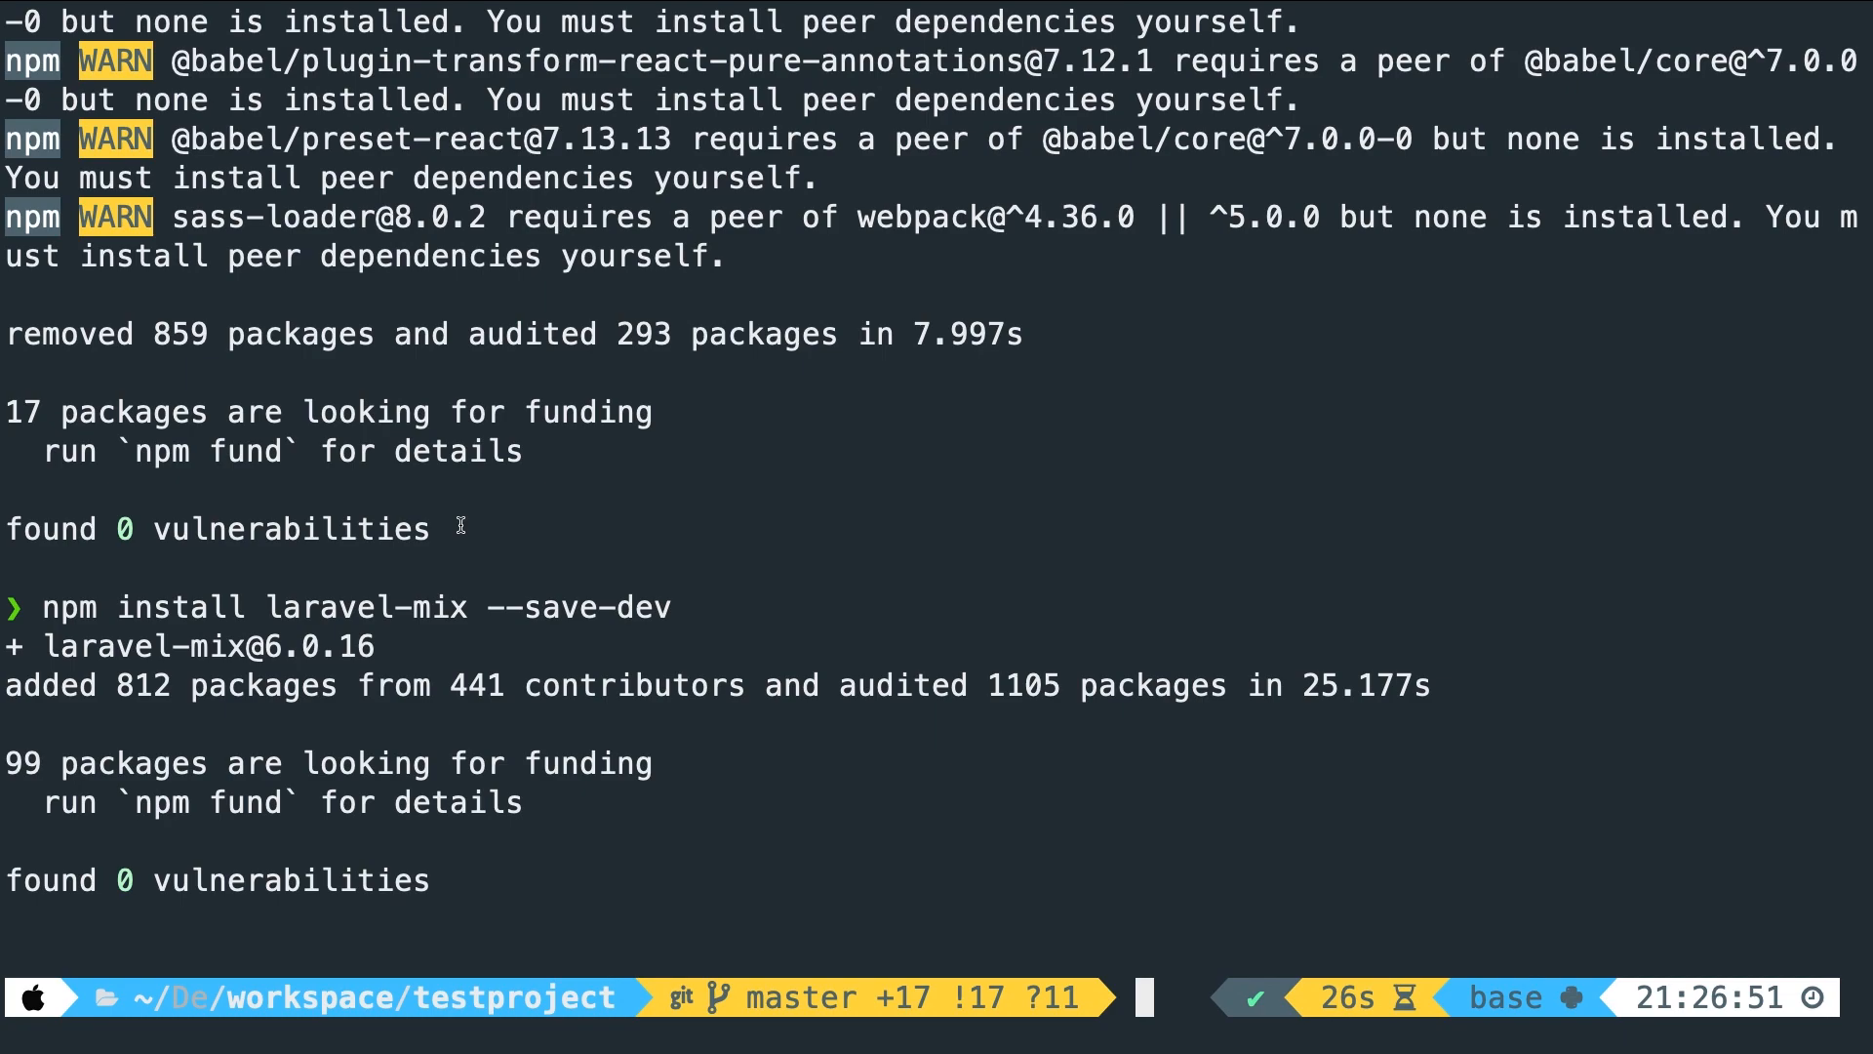
Install cross-env 7.0.3 as a dev dependency
{"action": "type", "text": "npm inst"}
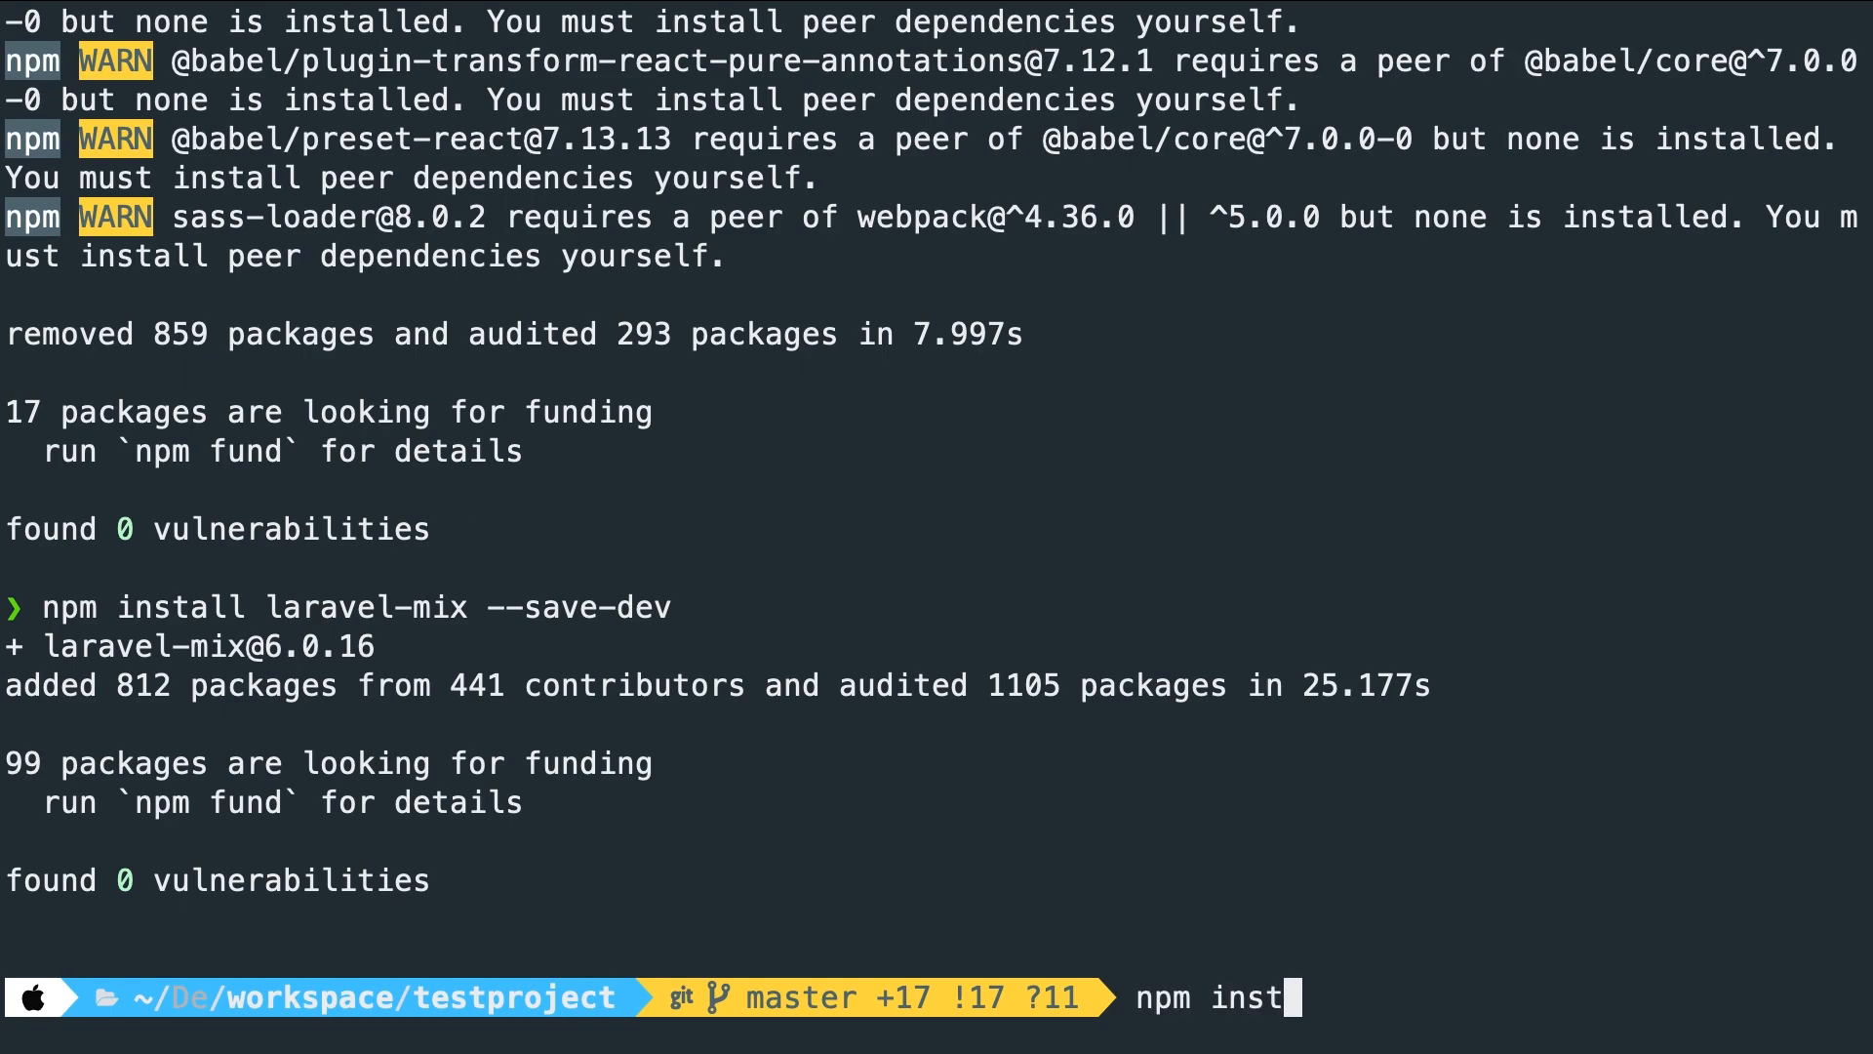
{"action": "type", "text": "all cross-"}
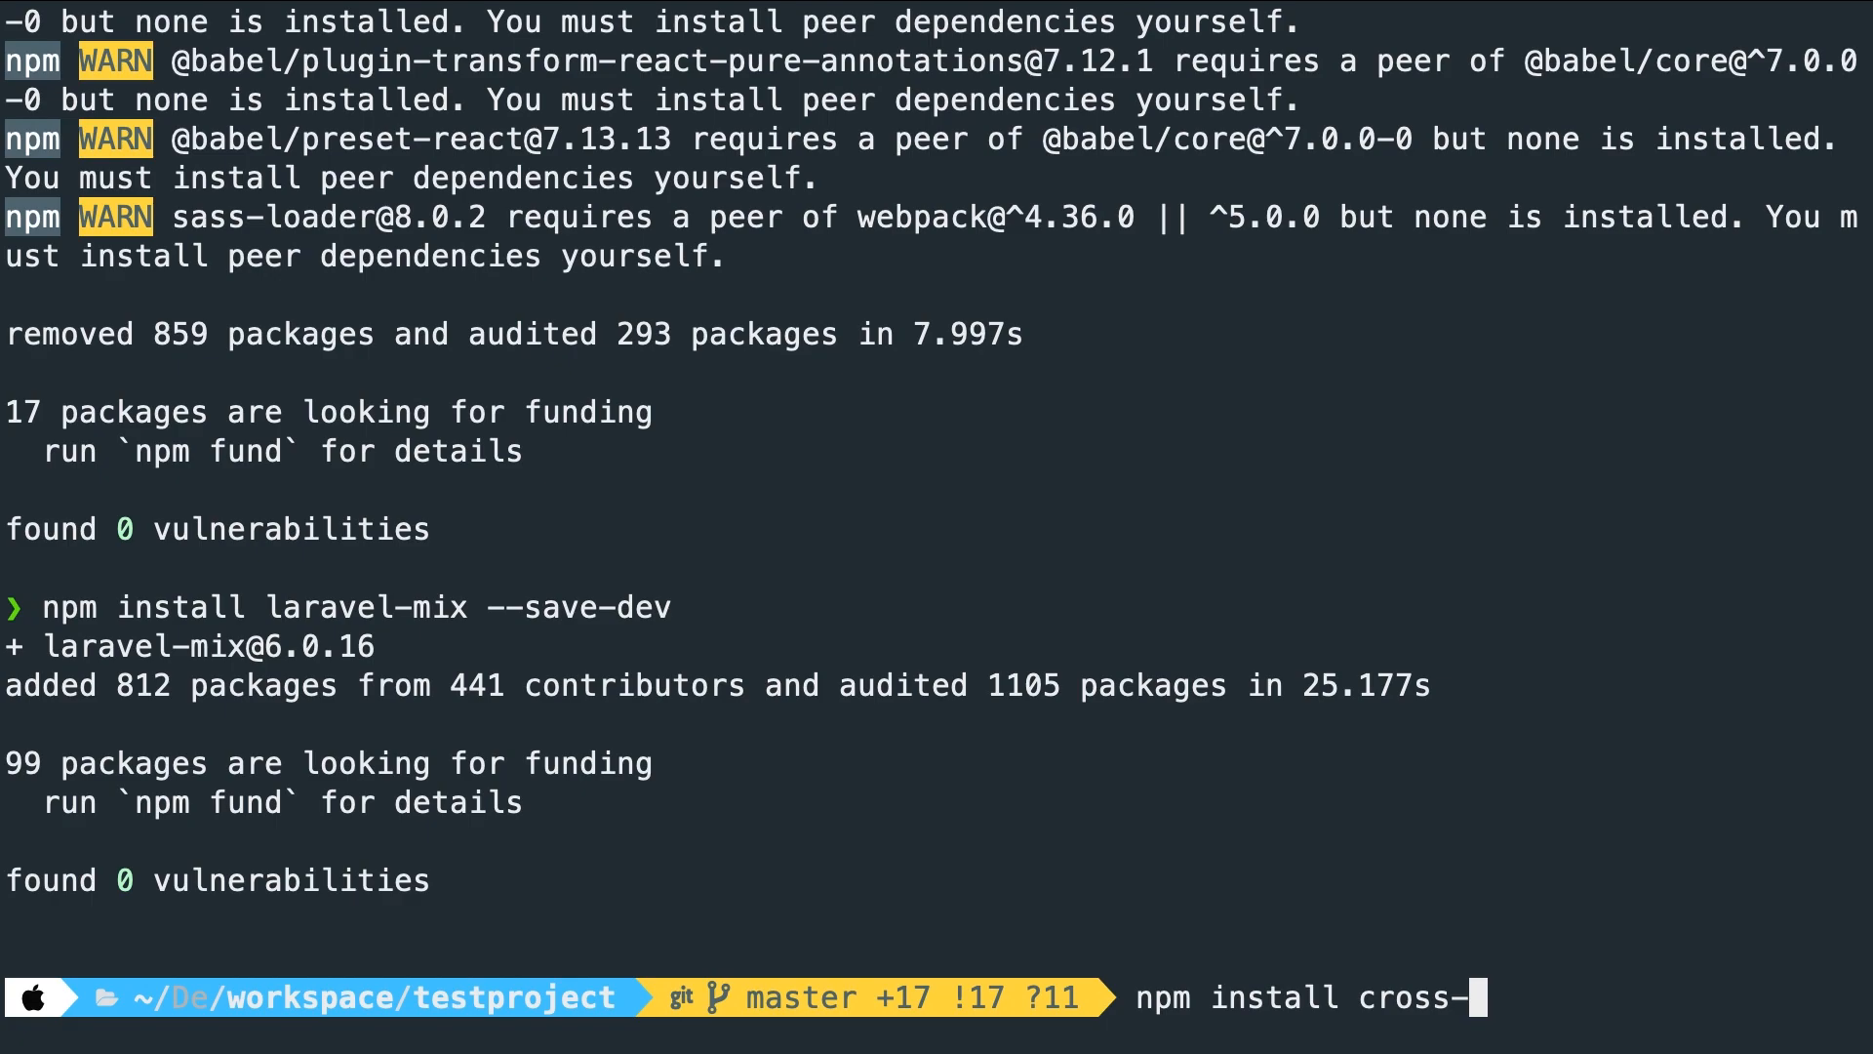
{"action": "type", "text": "env"}
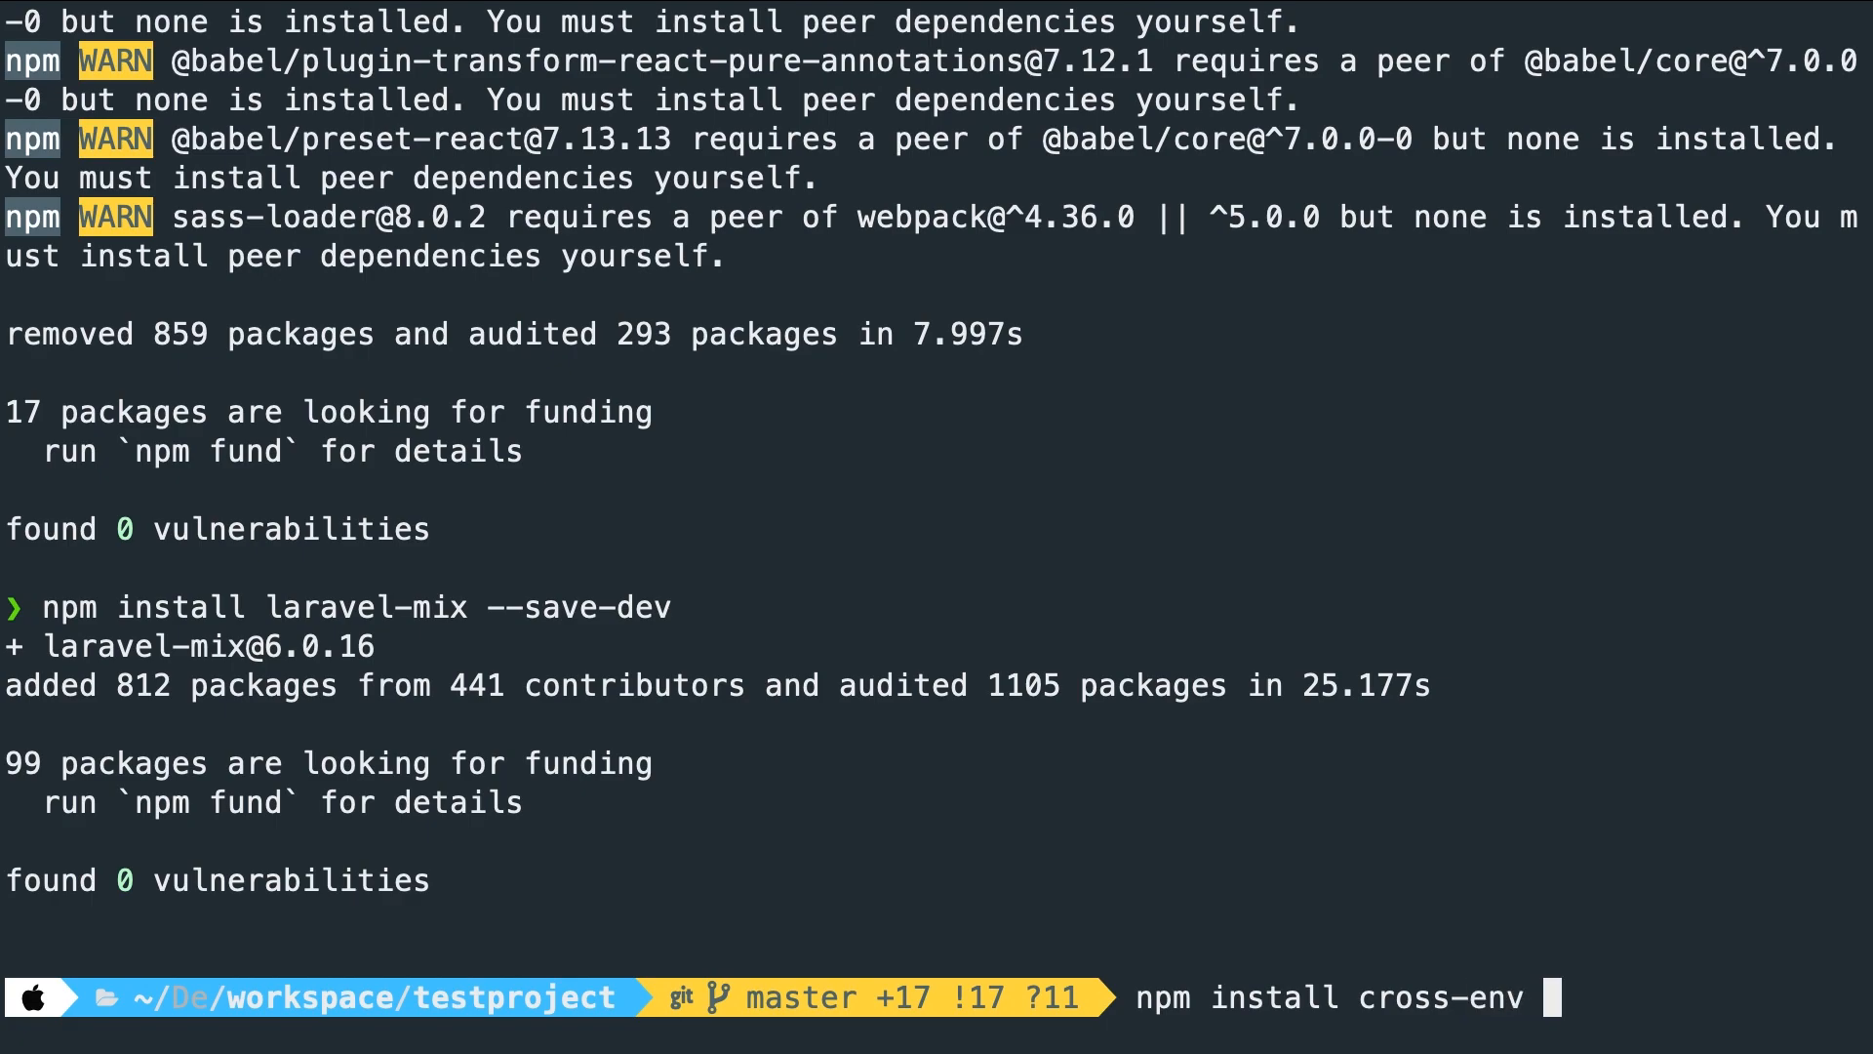
{"action": "type", "text": "--save-dev"}
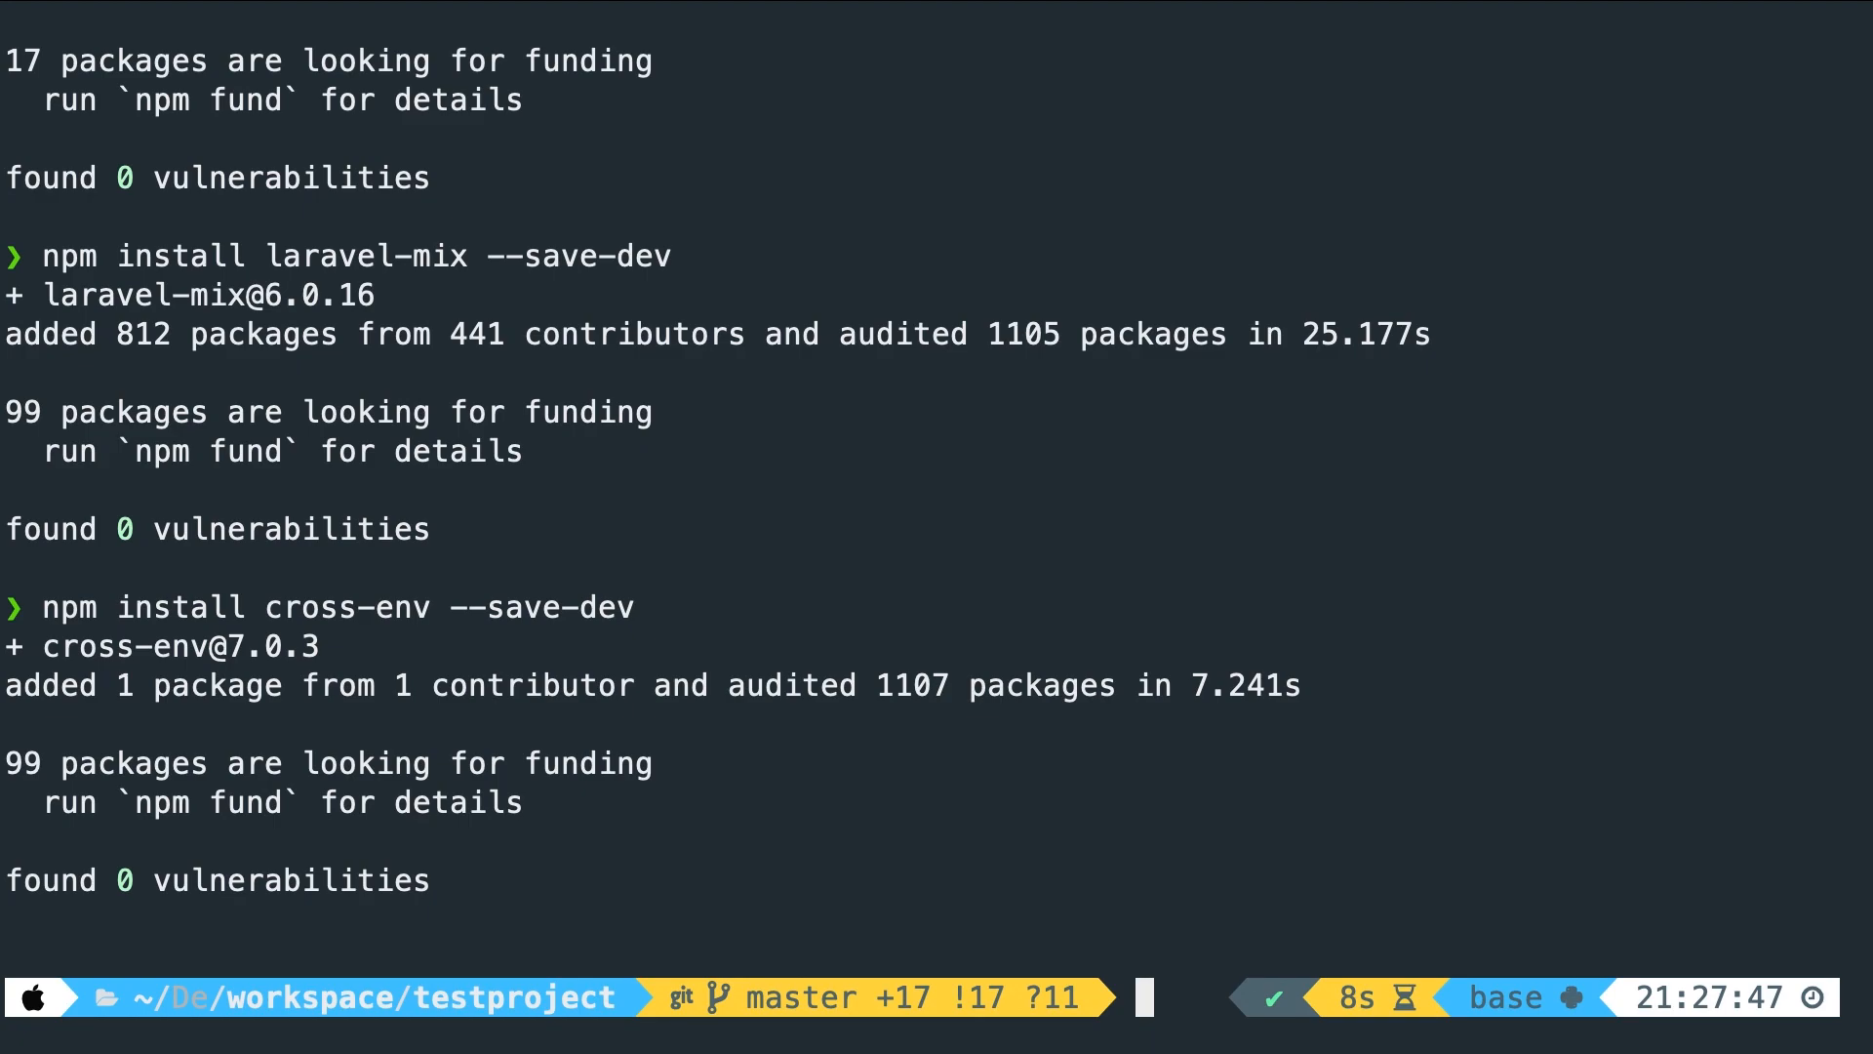
Run npm install && npm run dev so Laravel Mix compiles app.js and app.css successfully
{"action": "type", "text": "npm install &&"}
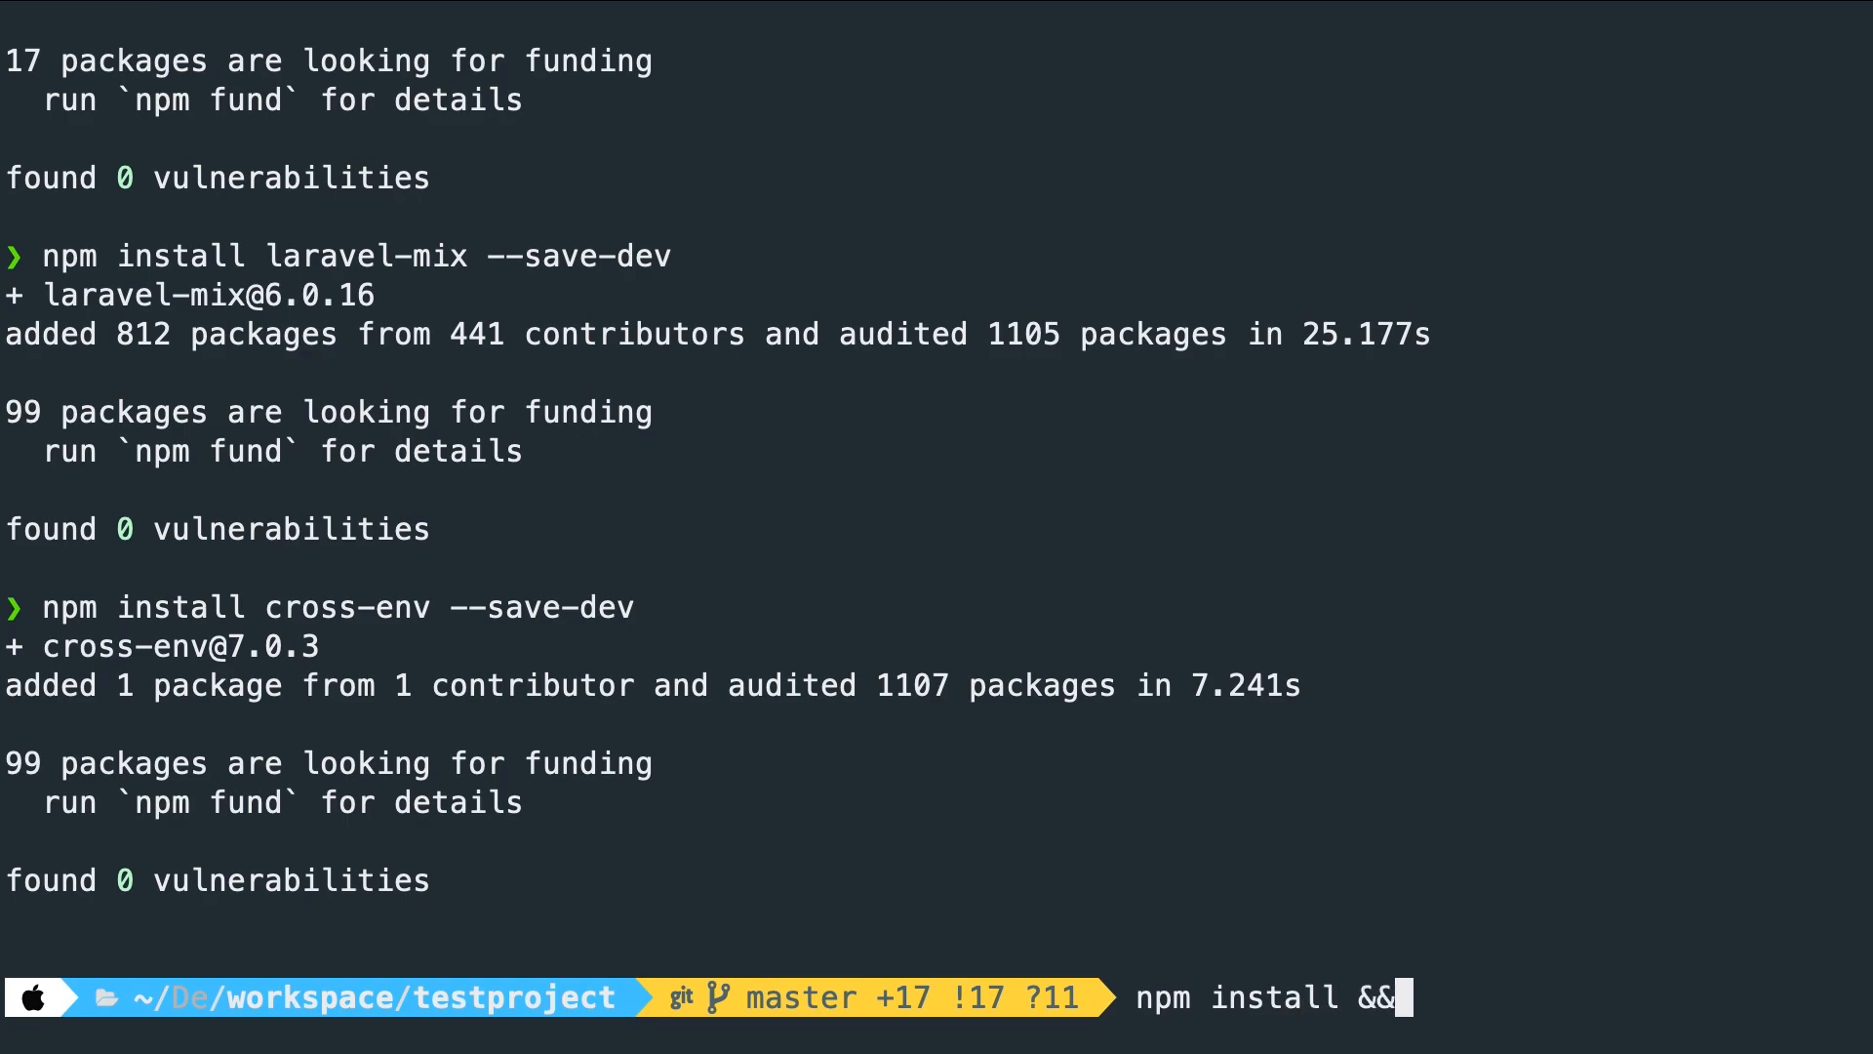
{"action": "type", "text": "npm run de"}
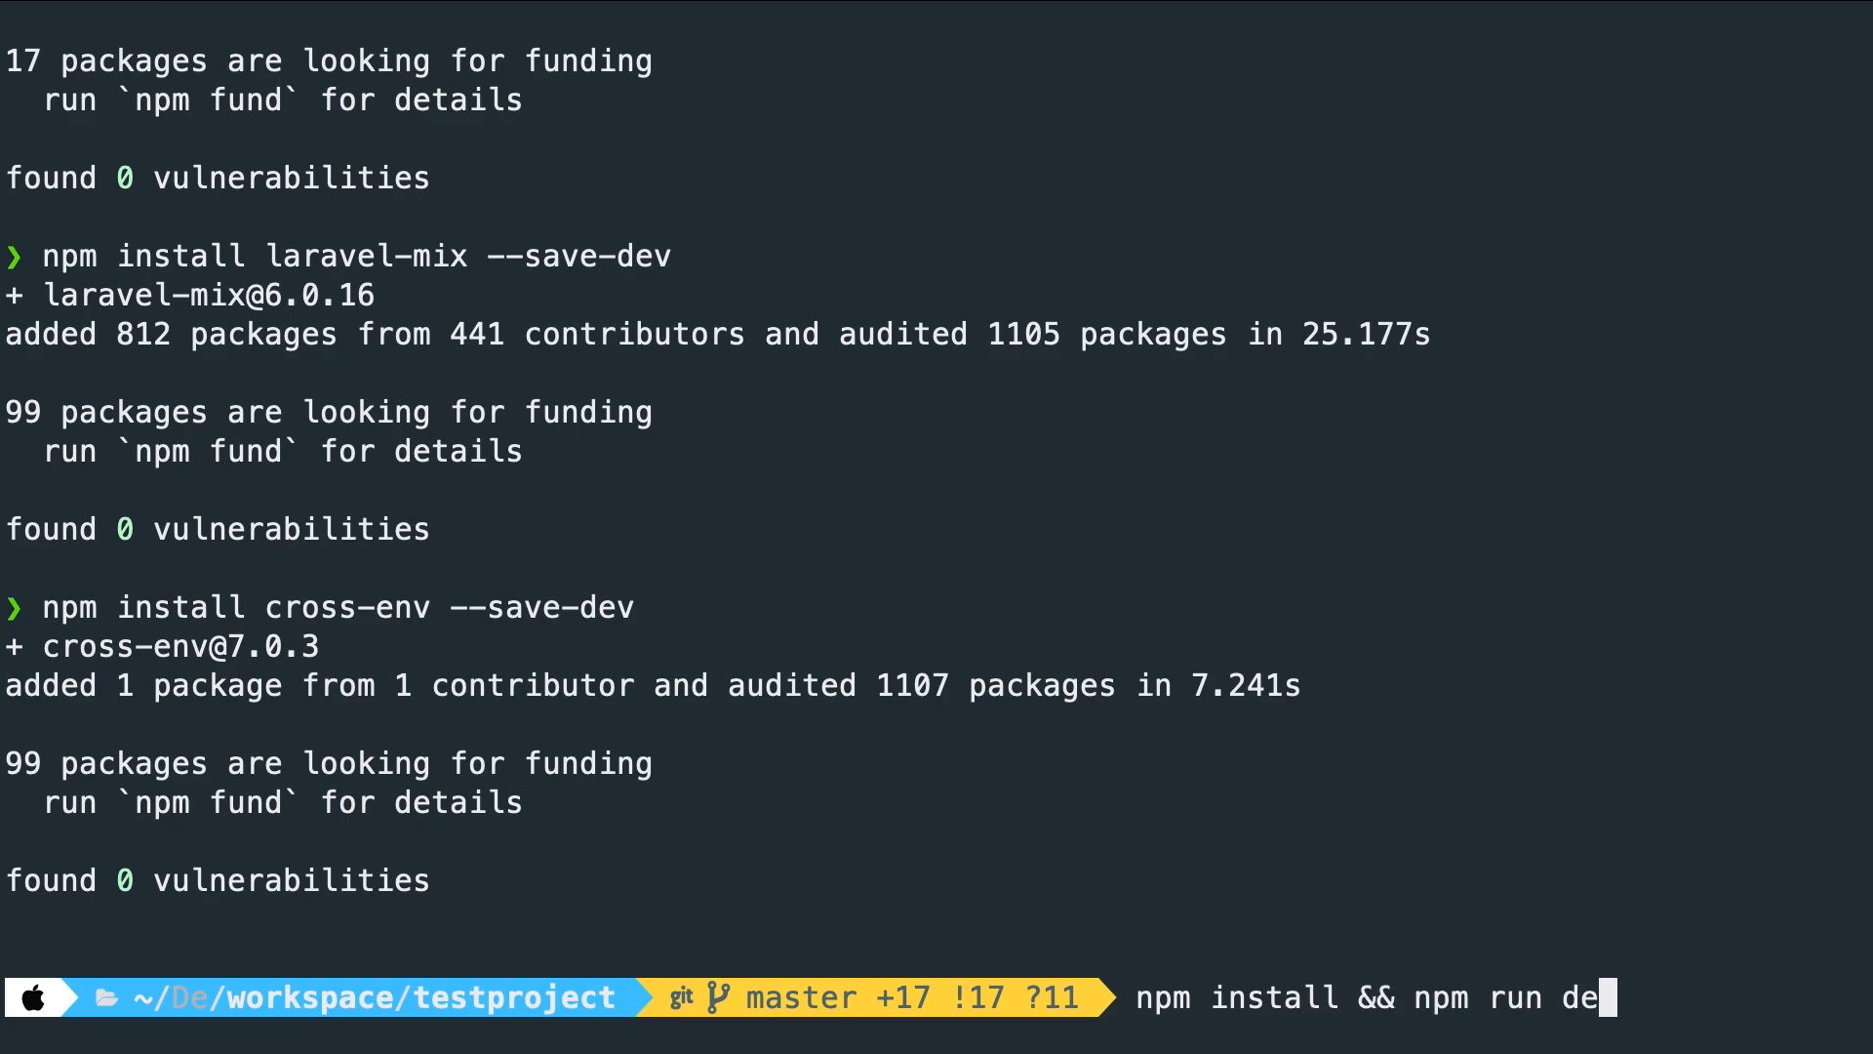
{"action": "key", "text": "Return"}
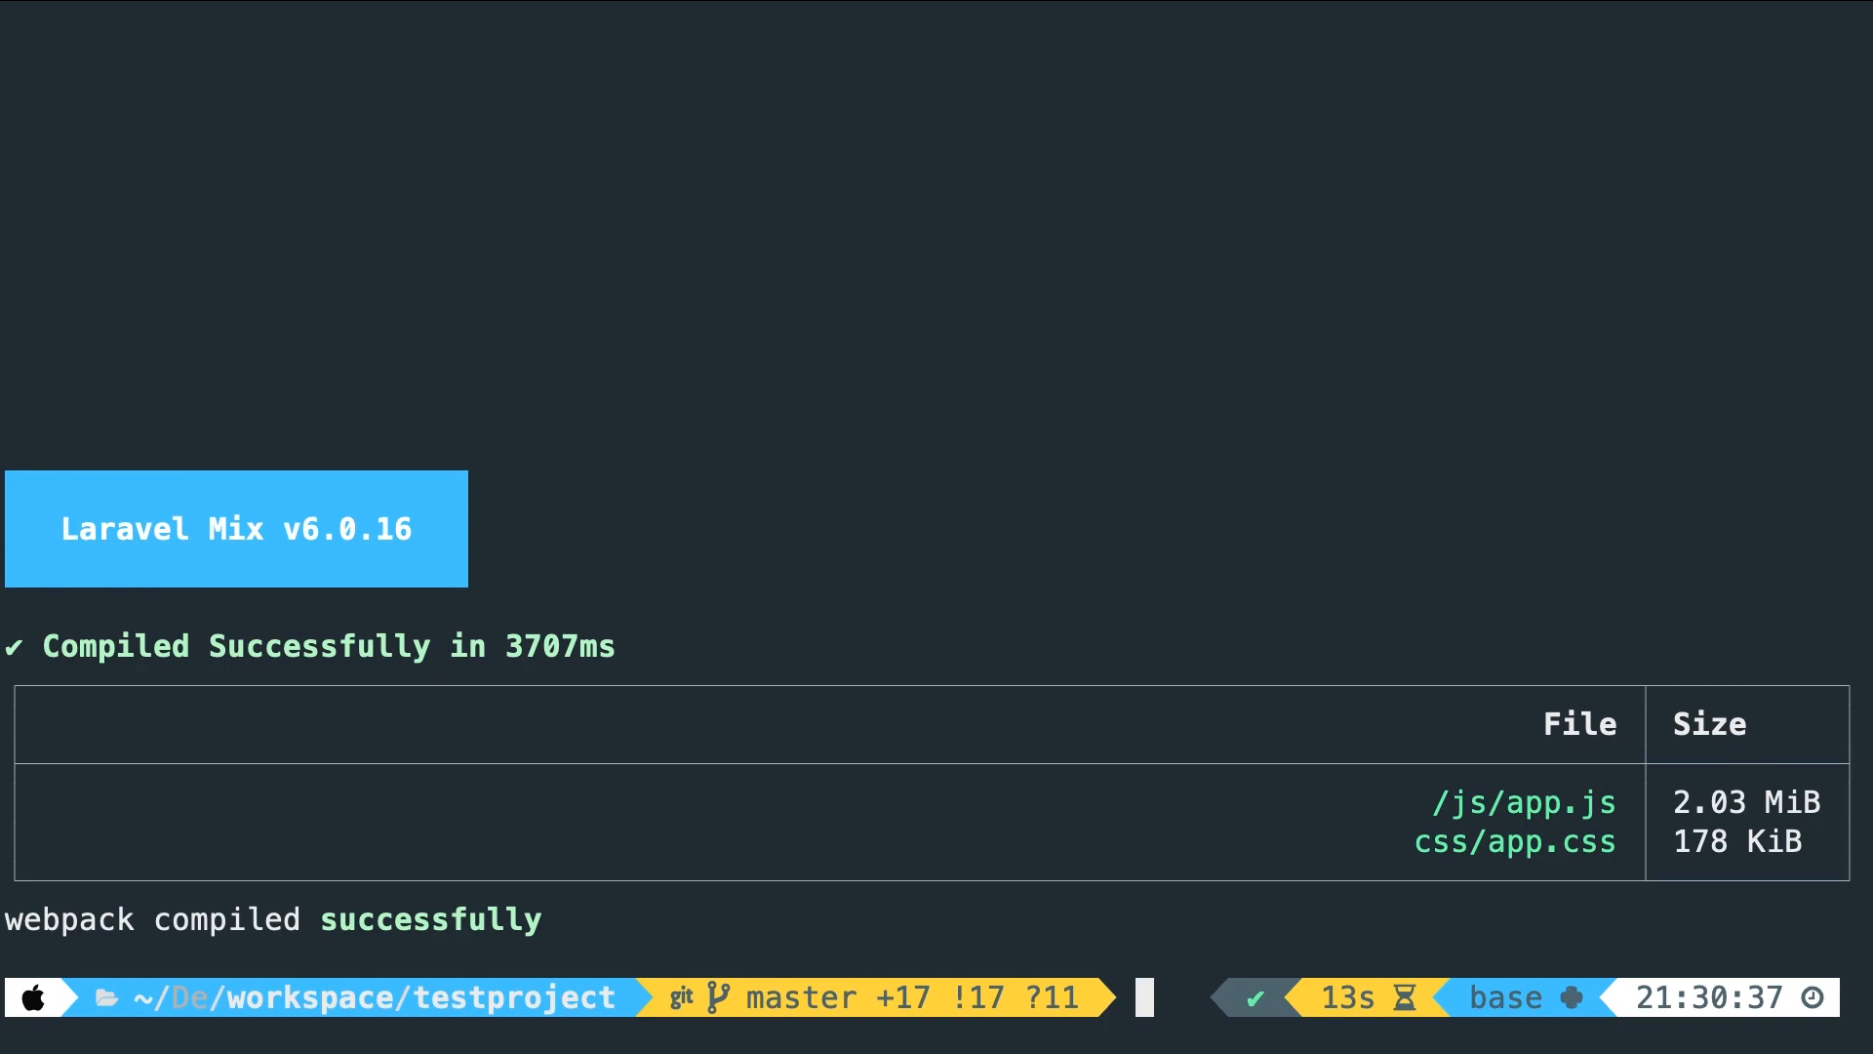
{"action": "mouse_move", "coordinate": [226, 611]}
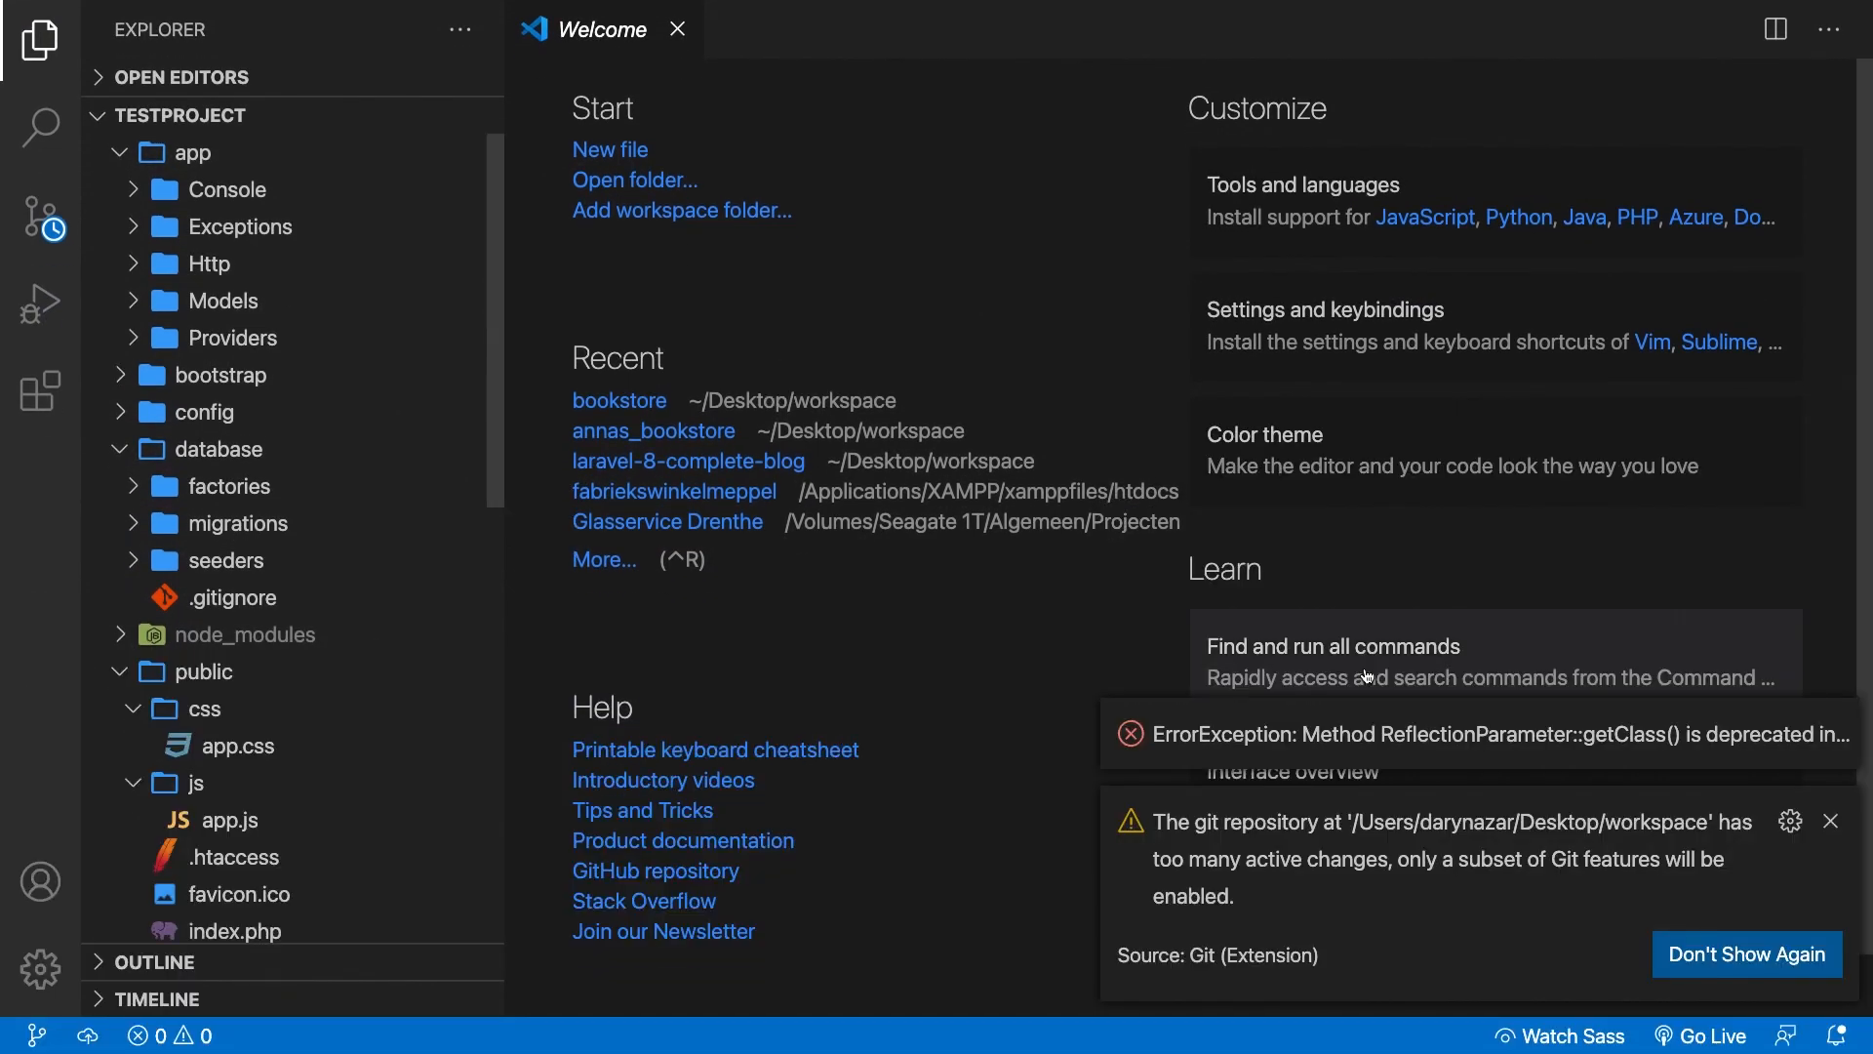
Dismiss the Git too-many-changes warning and reveal the compiled public/css/app.css in the Explorer
{"action": "left_click", "coordinate": [1745, 954]}
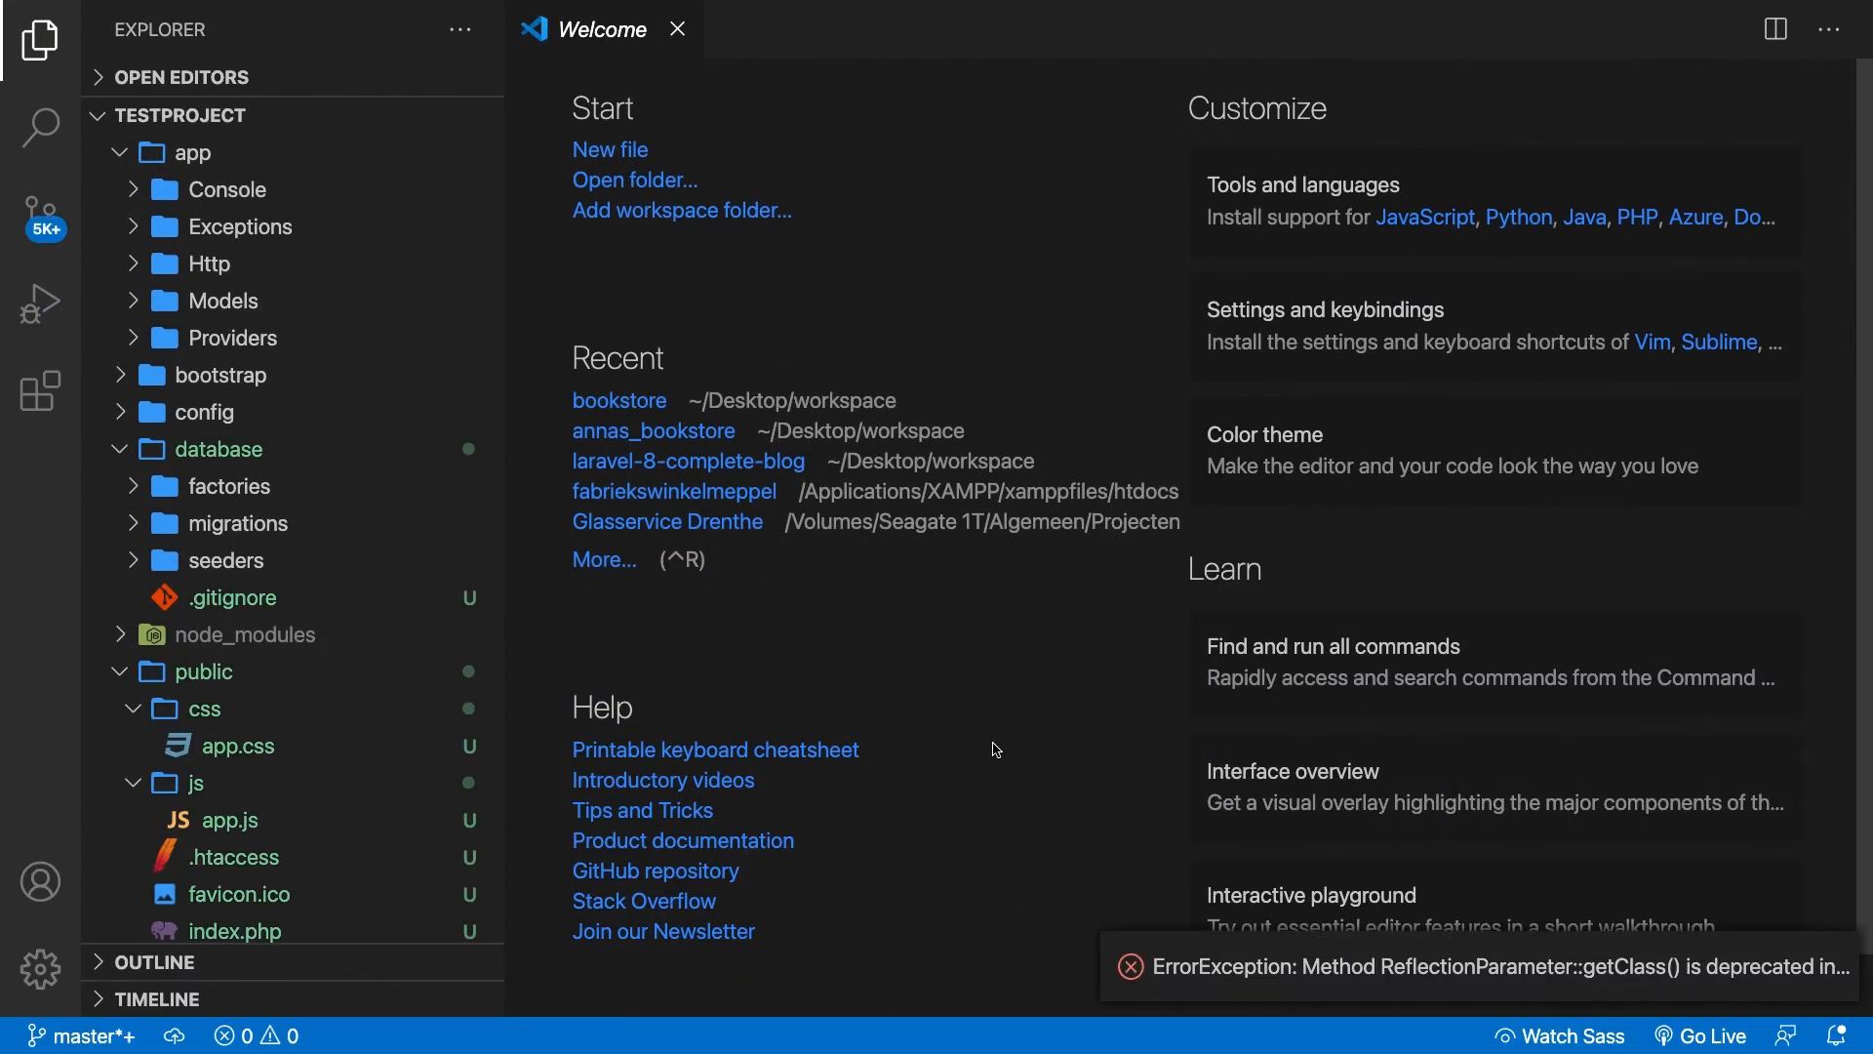
{"action": "scroll", "scroll_direction": "down", "scroll_amount": 3}
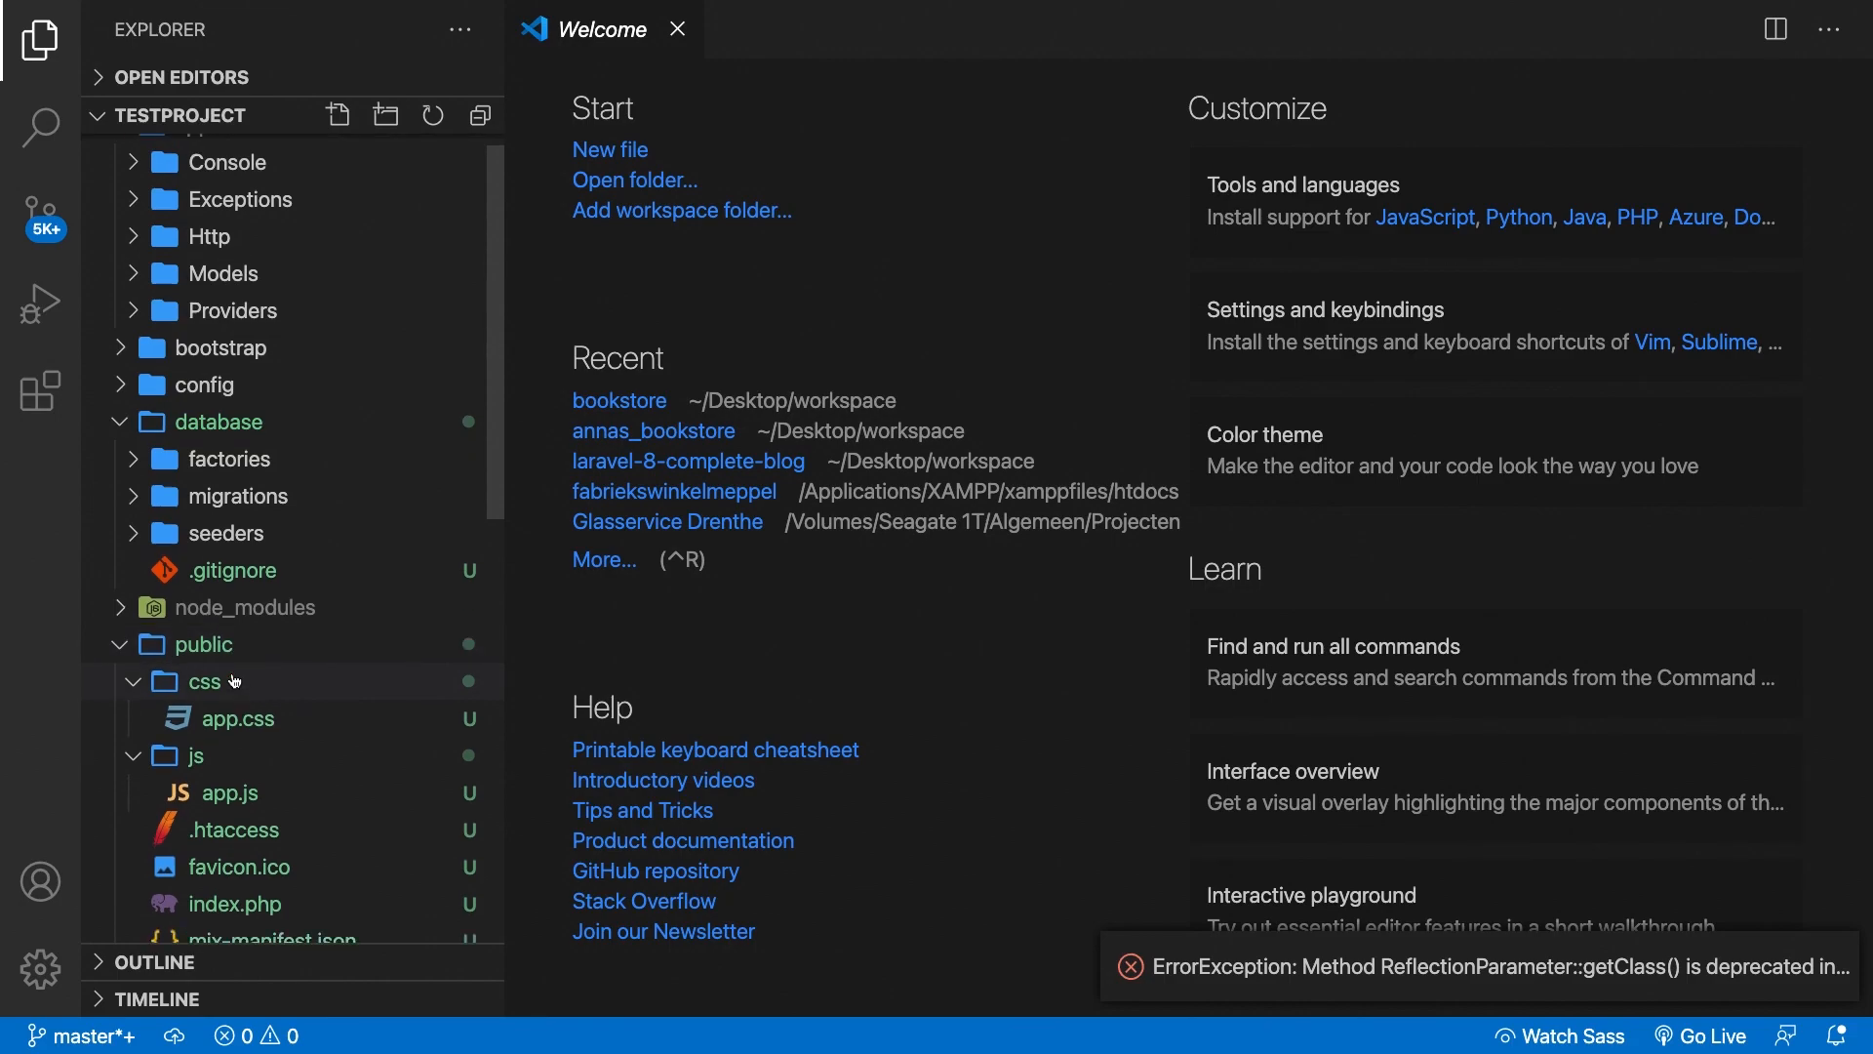
{"action": "scroll", "scroll_direction": "down", "scroll_amount": 3}
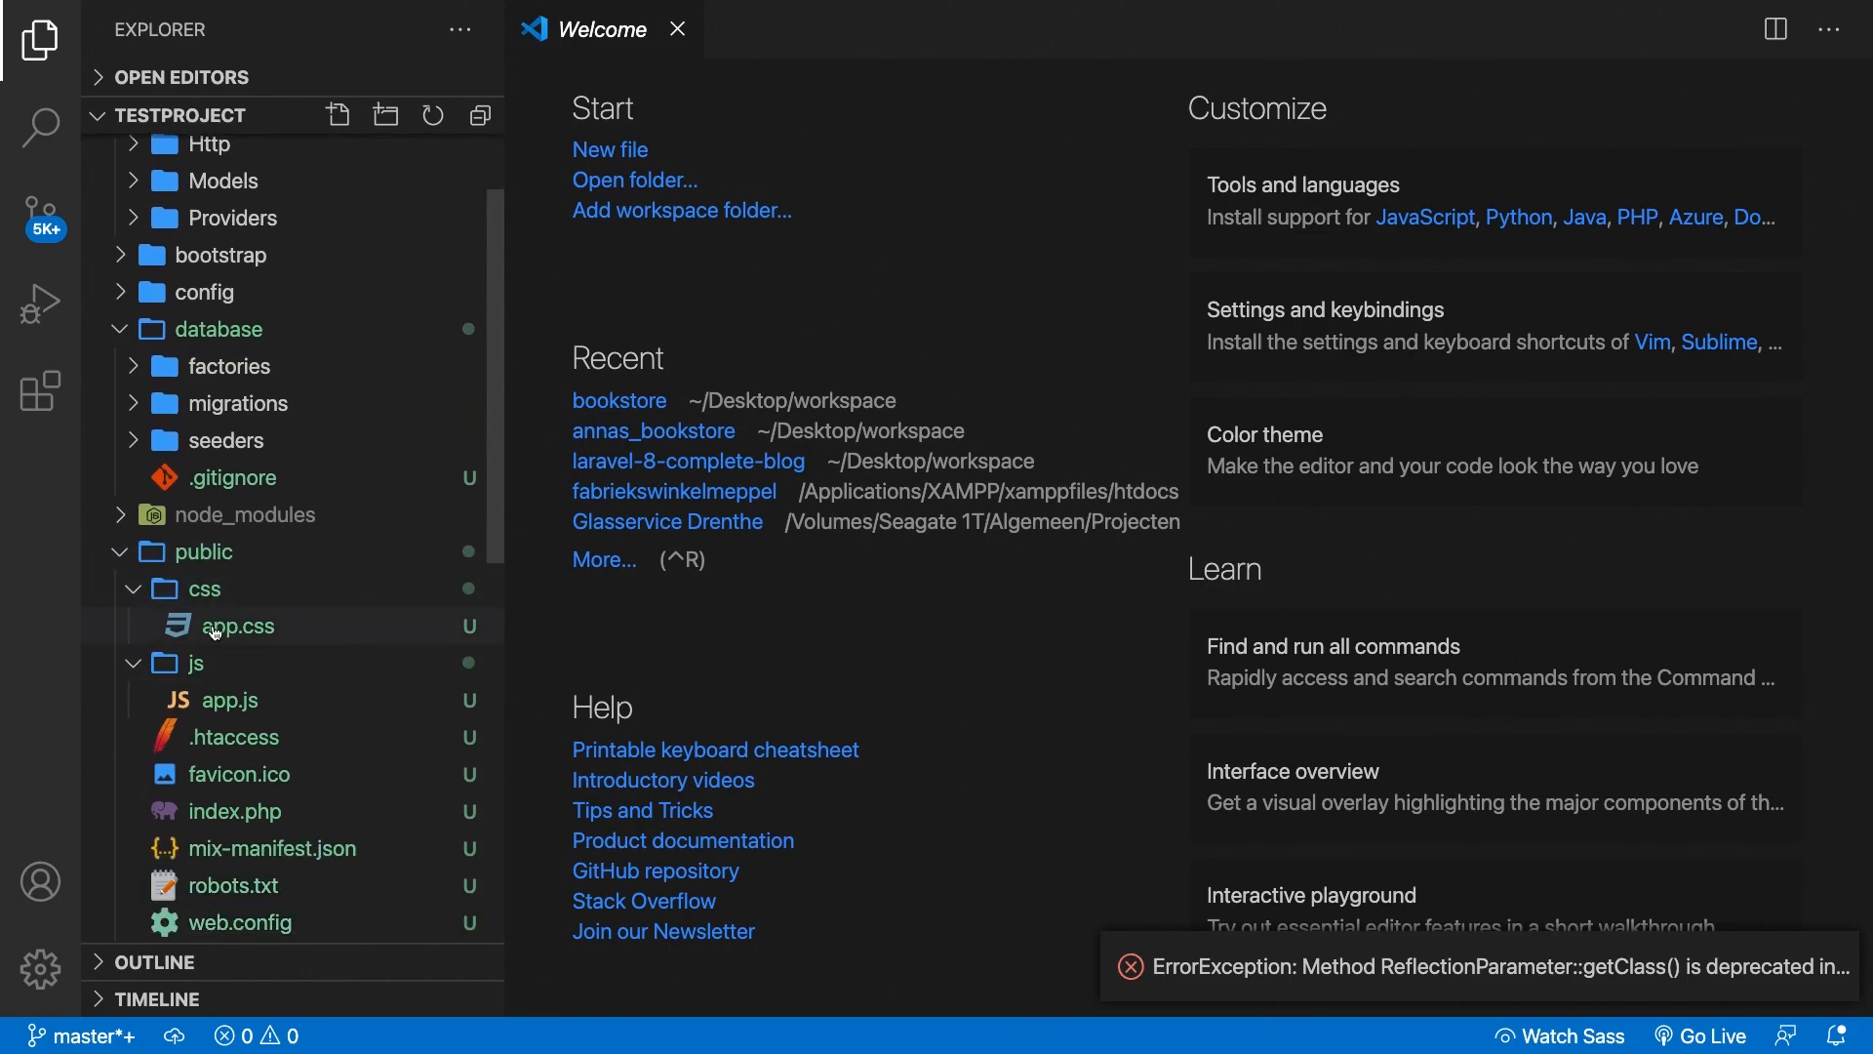
{"action": "mouse_move", "coordinate": [230, 626]}
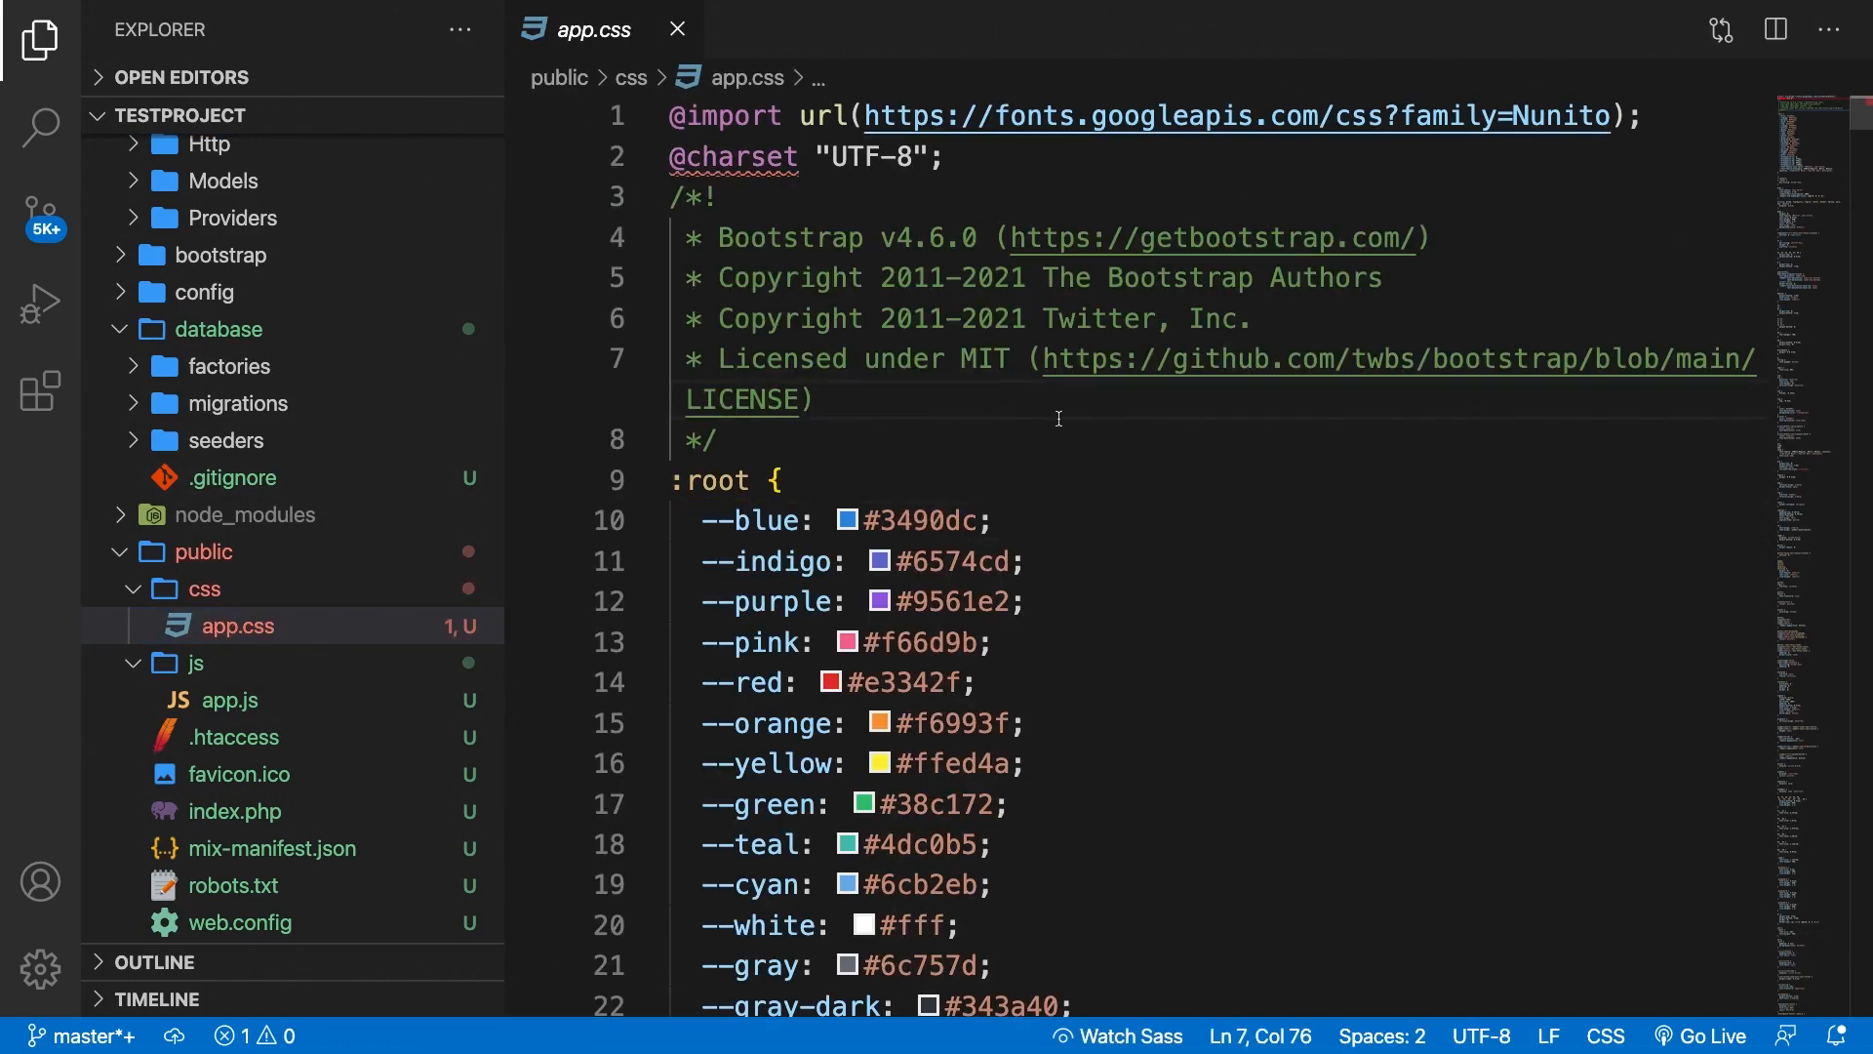
Open resources/css/app.css showing the Tailwind base, components and utilities imports
{"action": "left_click", "coordinate": [236, 624]}
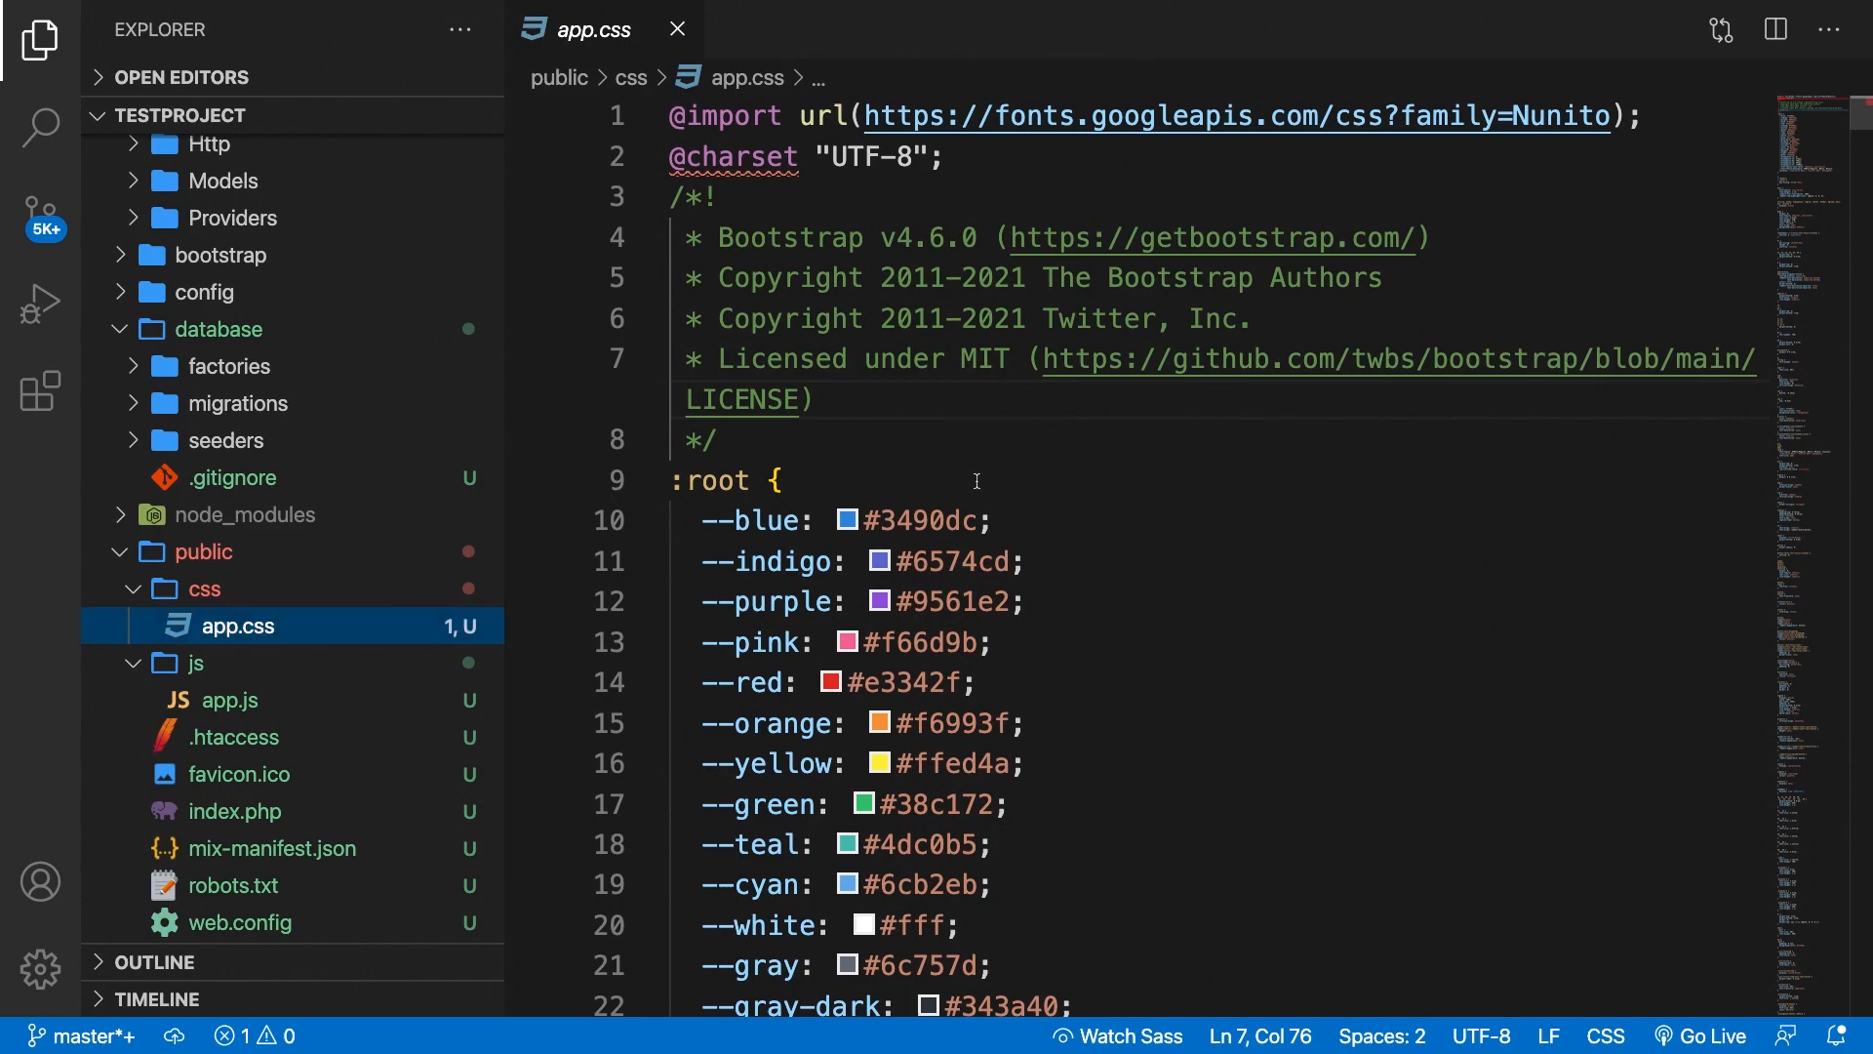
{"action": "scroll", "scroll_direction": "up", "scroll_amount": 3}
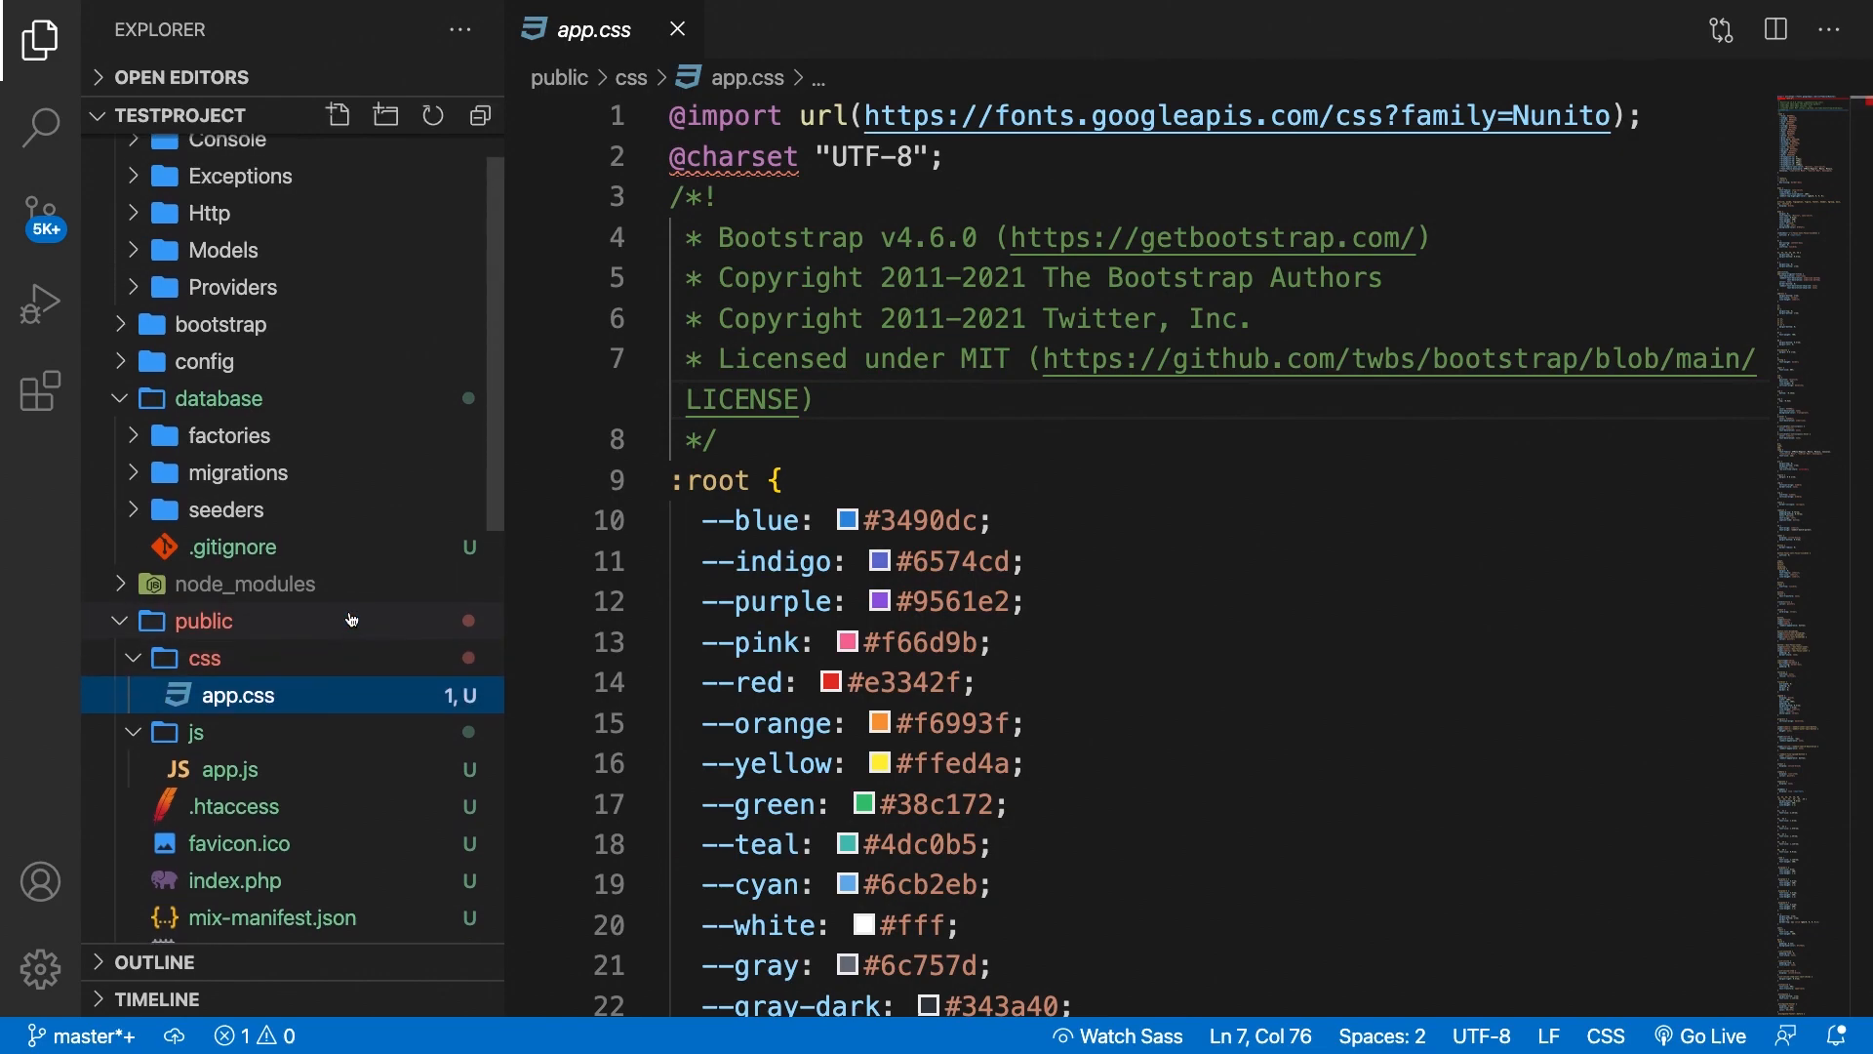
{"action": "scroll", "scroll_direction": "down", "scroll_amount": 3}
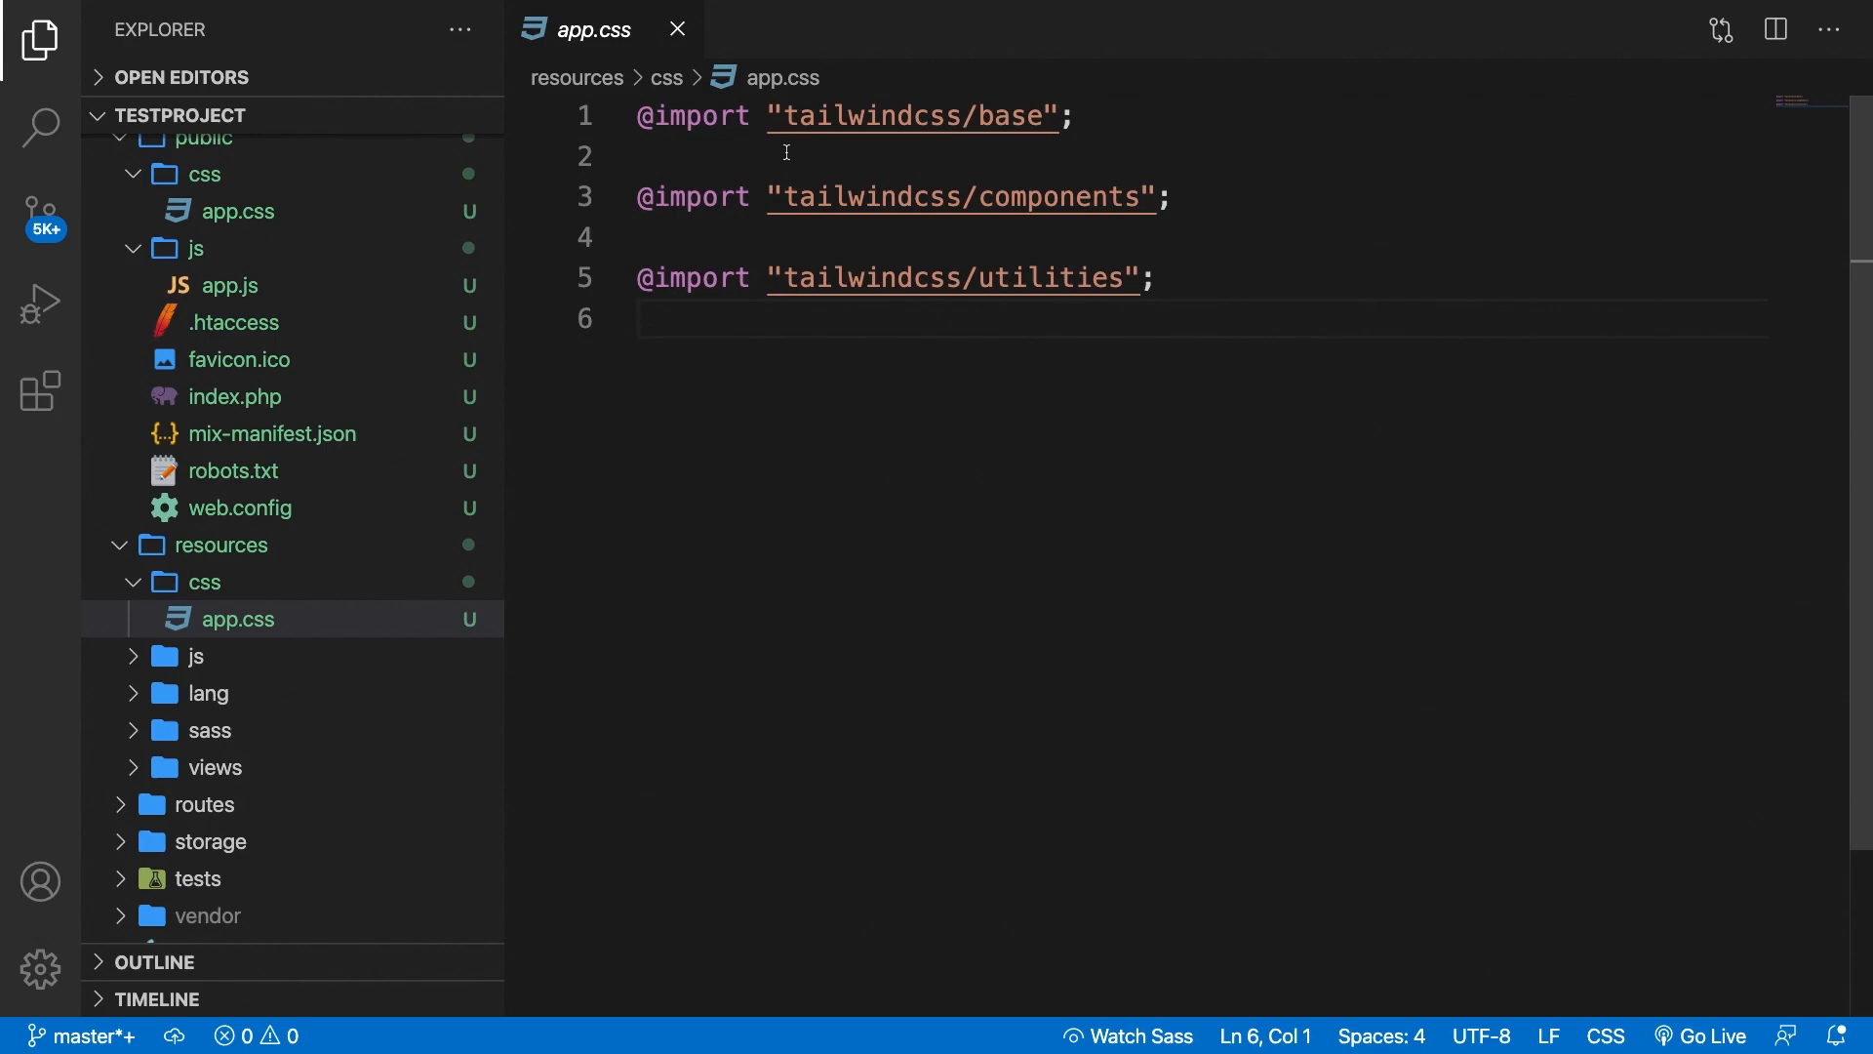
{"action": "left_click", "coordinate": [640, 318]}
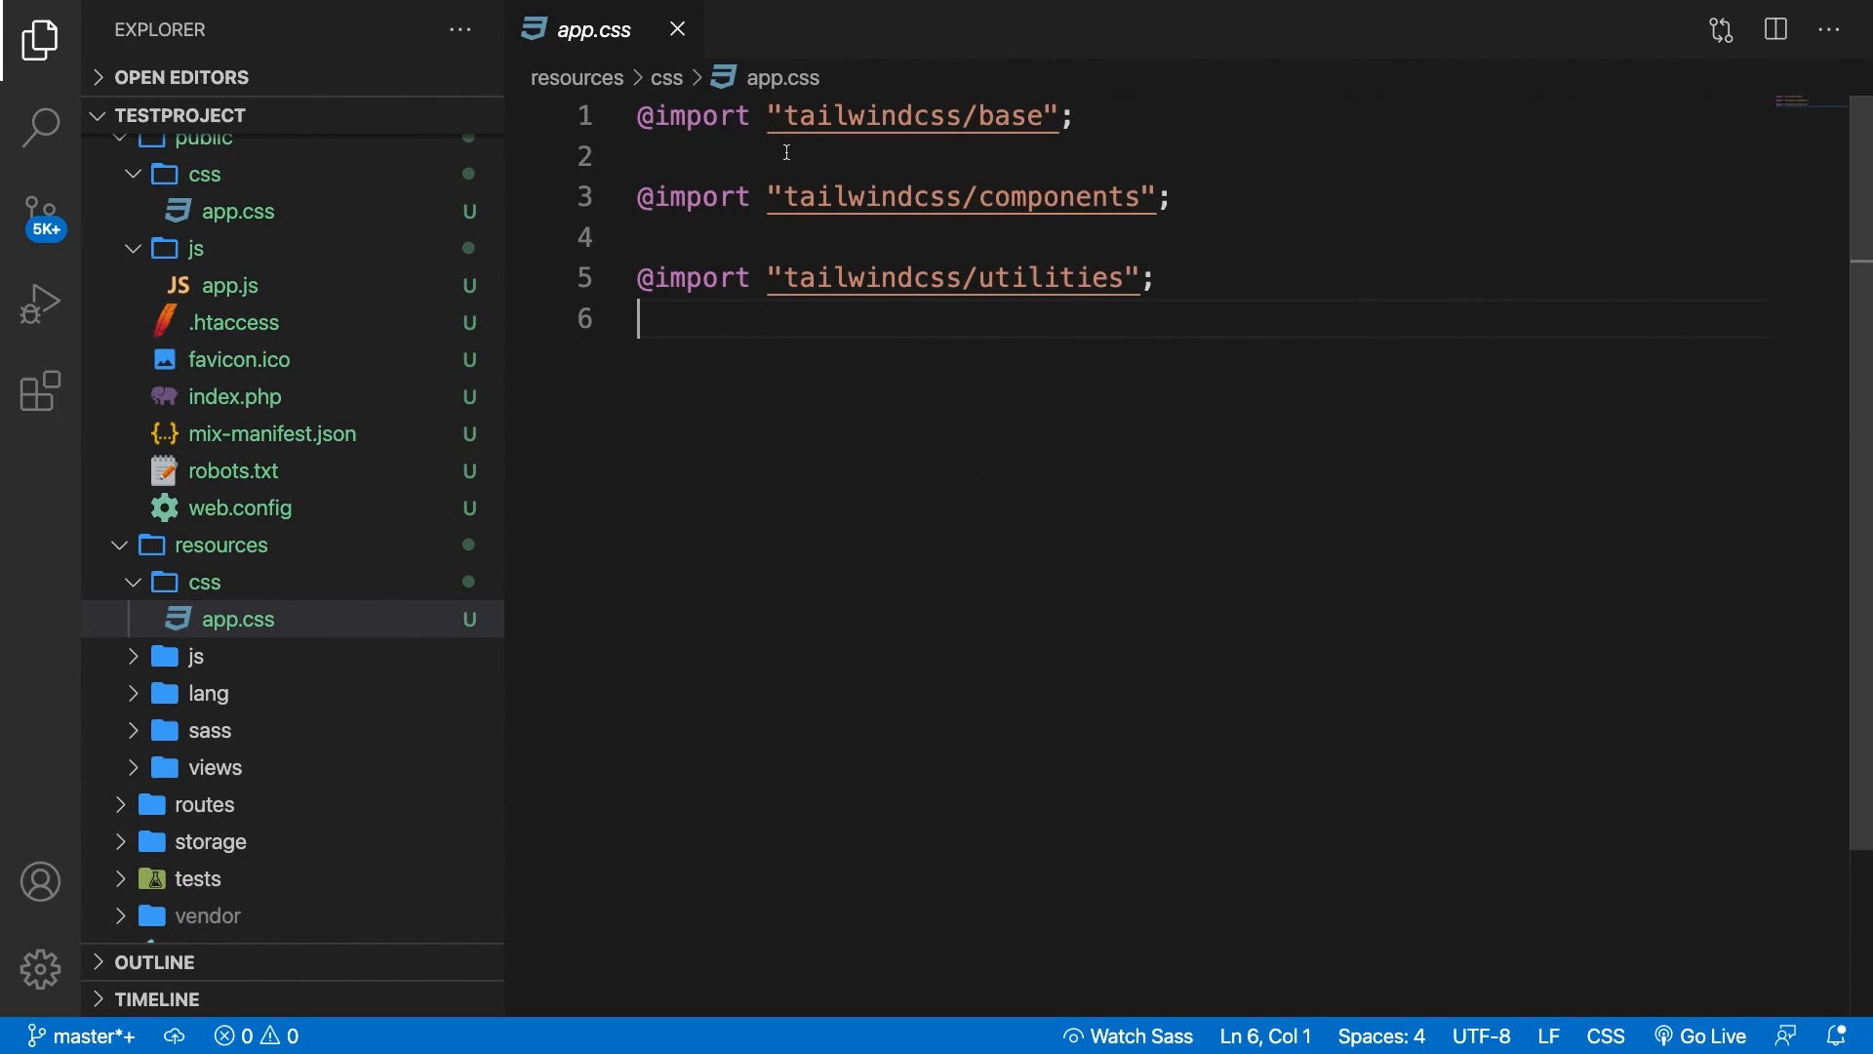